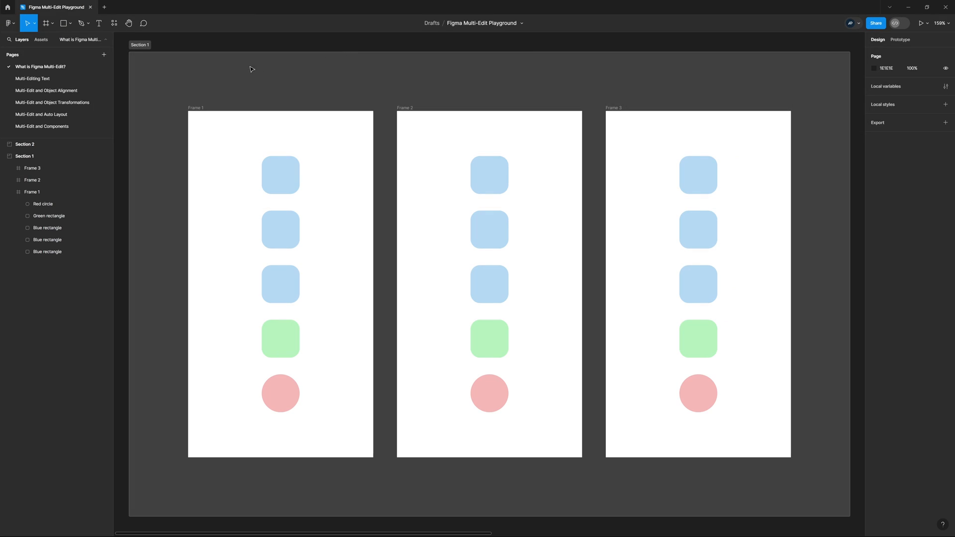
pyautogui.moveTo(607, 109)
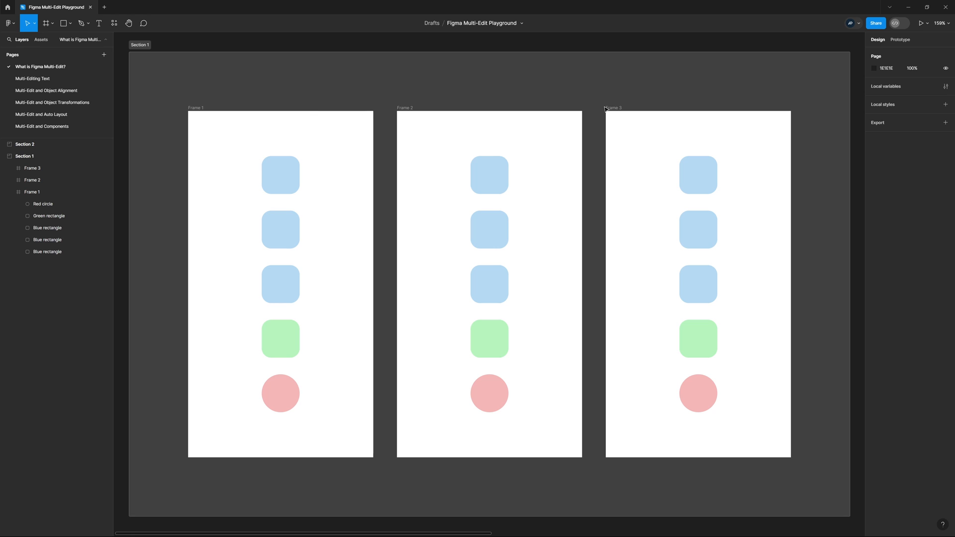
pyautogui.moveTo(302, 197)
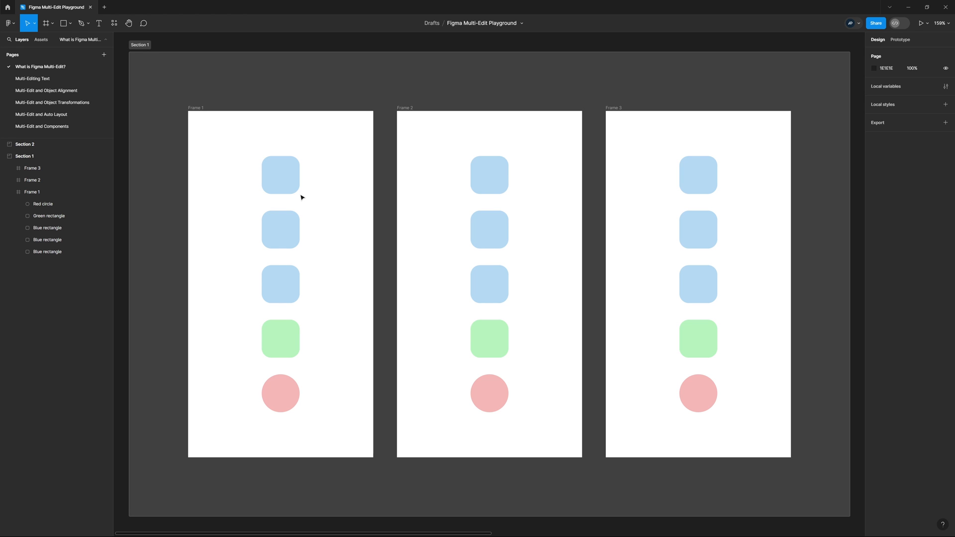
# Step: Select Frame 1's top rectangle and select the matching rectangles in all frames
pyautogui.click(698, 174)
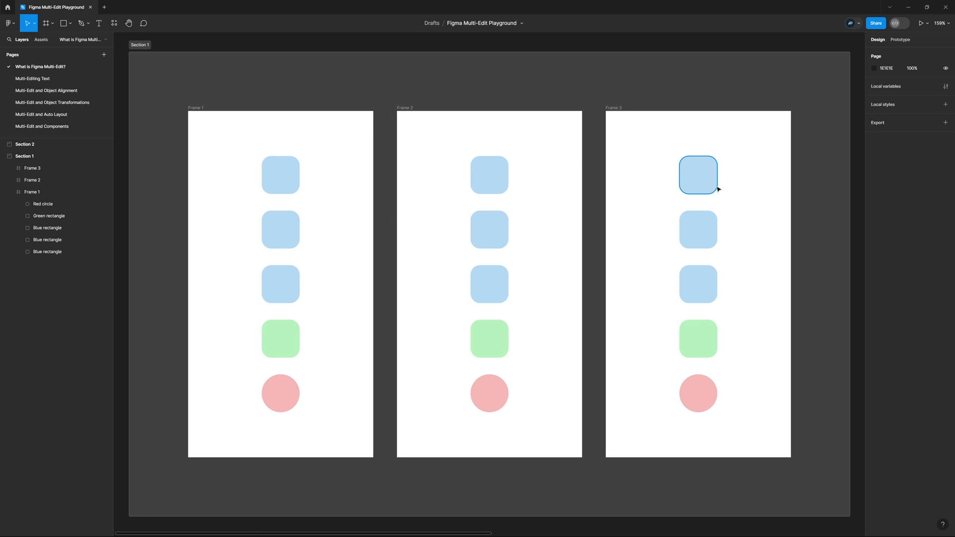
pyautogui.click(280, 175)
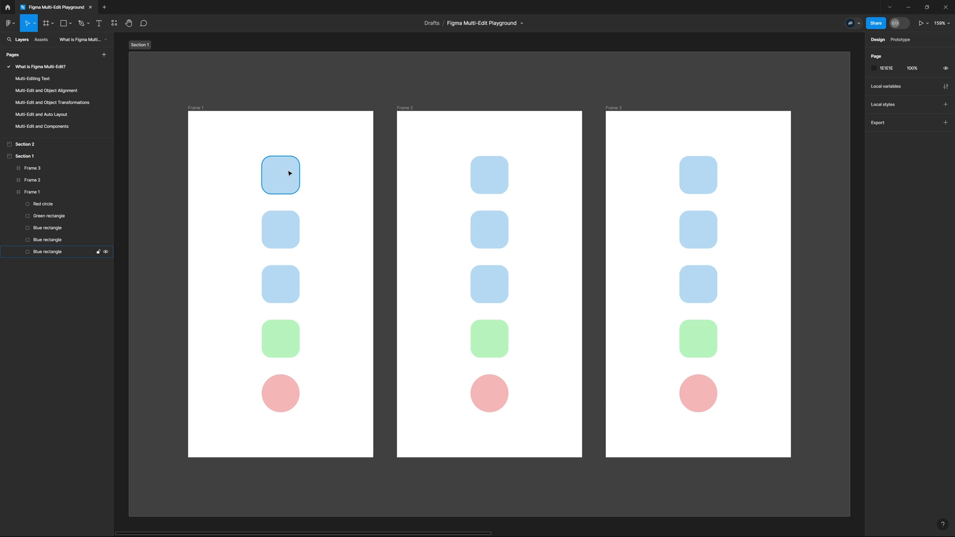
pyautogui.moveTo(277, 167)
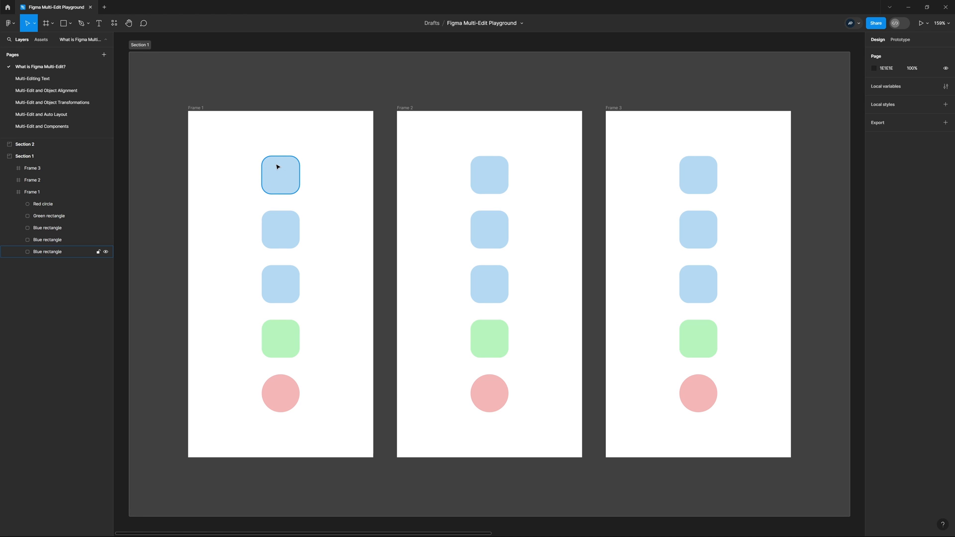
pyautogui.click(280, 175)
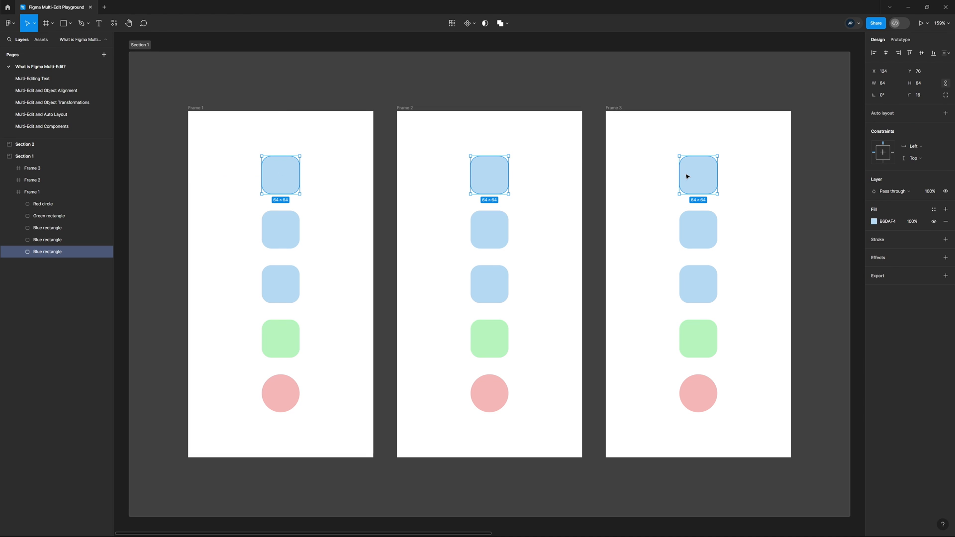
pyautogui.moveTo(585, 158)
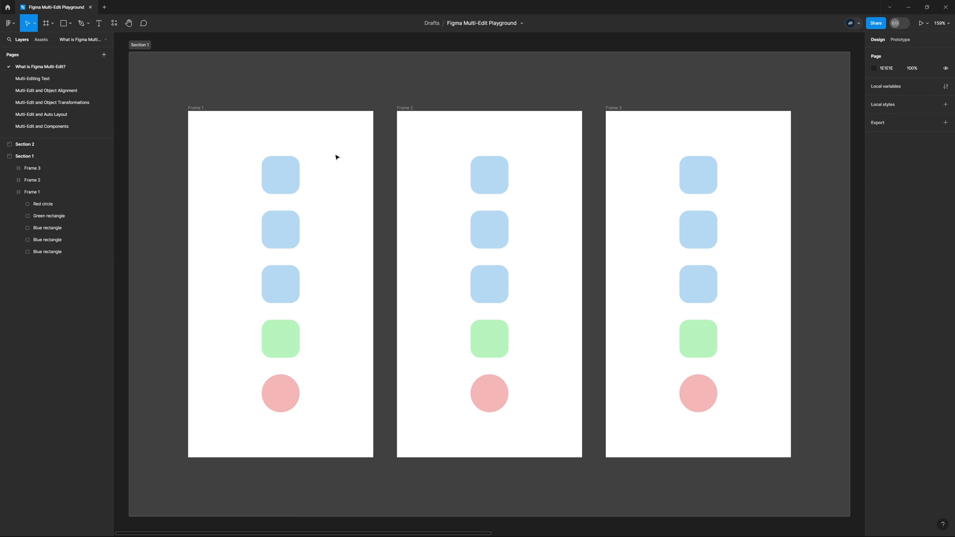
pyautogui.click(280, 174)
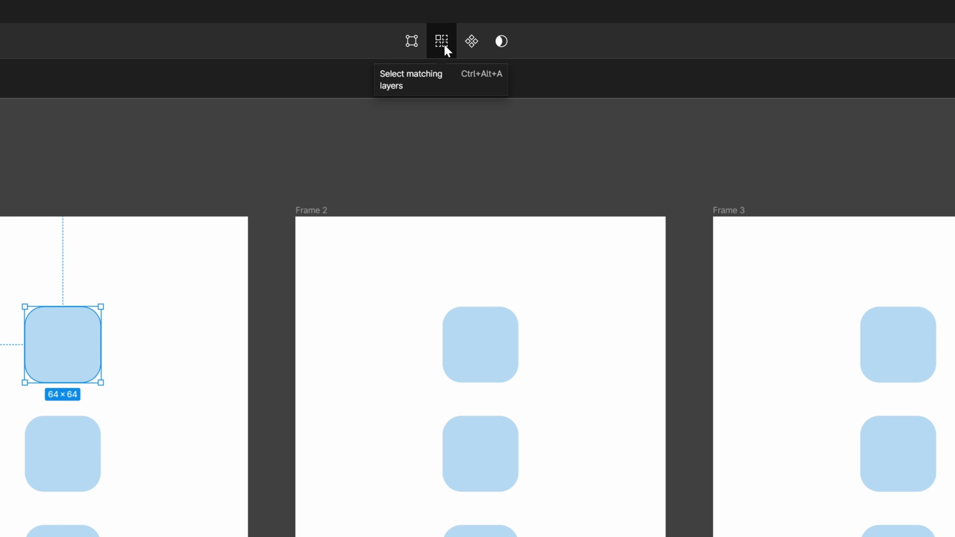
pyautogui.click(440, 41)
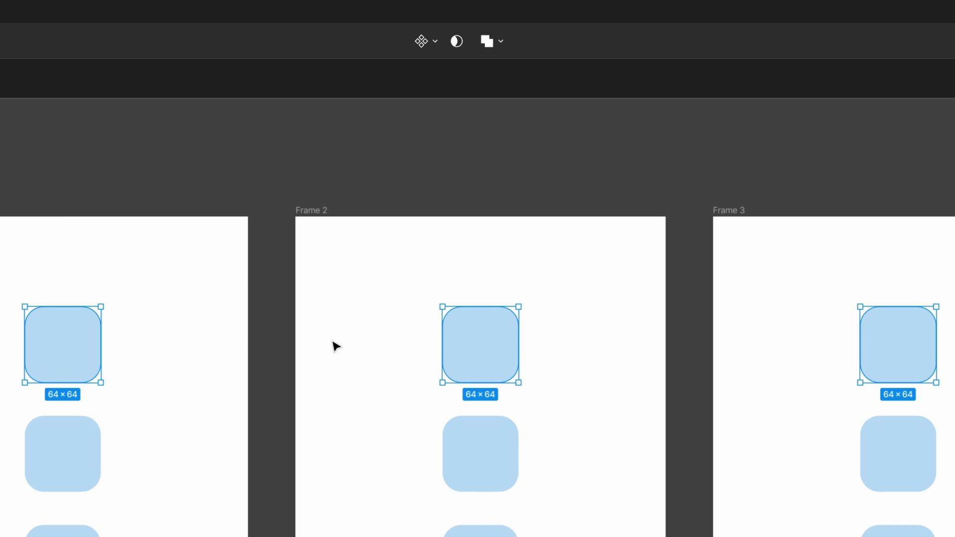
pyautogui.moveTo(491, 382)
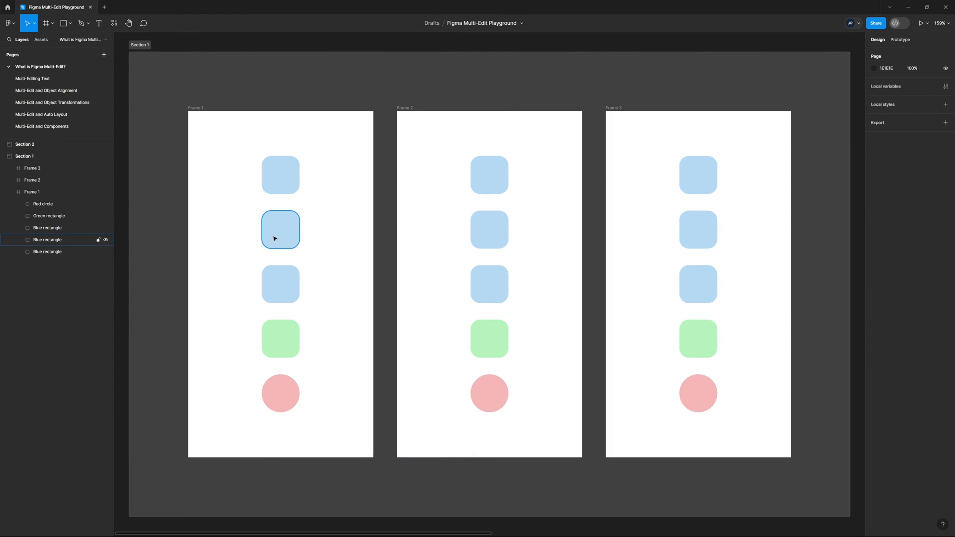
# Step: Select Frame 1's second rectangle, clear the selection, and start renaming Frame 2's top rectangle
pyautogui.click(280, 230)
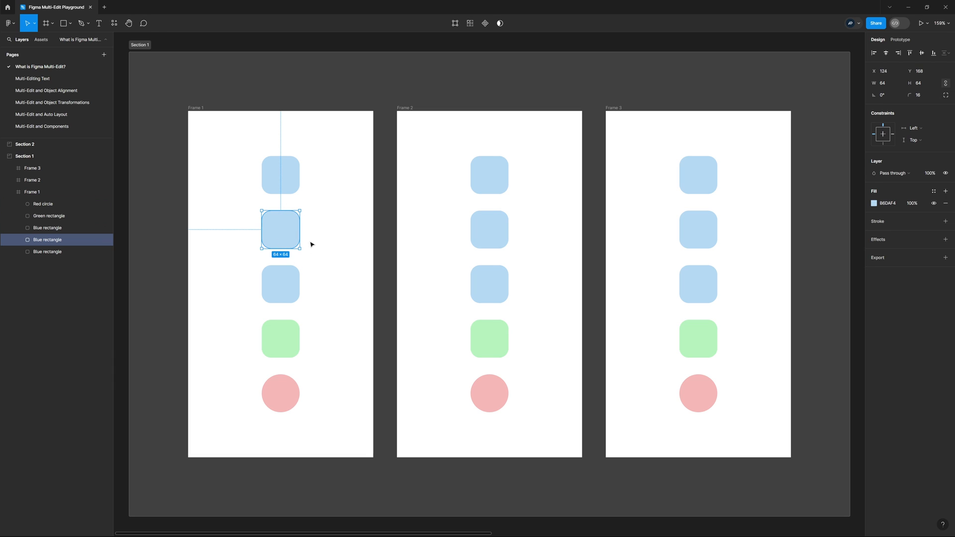
pyautogui.moveTo(431, 181)
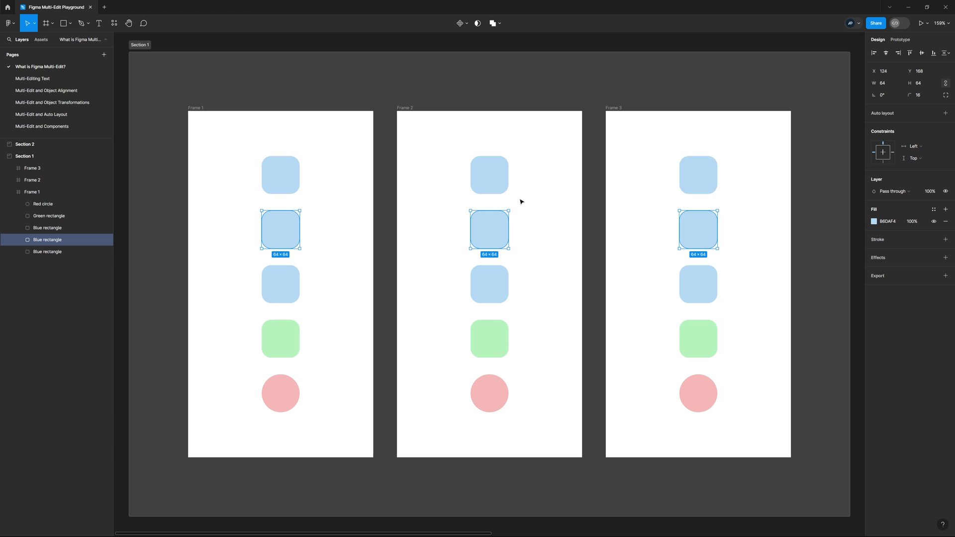
pyautogui.click(347, 223)
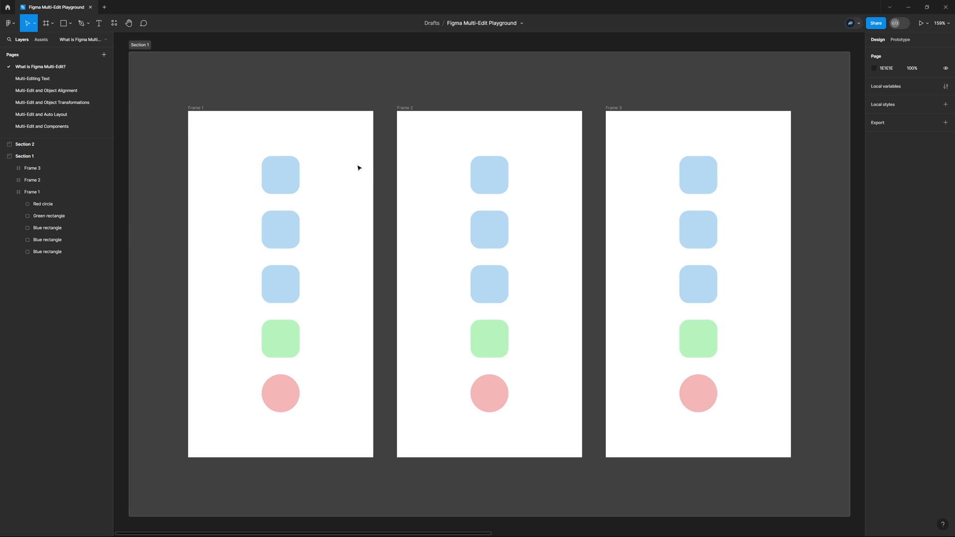
pyautogui.click(280, 175)
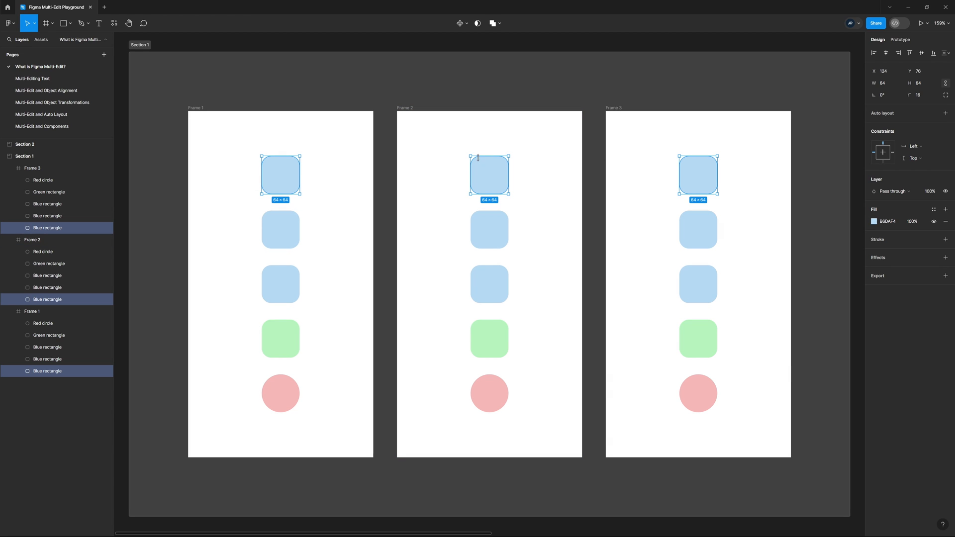
pyautogui.moveTo(435, 122)
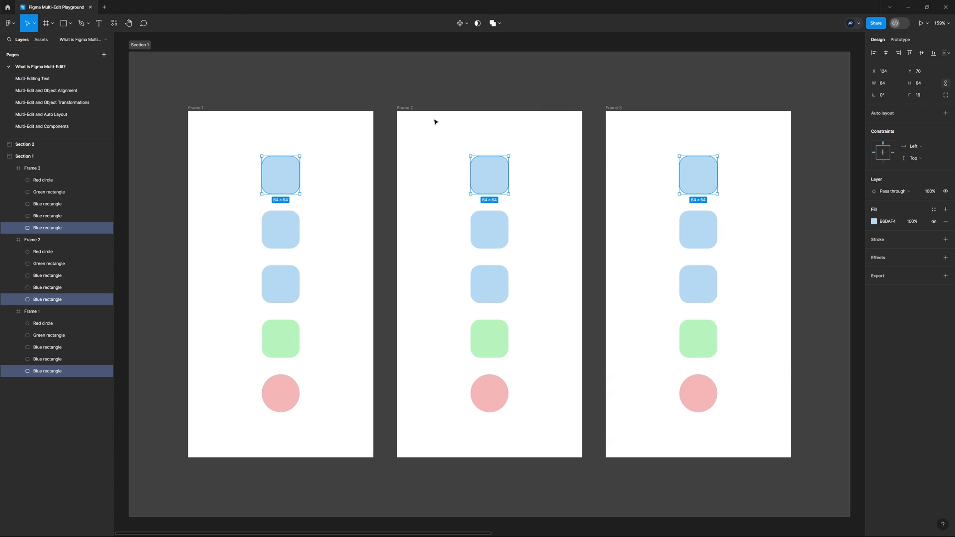
pyautogui.moveTo(504, 171)
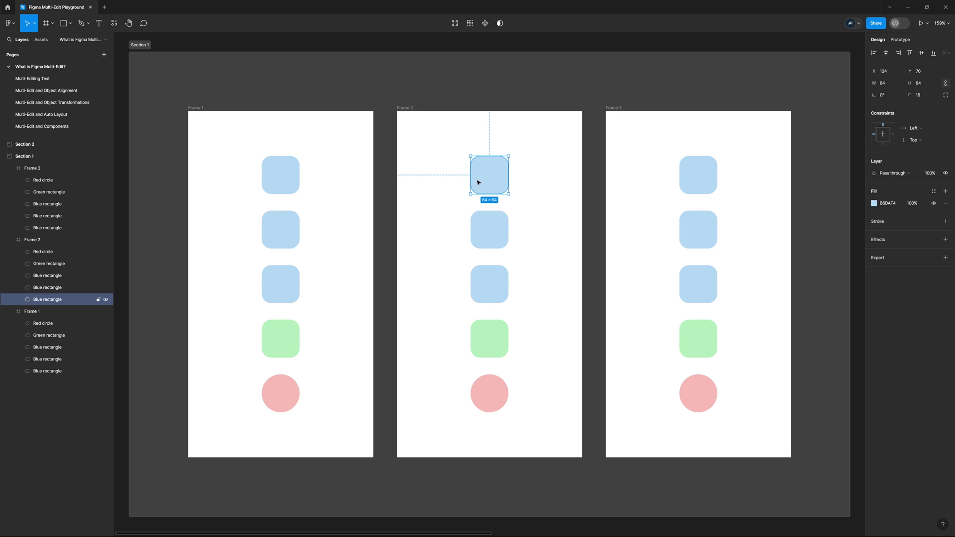
pyautogui.doubleClick(48, 298)
pyautogui.write('1')
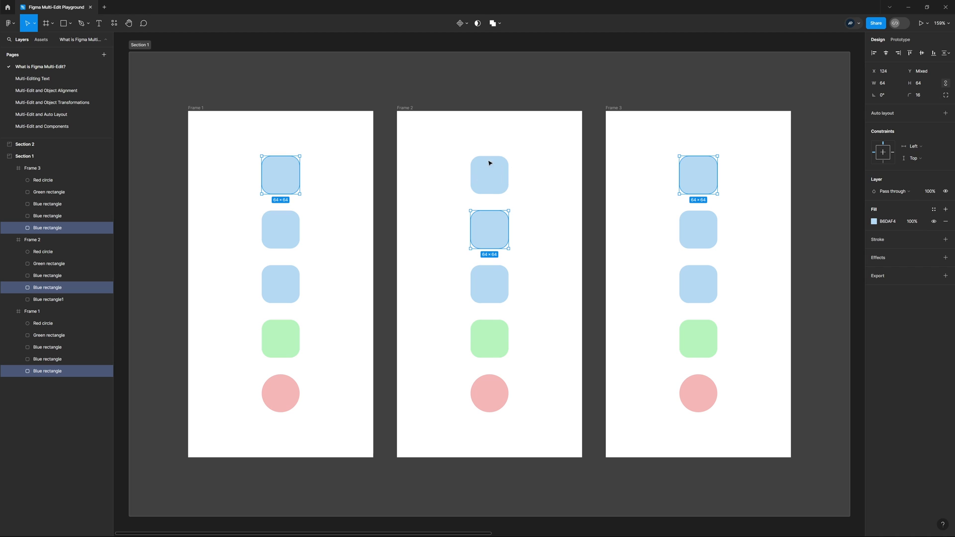
pyautogui.moveTo(496, 227)
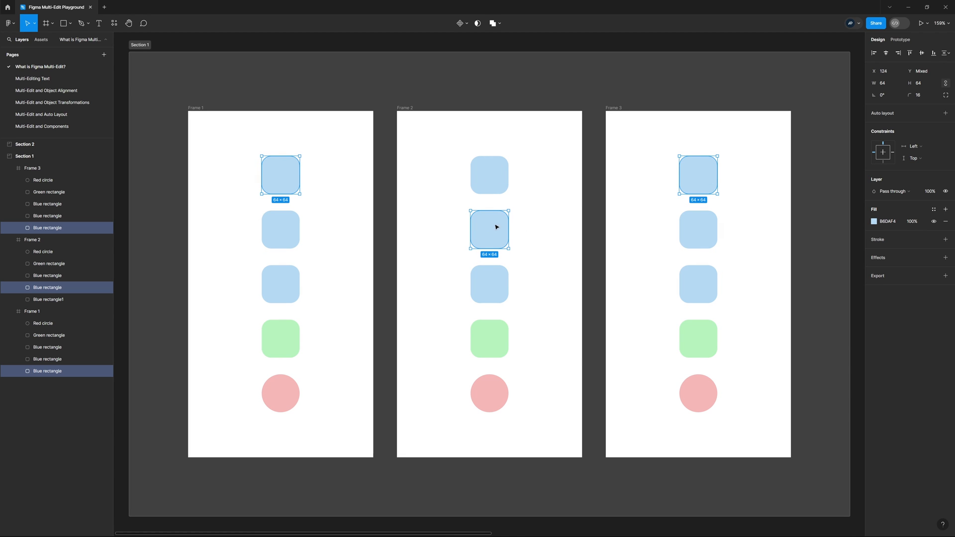
pyautogui.moveTo(485, 236)
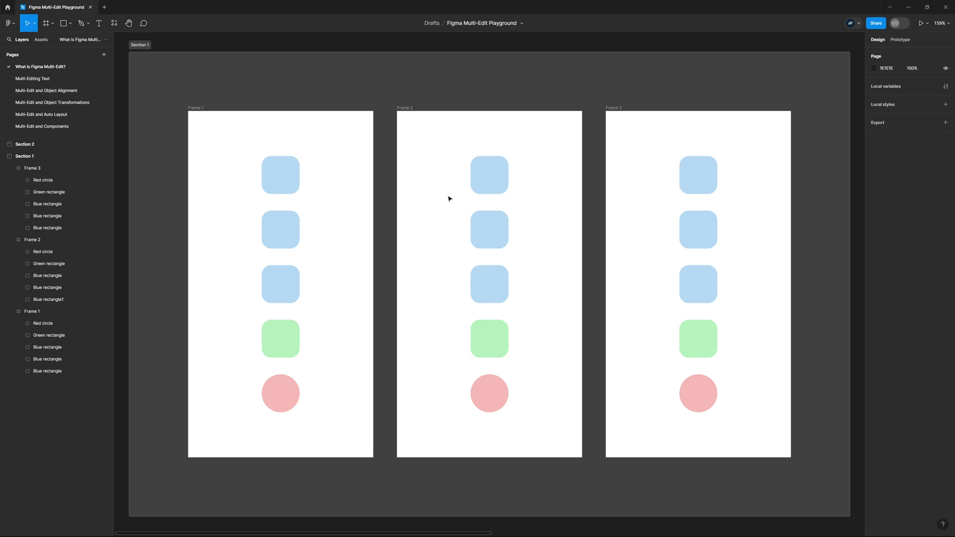
# Step: Select Frame 1's top rectangle after undoing the rename
pyautogui.click(488, 174)
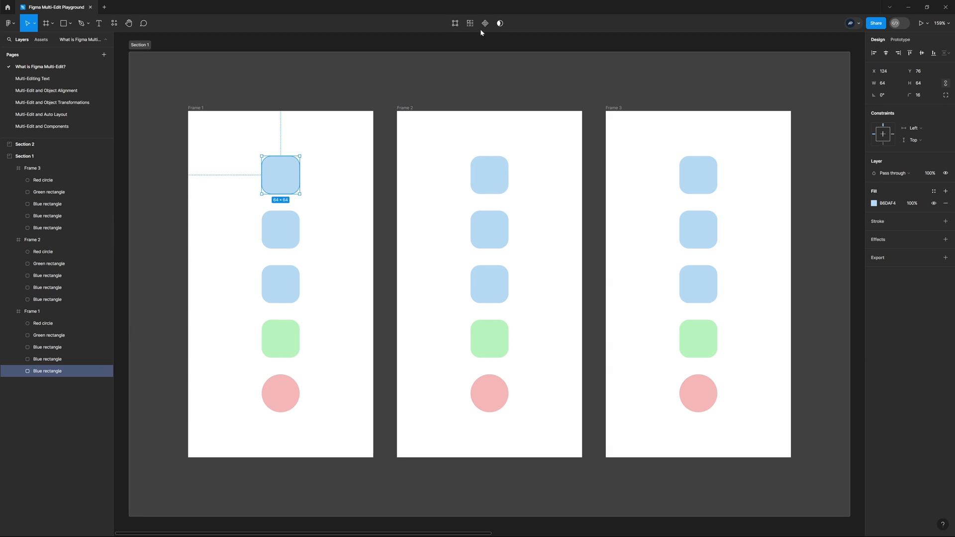
pyautogui.moveTo(469, 23)
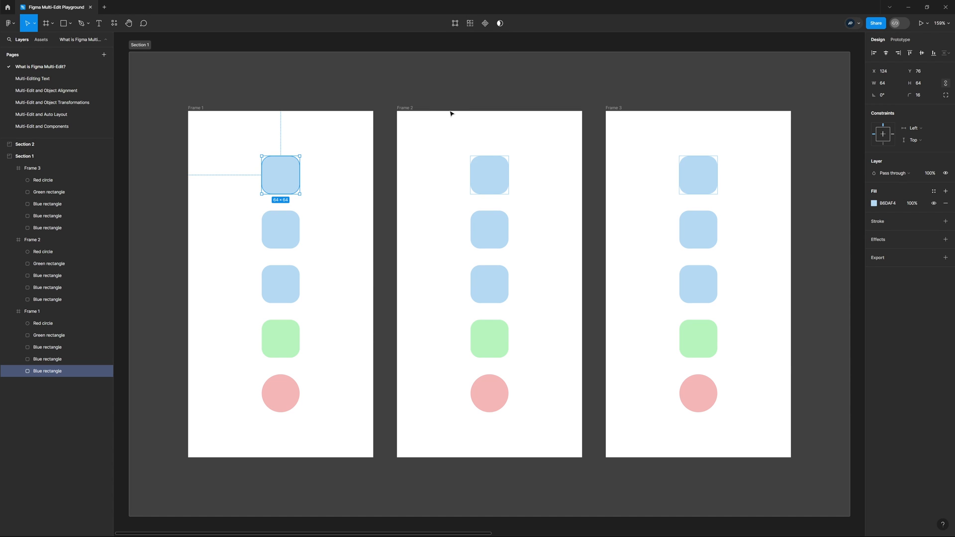
pyautogui.moveTo(535, 185)
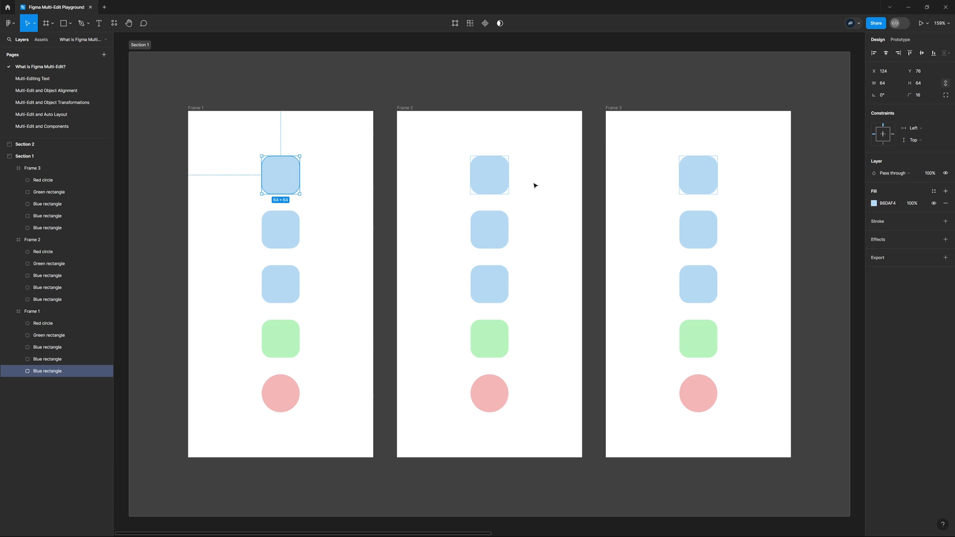
pyautogui.moveTo(513, 178)
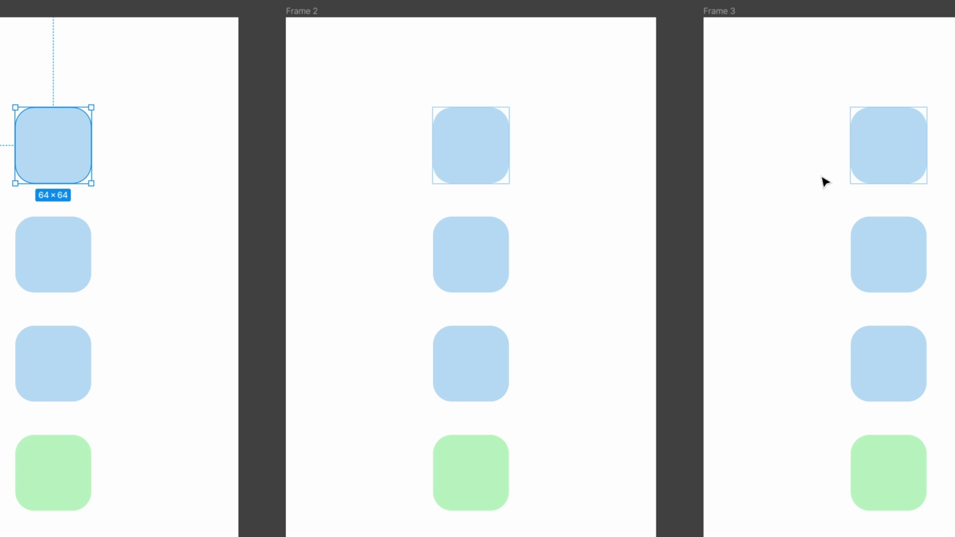
pyautogui.moveTo(671, 254)
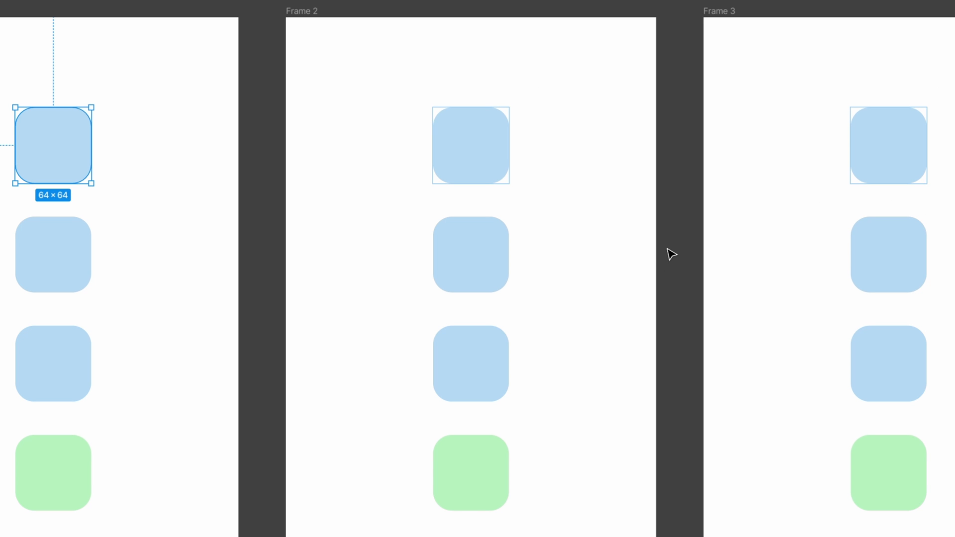
pyautogui.moveTo(557, 92)
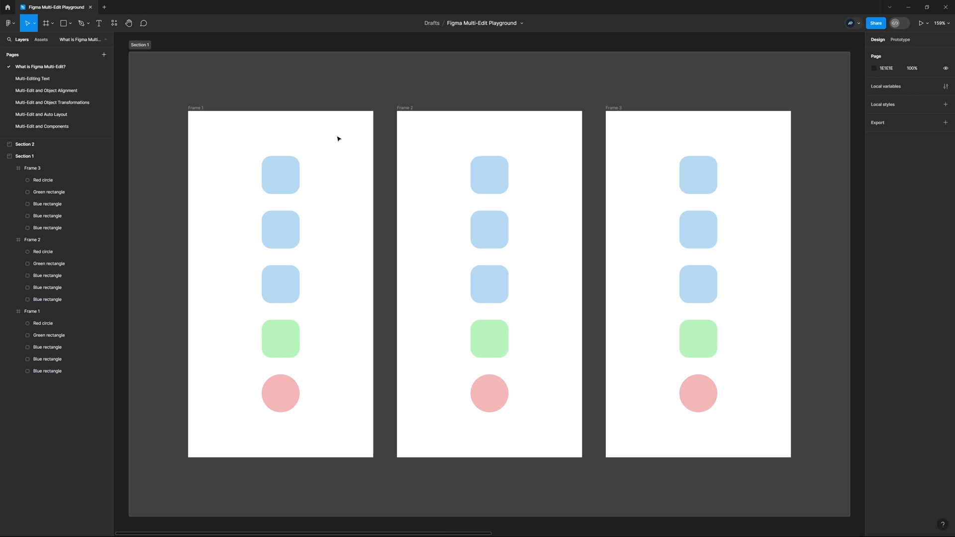
pyautogui.moveTo(248, 339)
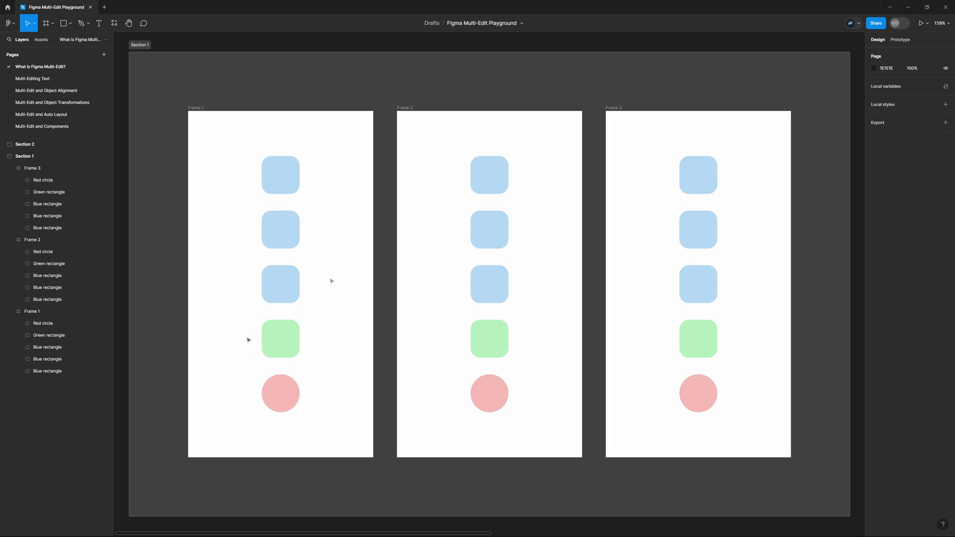
pyautogui.click(280, 338)
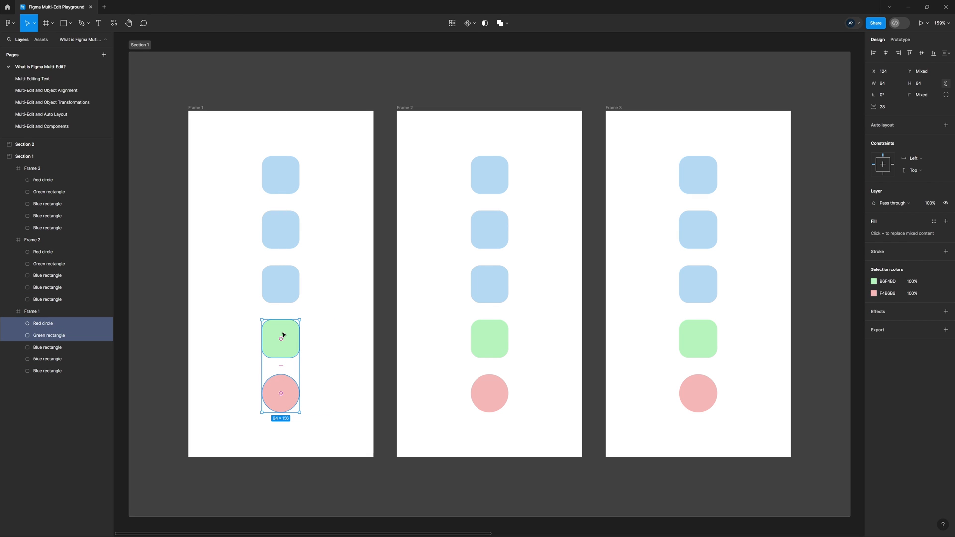
pyautogui.moveTo(277, 400)
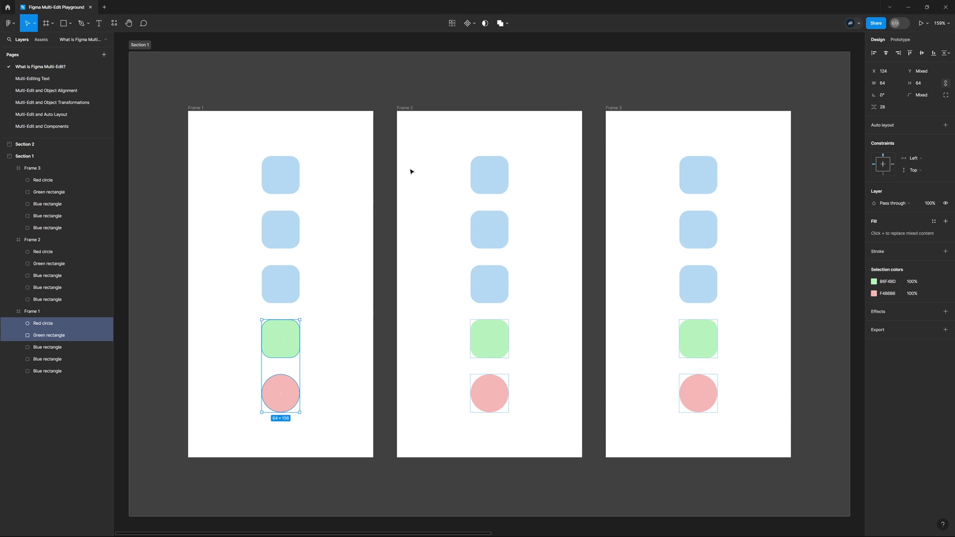
pyautogui.moveTo(480, 429)
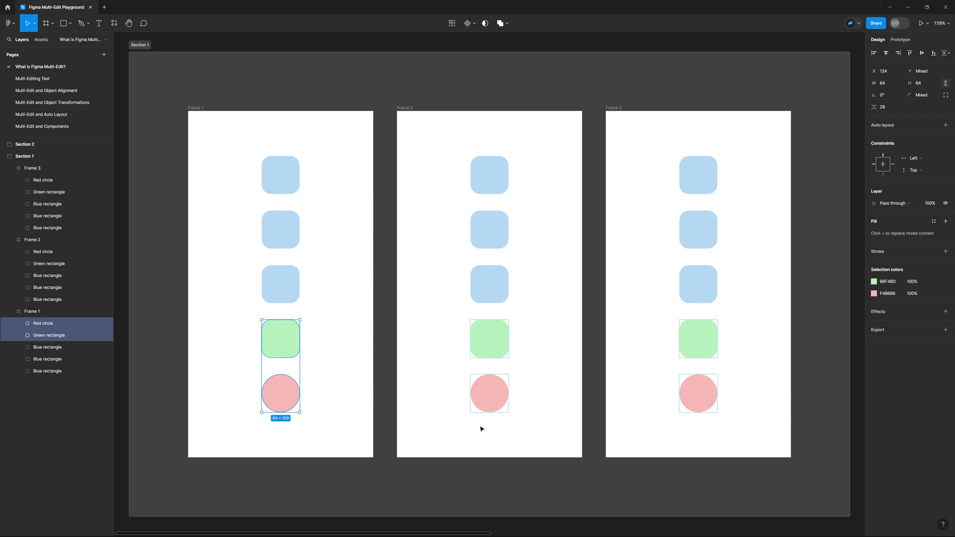
pyautogui.moveTo(817, 90)
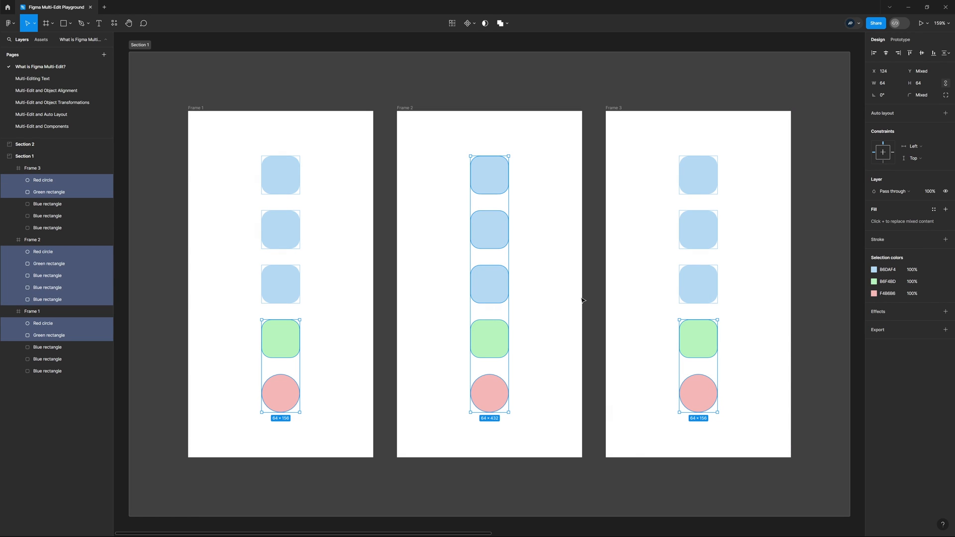
pyautogui.moveTo(536, 235)
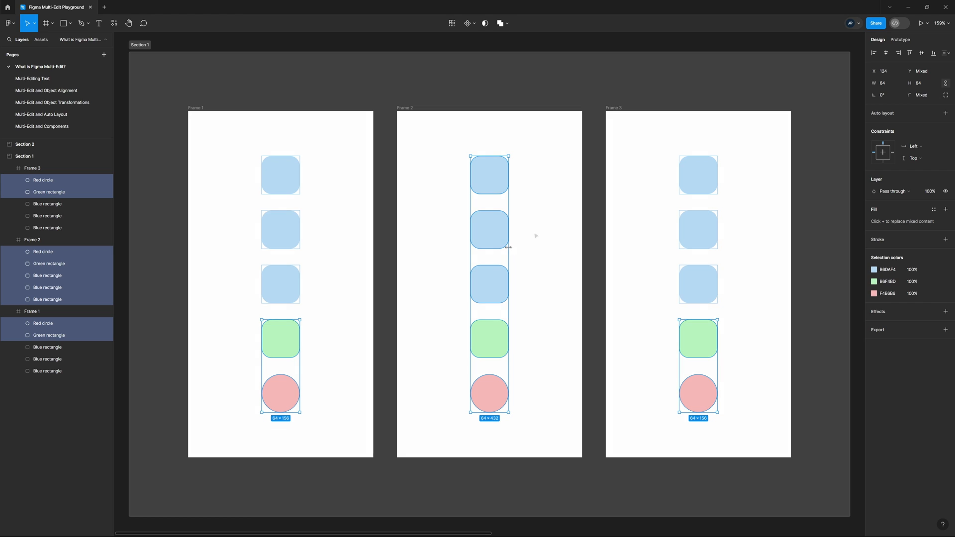
pyautogui.moveTo(440, 146)
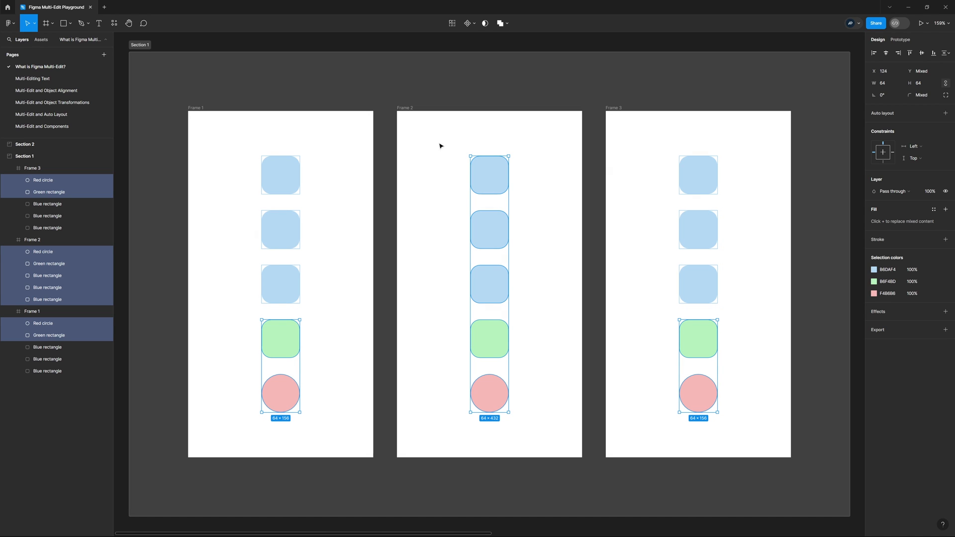
pyautogui.click(326, 322)
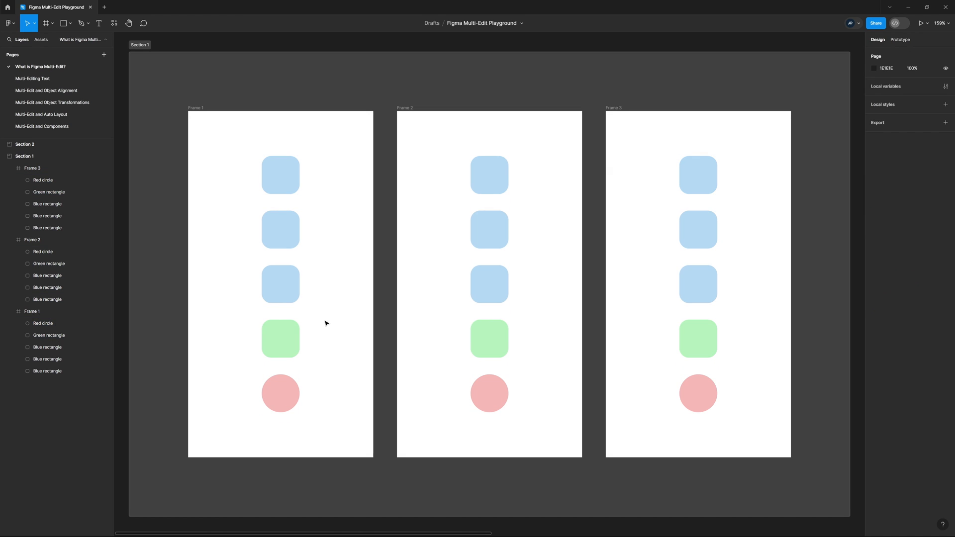
pyautogui.click(280, 339)
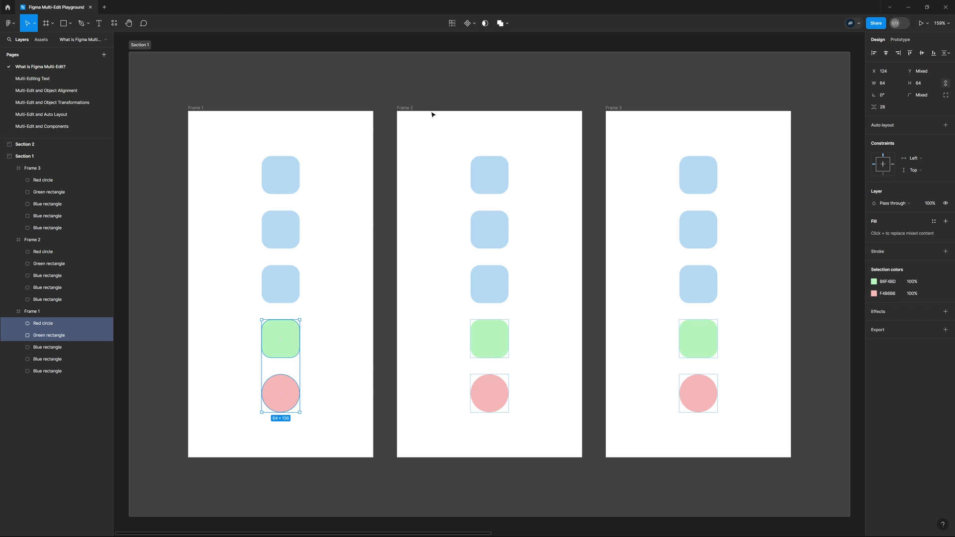
pyautogui.moveTo(827, 87)
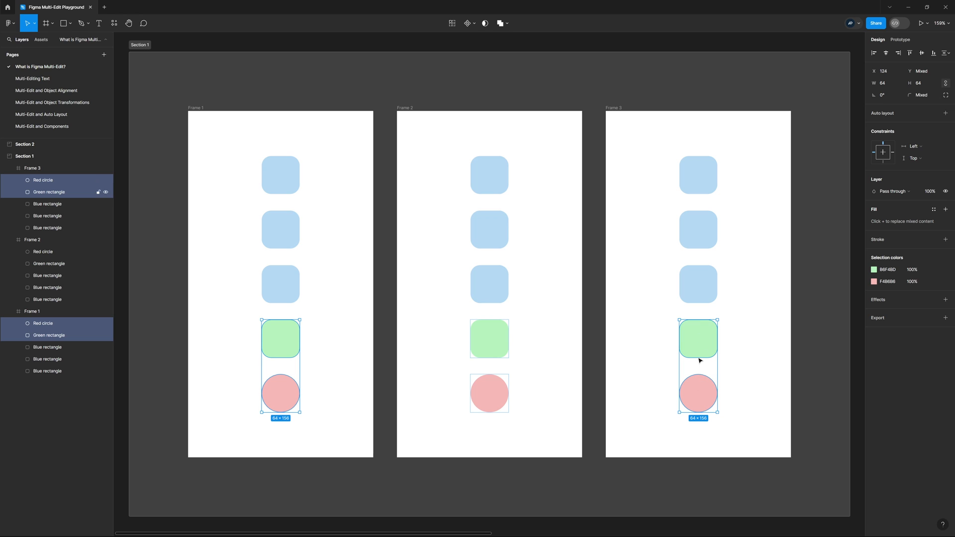
pyautogui.moveTo(559, 144)
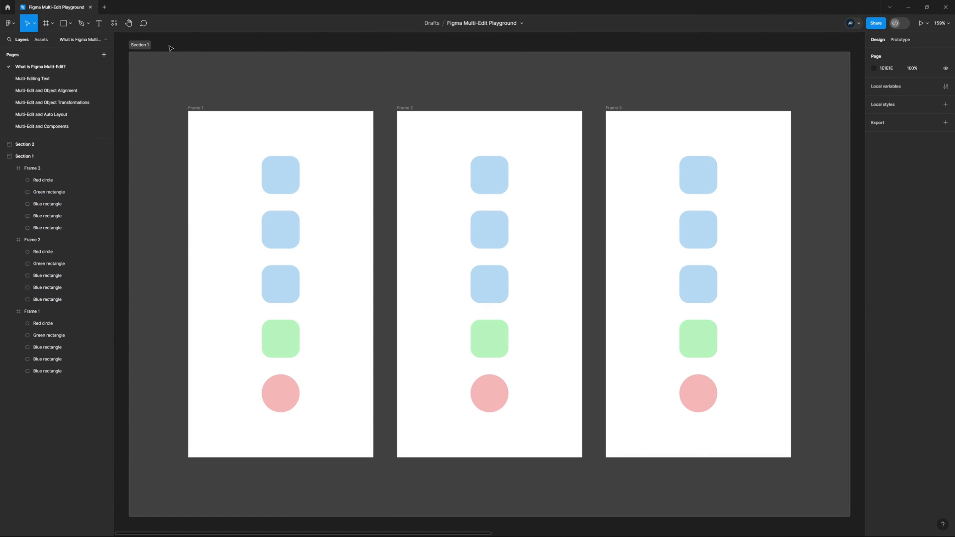
pyautogui.moveTo(204, 115)
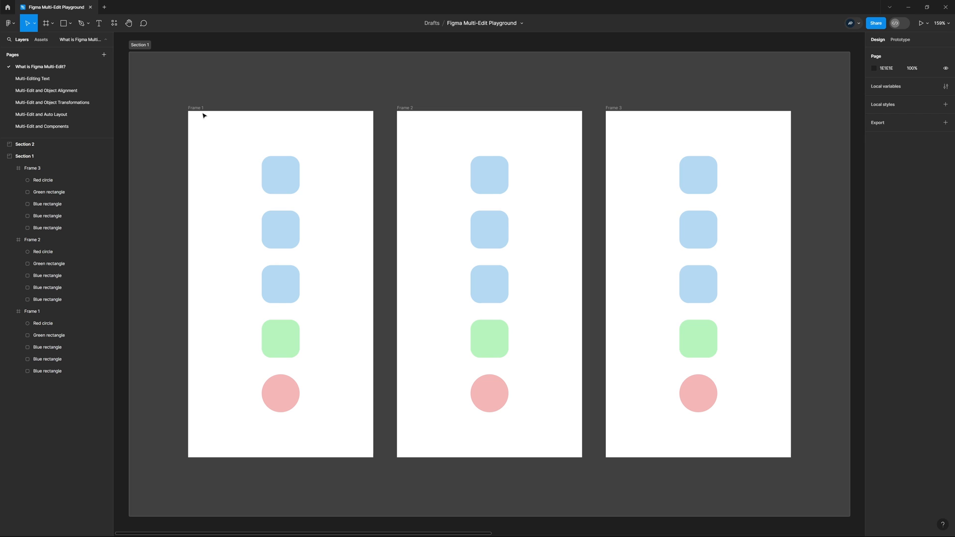
pyautogui.moveTo(461, 131)
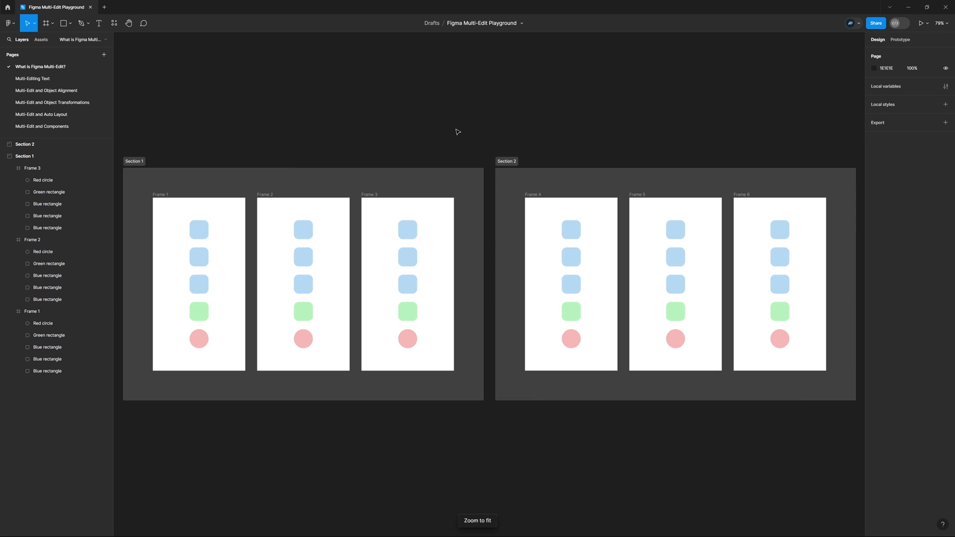
pyautogui.moveTo(463, 162)
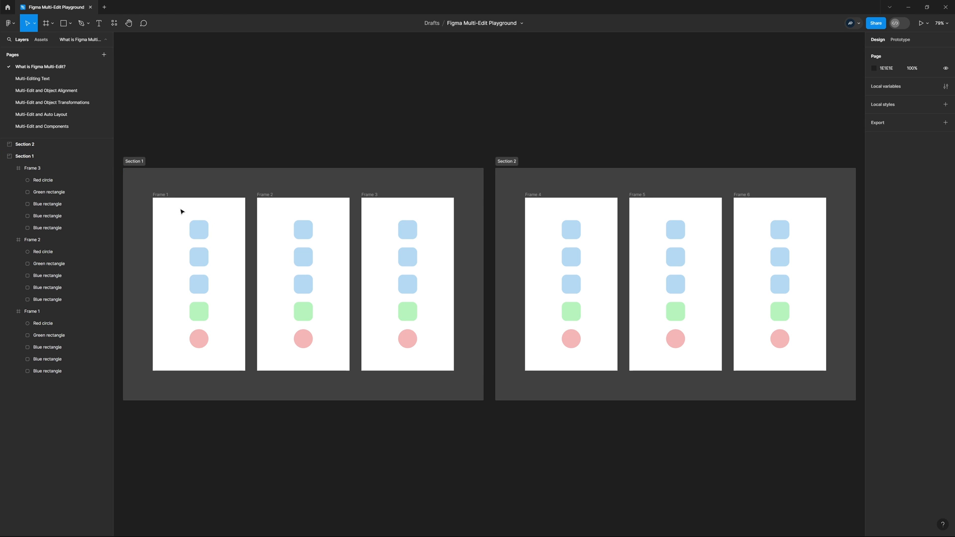
pyautogui.moveTo(259, 233)
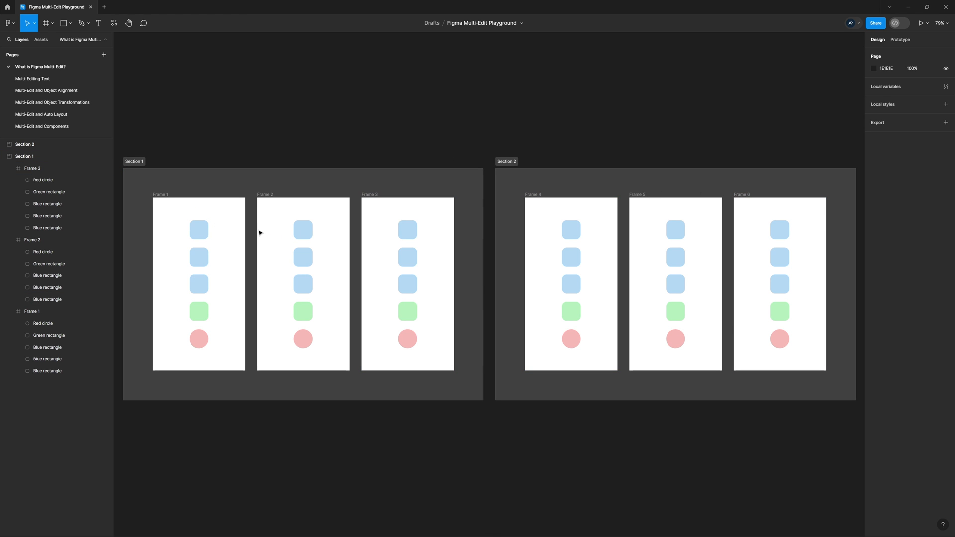
# Step: Select Frame 1's top blue square and its matching squares in every frame
pyautogui.click(198, 229)
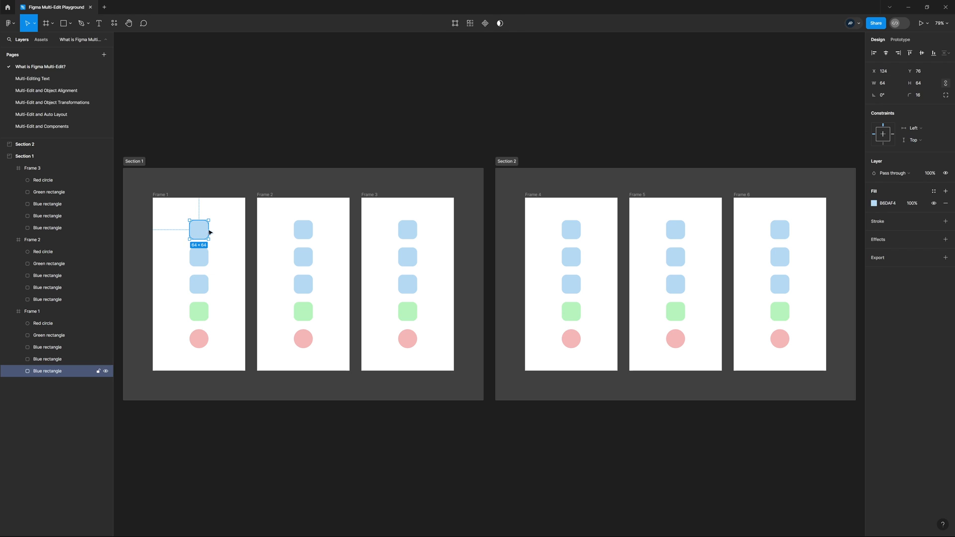
pyautogui.moveTo(200, 233)
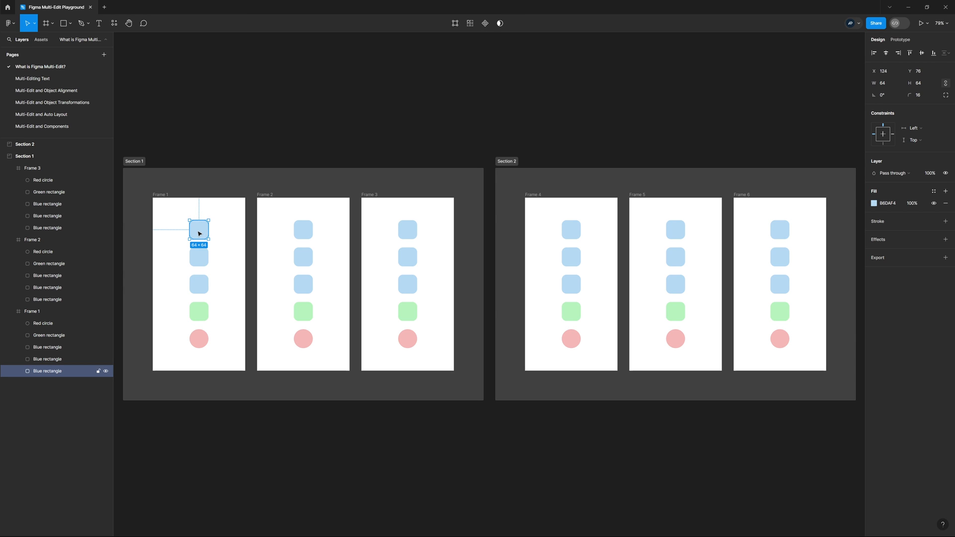
pyautogui.moveTo(469, 23)
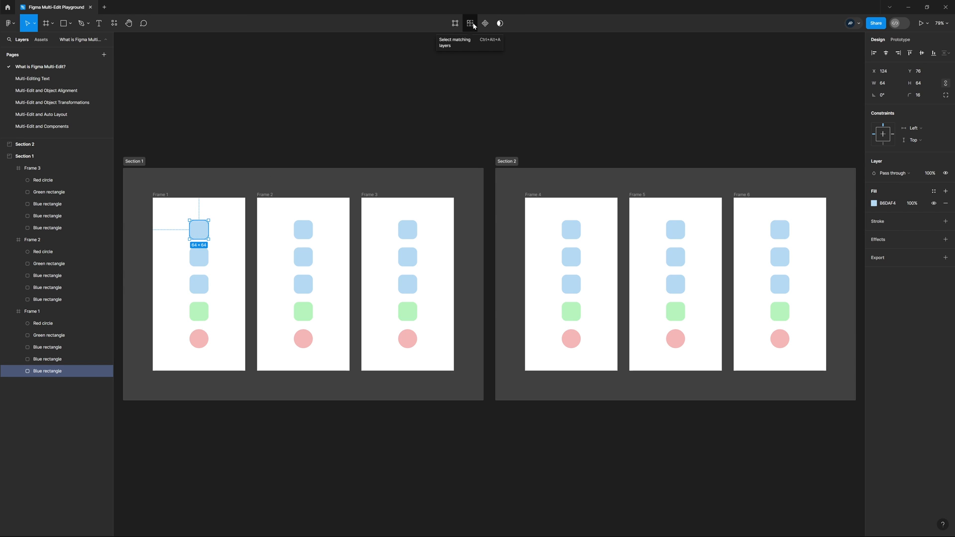
pyautogui.click(470, 23)
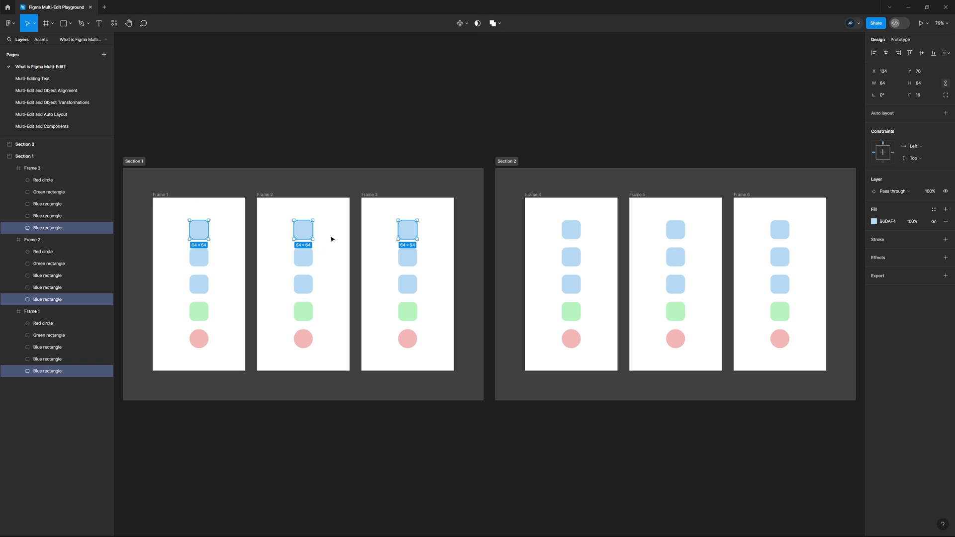
pyautogui.moveTo(416, 230)
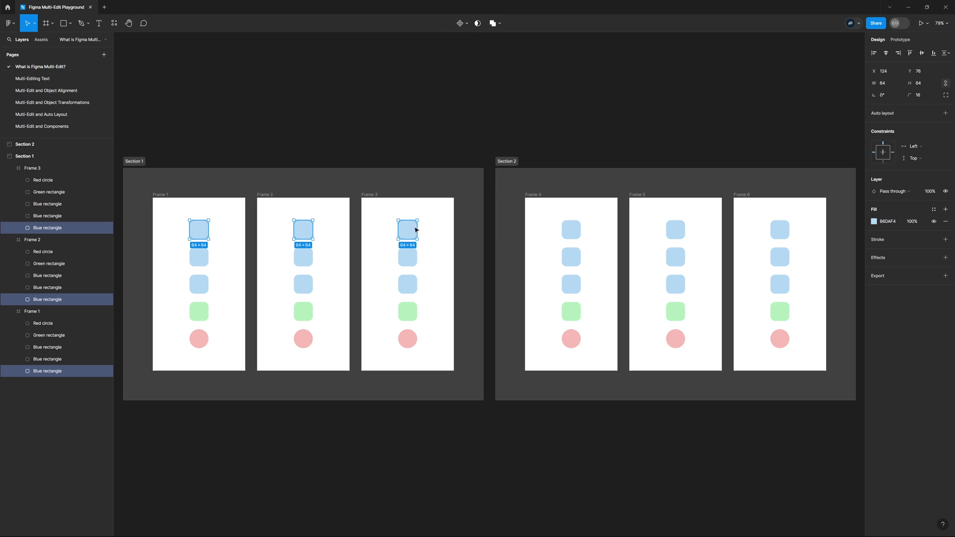
pyautogui.moveTo(141, 176)
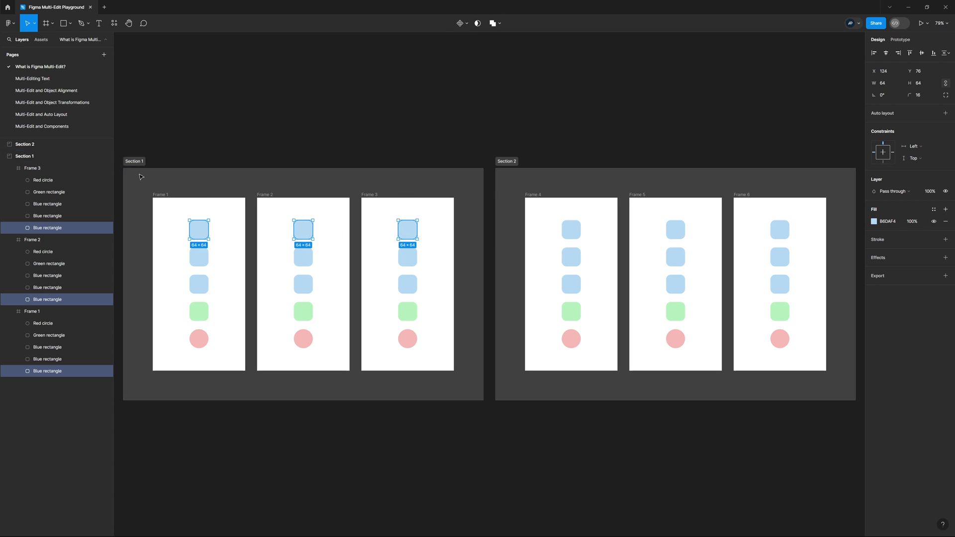
pyautogui.moveTo(758, 218)
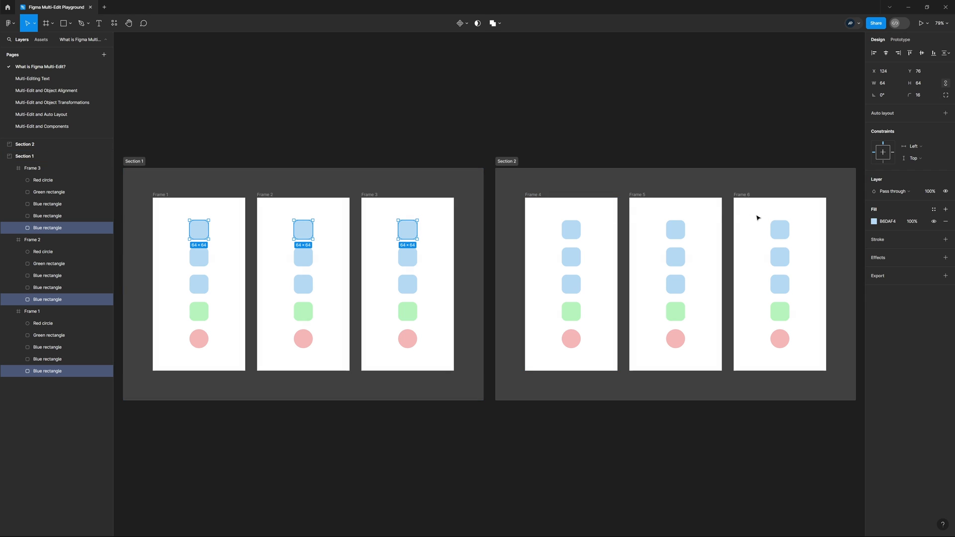
pyautogui.moveTo(761, 211)
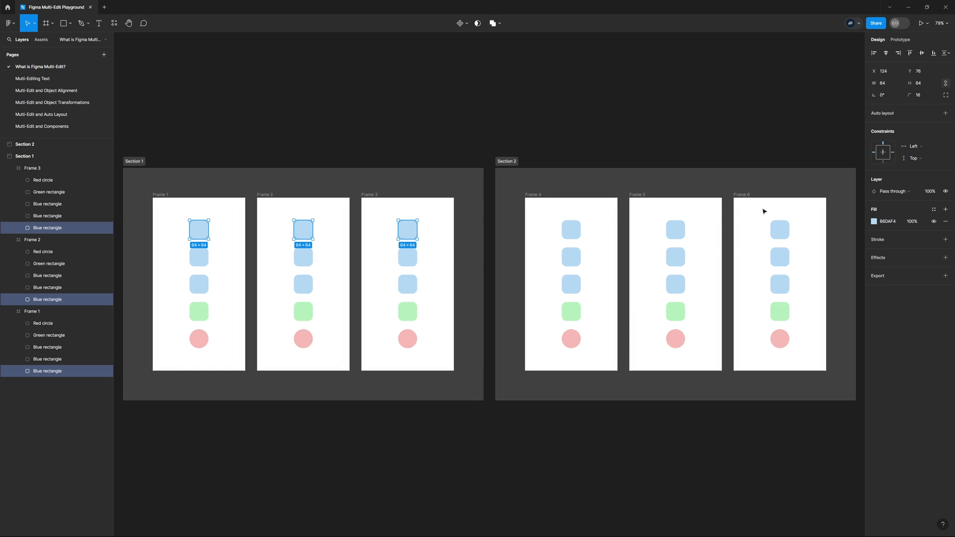
pyautogui.moveTo(154, 209)
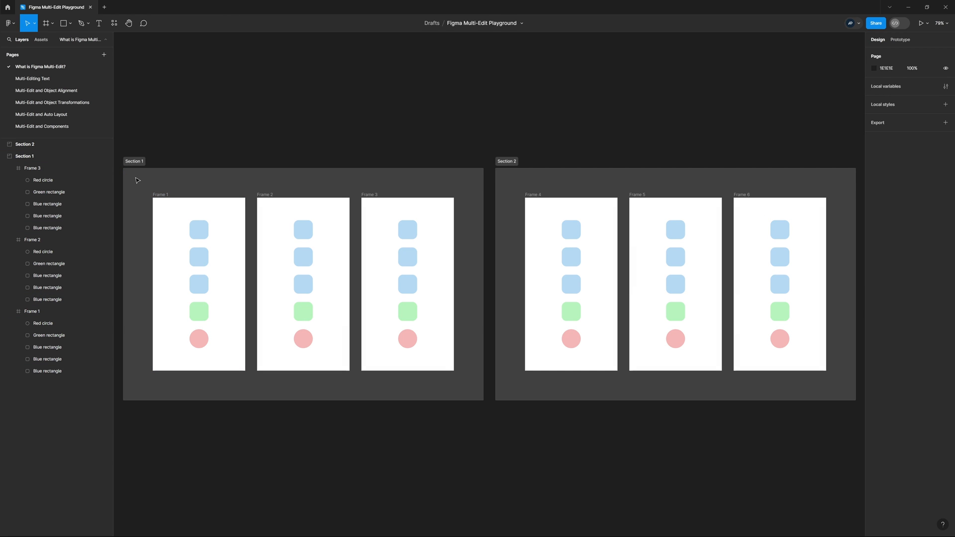
# Step: Select Frame 1's top blue square, then switch to the Multi-Editing Text page
pyautogui.click(198, 228)
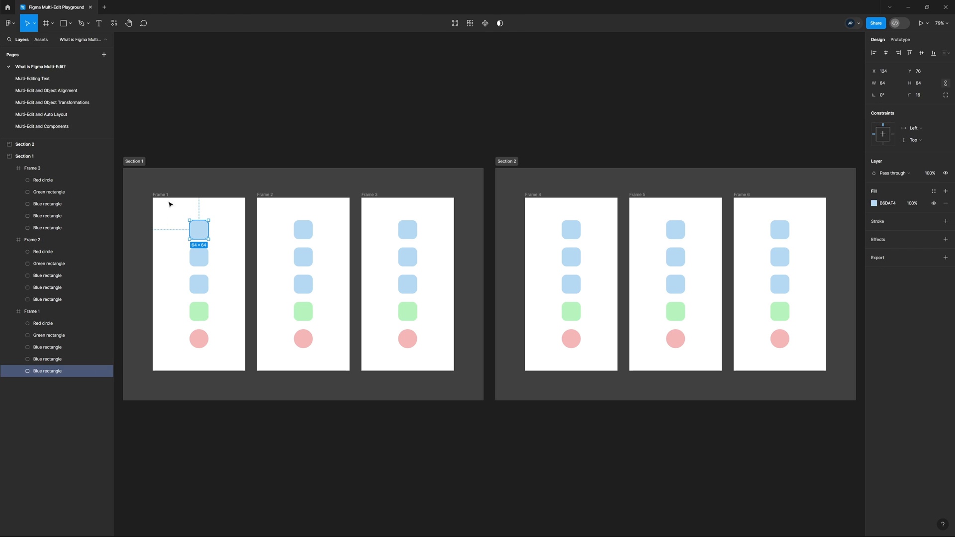
pyautogui.moveTo(279, 231)
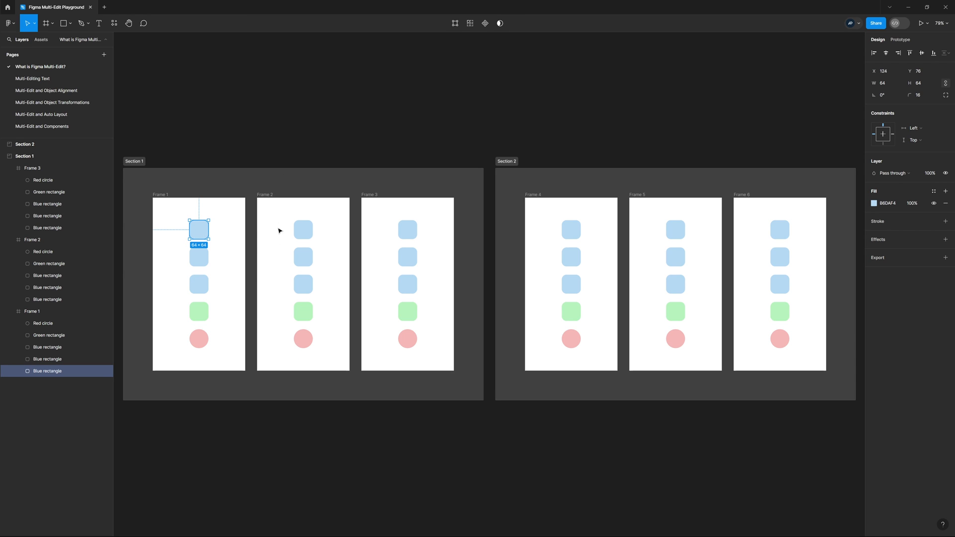
pyautogui.moveTo(487, 132)
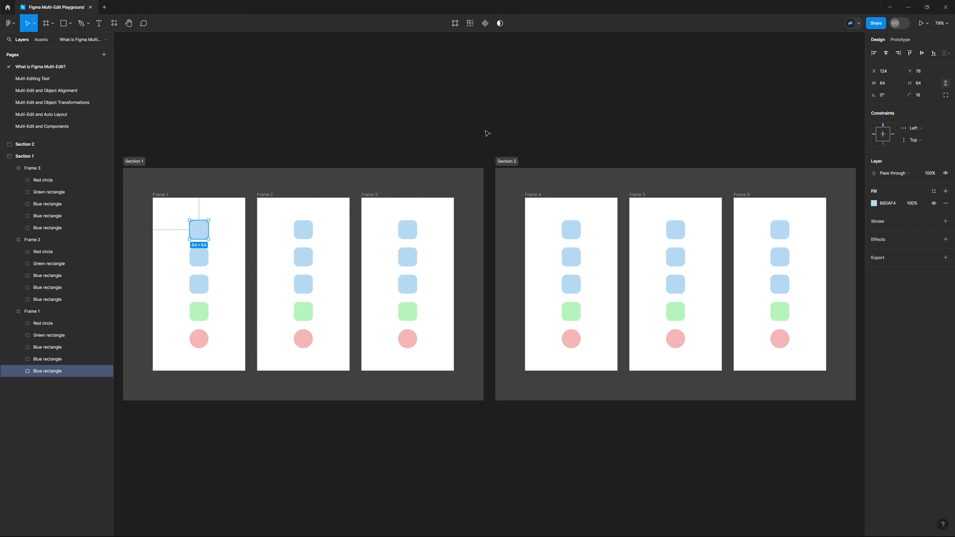
pyautogui.click(33, 79)
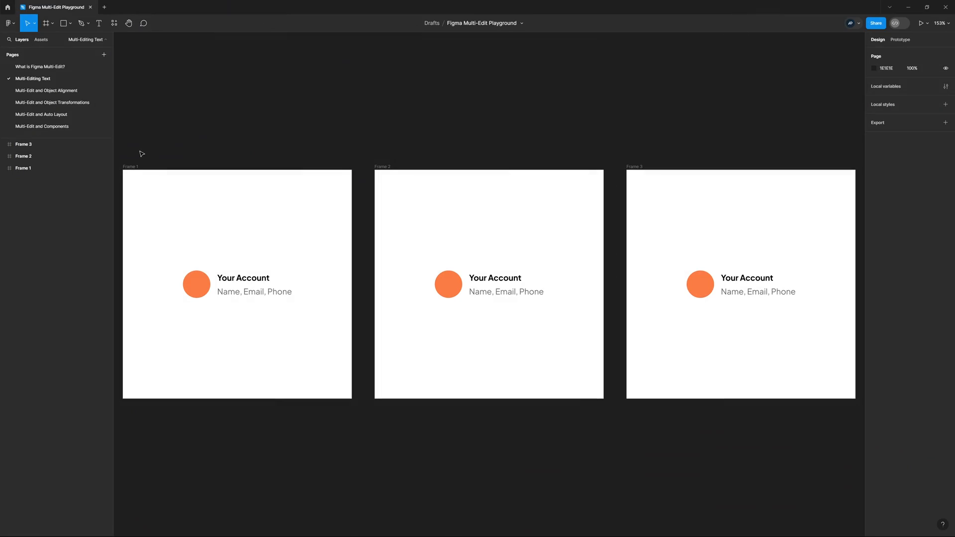
pyautogui.moveTo(703, 162)
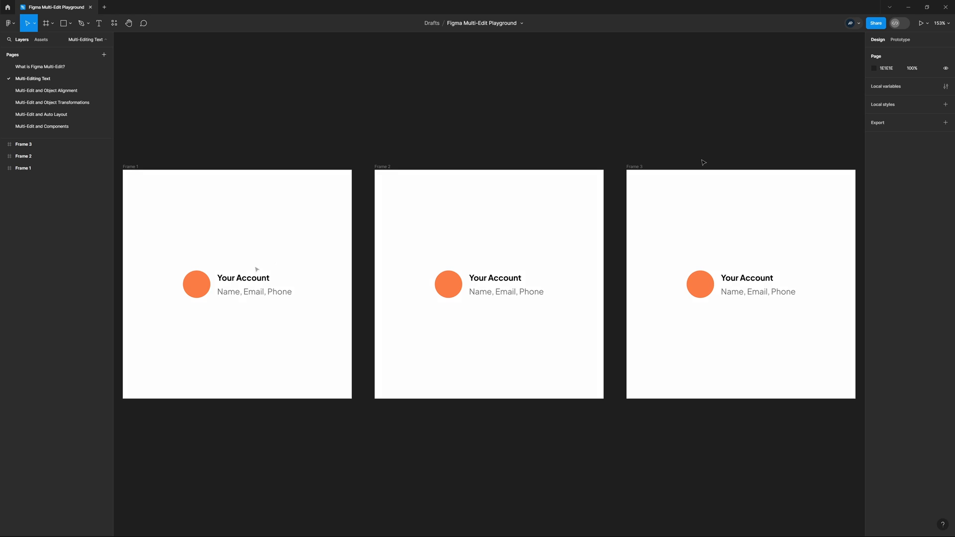
# Step: Select the matching 'Your Account' headings in all three frames and retype them as 'My Account'
pyautogui.click(243, 277)
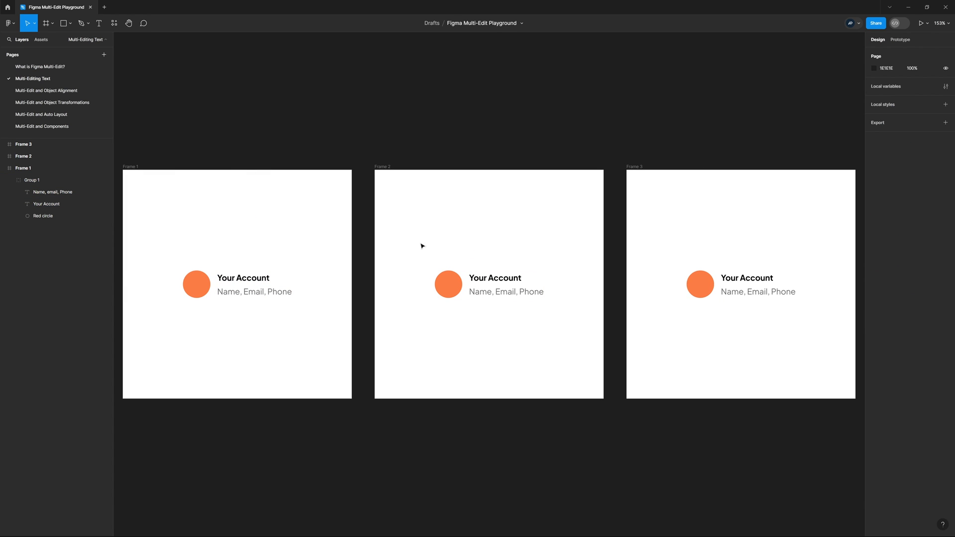
pyautogui.click(243, 277)
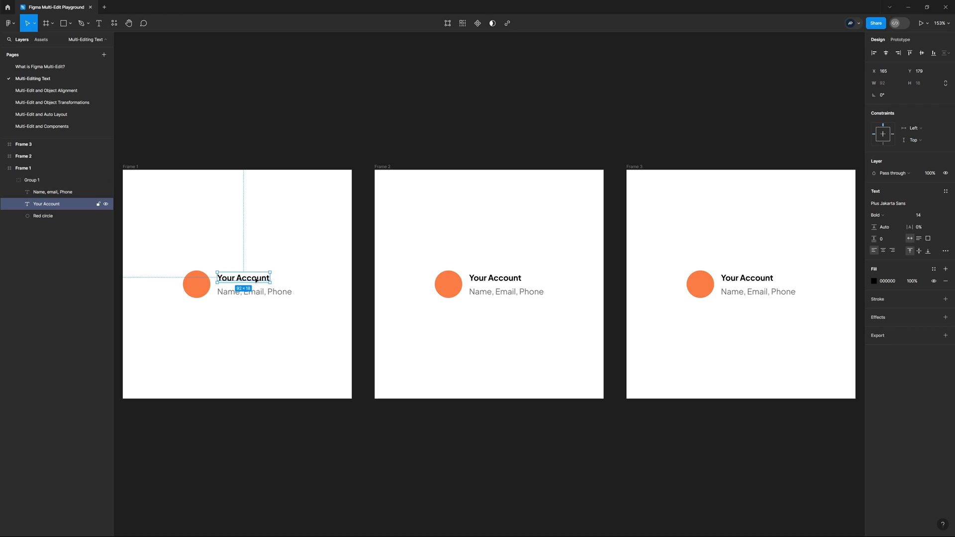
pyautogui.moveTo(253, 280)
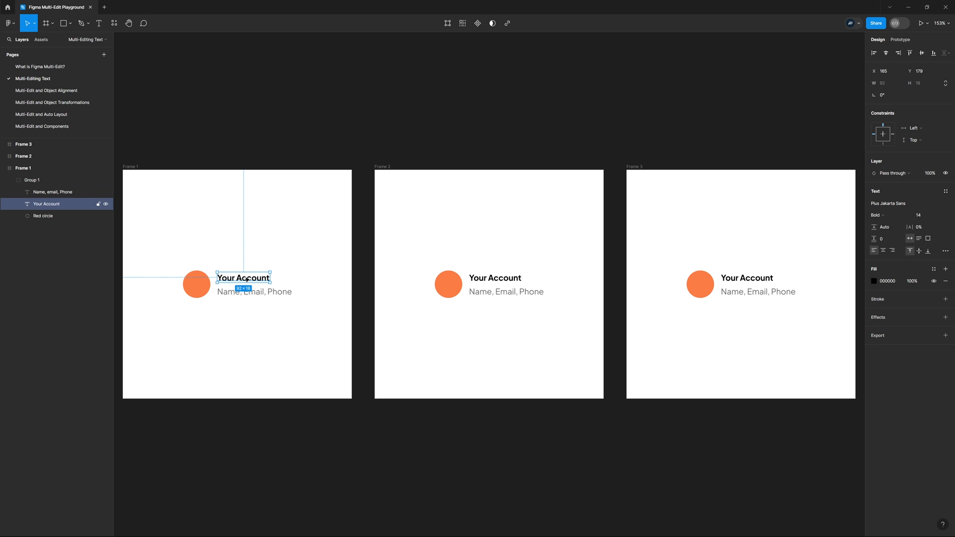
pyautogui.moveTo(462, 23)
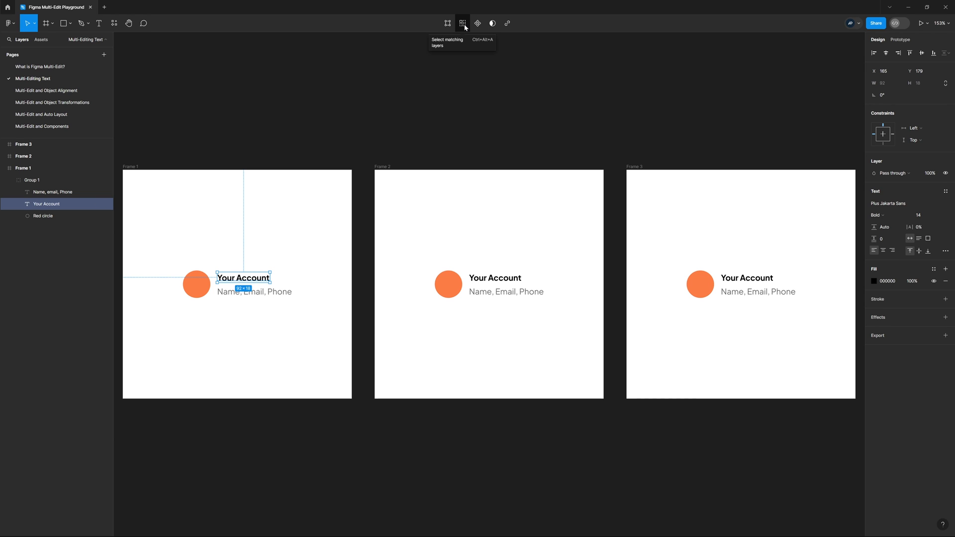
pyautogui.click(462, 23)
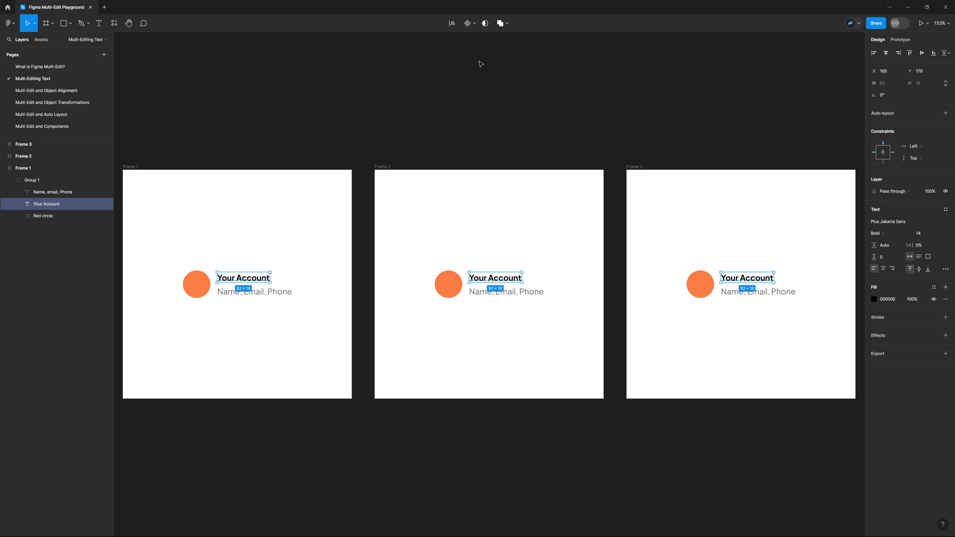
pyautogui.moveTo(451, 23)
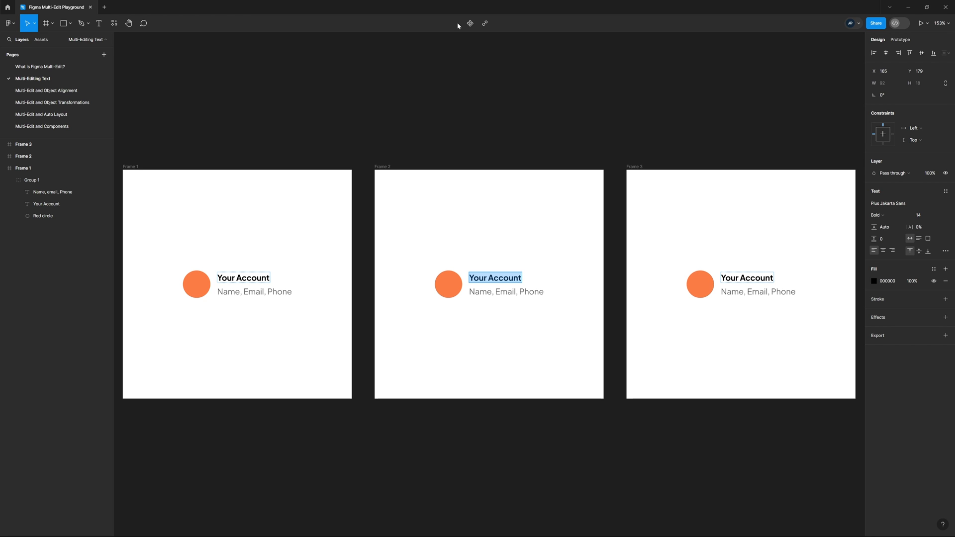
pyautogui.write('My Acco')
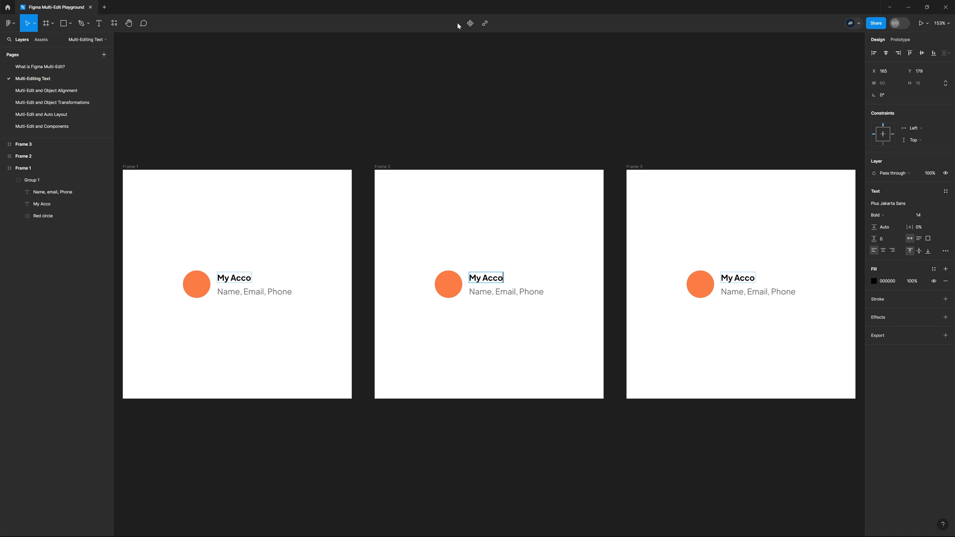
pyautogui.write('unt')
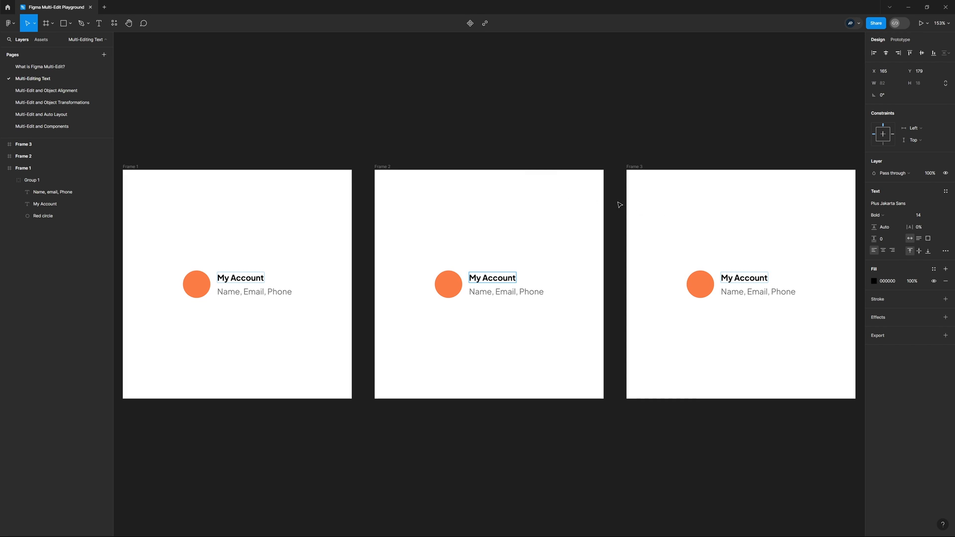
pyautogui.click(758, 292)
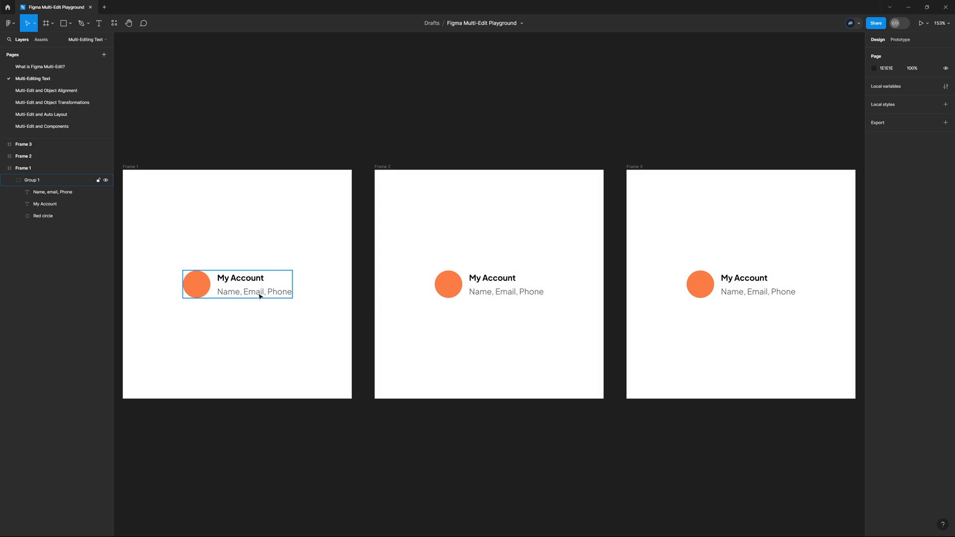
# Step: Edit all three captions together to read 'Name, Email, Phone Number'
pyautogui.doubleClick(255, 292)
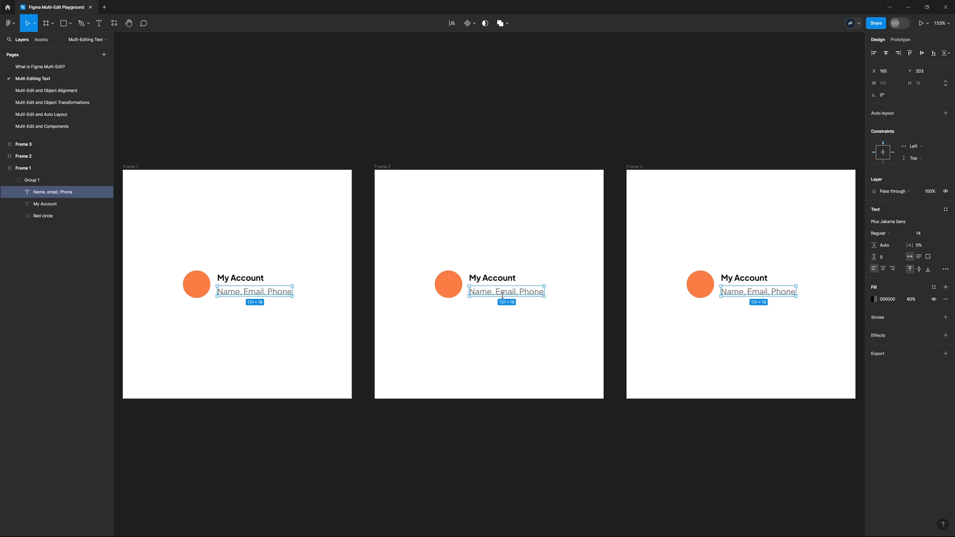
pyautogui.click(98, 24)
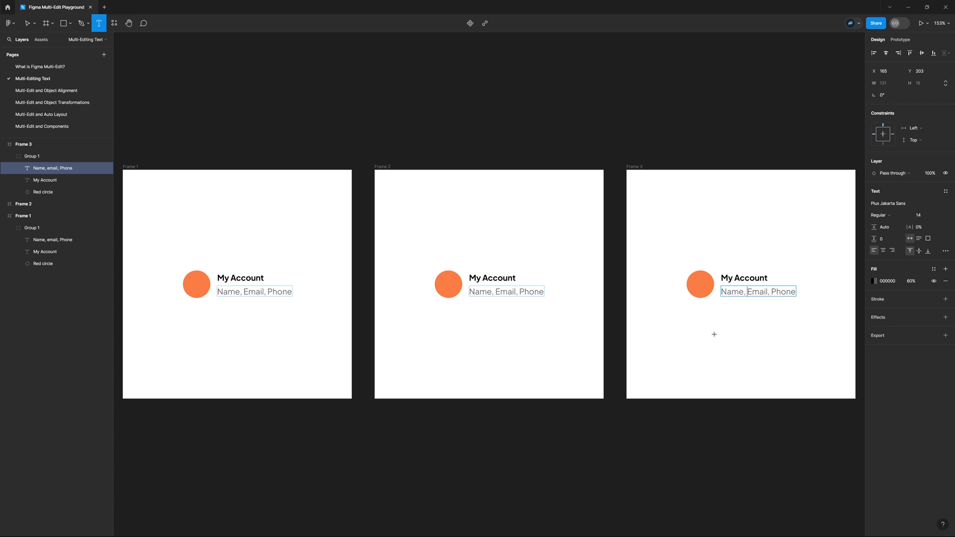
pyautogui.write('Number')
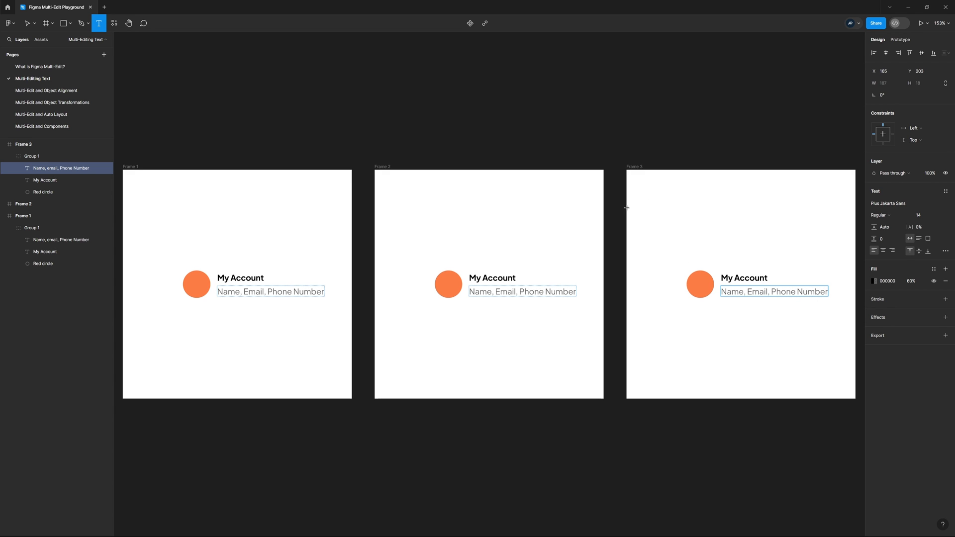
pyautogui.moveTo(649, 262)
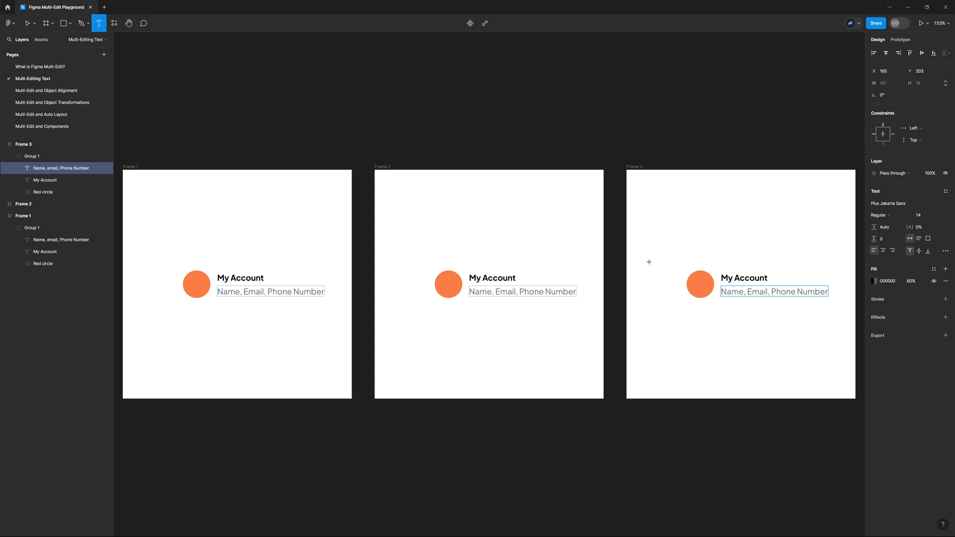
pyautogui.moveTo(324, 283)
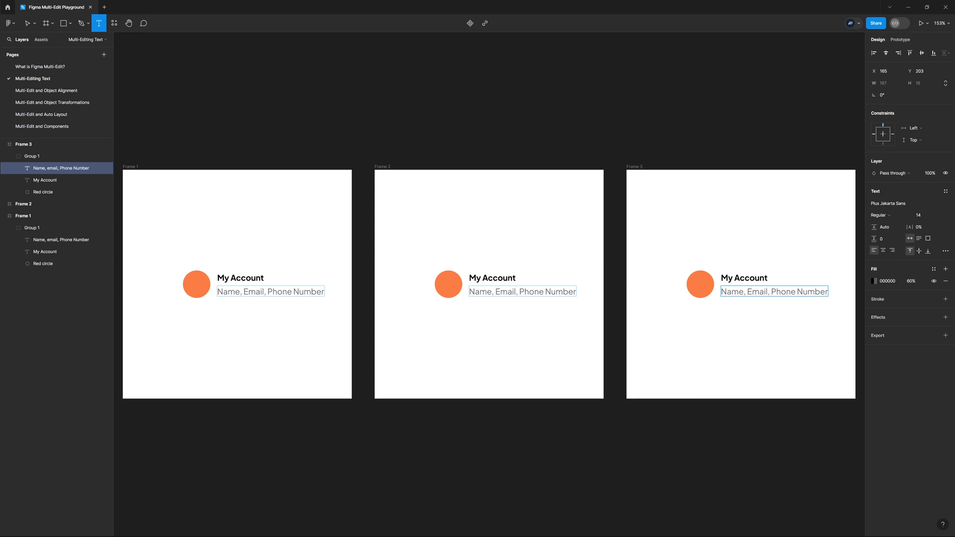
pyautogui.click(47, 90)
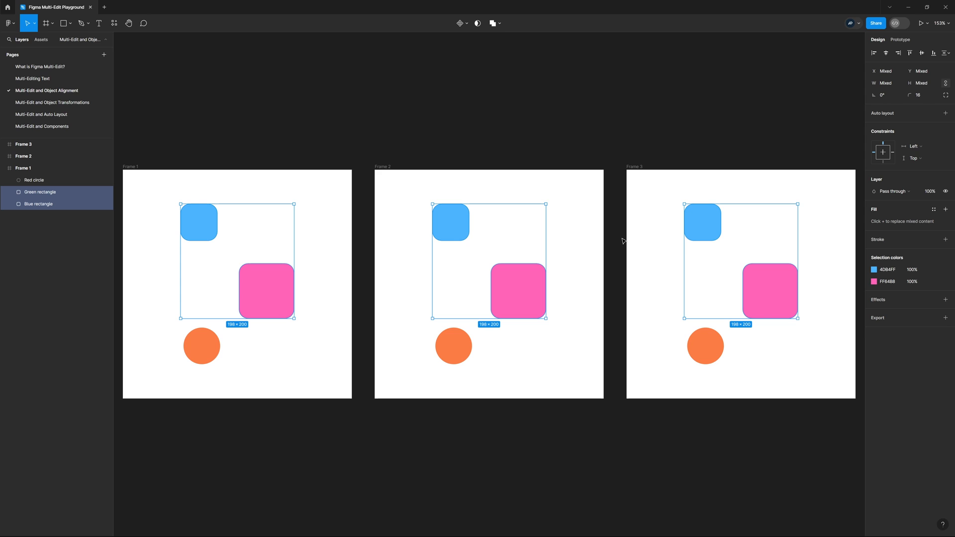
# Step: Align each frame's blue and pink squares on their right edges
pyautogui.click(897, 53)
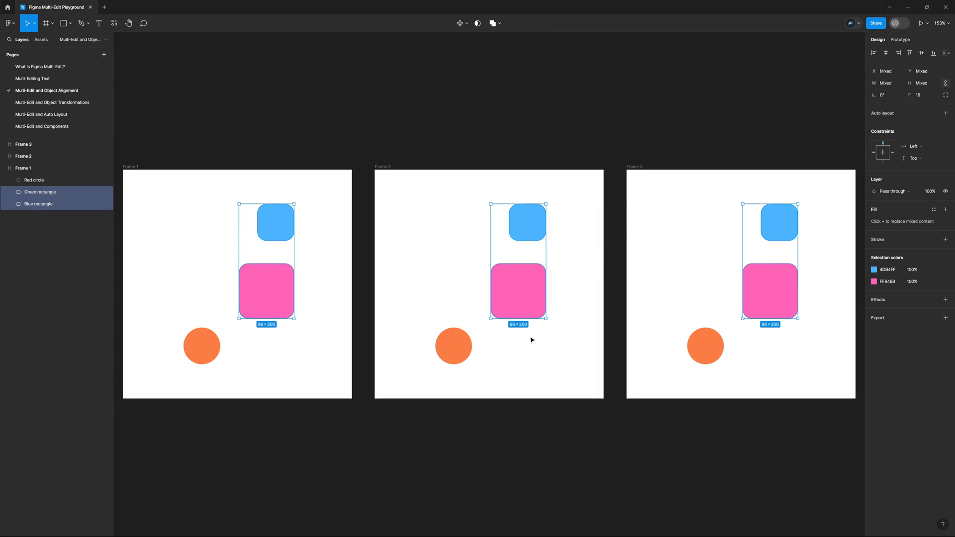
pyautogui.moveTo(814, 293)
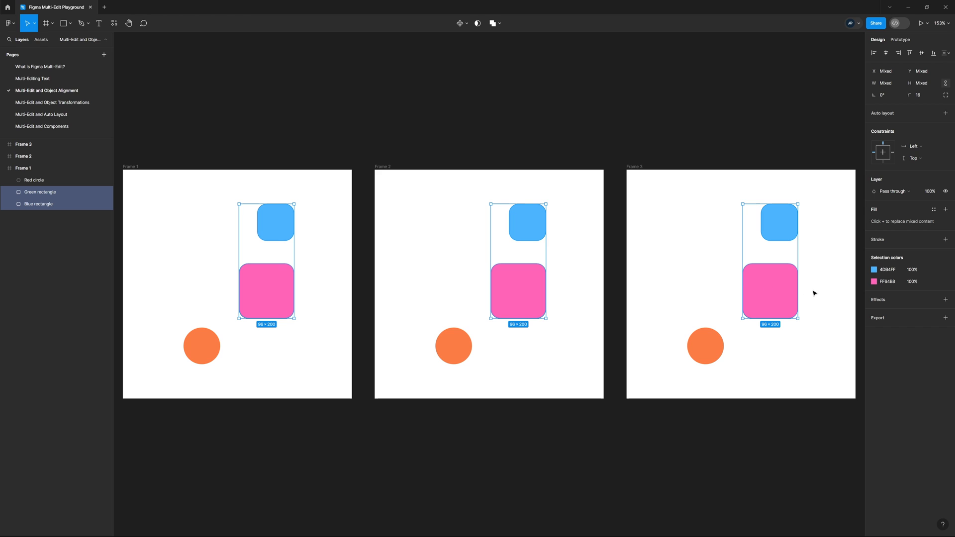
pyautogui.moveTo(486, 243)
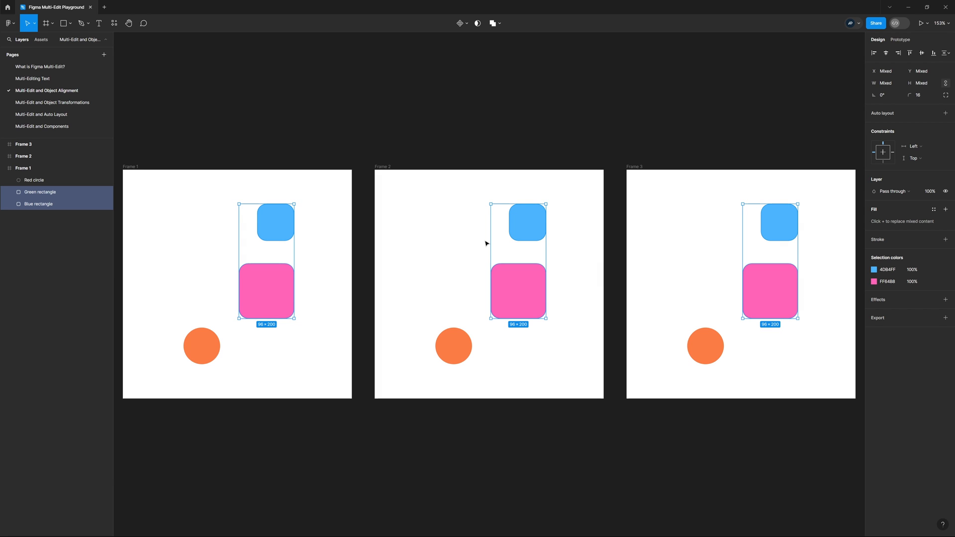
pyautogui.moveTo(385, 301)
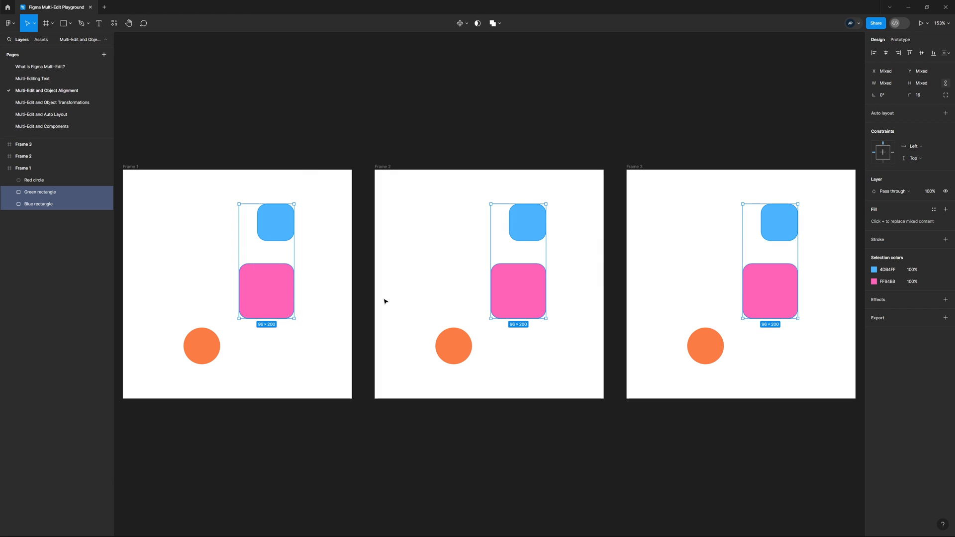
pyautogui.moveTo(586, 305)
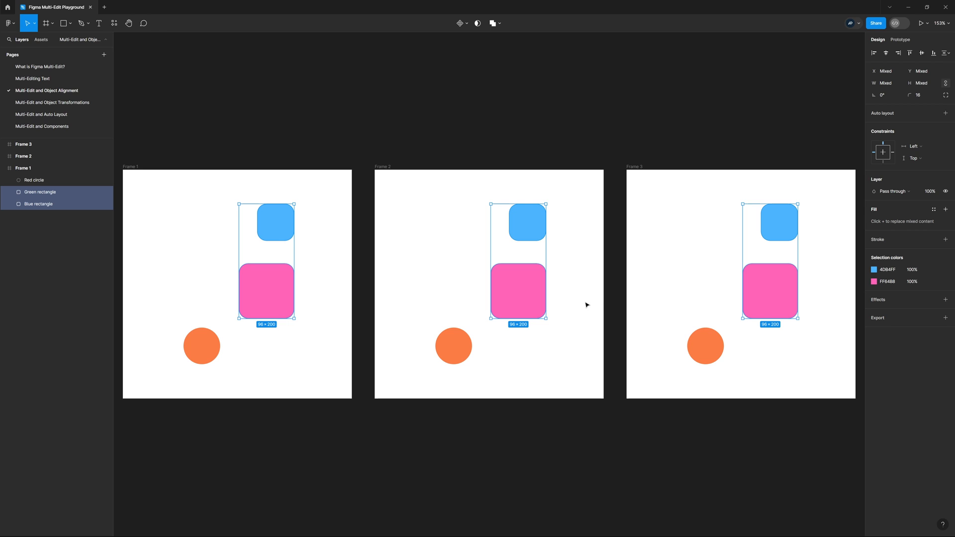
pyautogui.moveTo(315, 185)
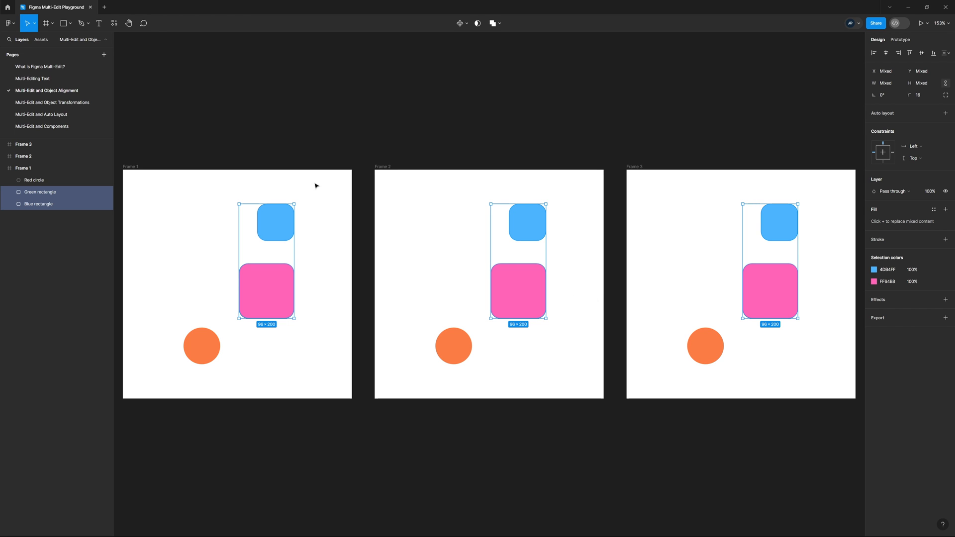
pyautogui.moveTo(542, 256)
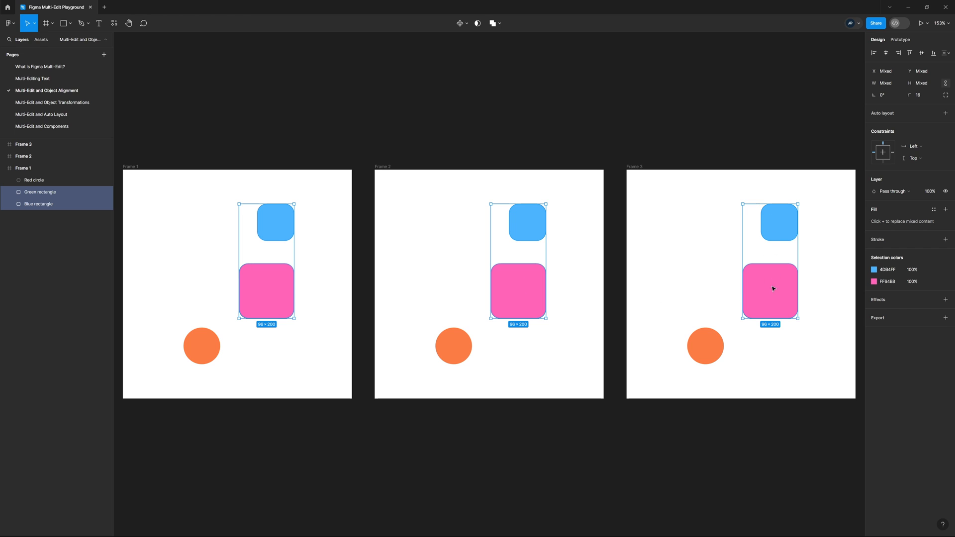
pyautogui.moveTo(857, 67)
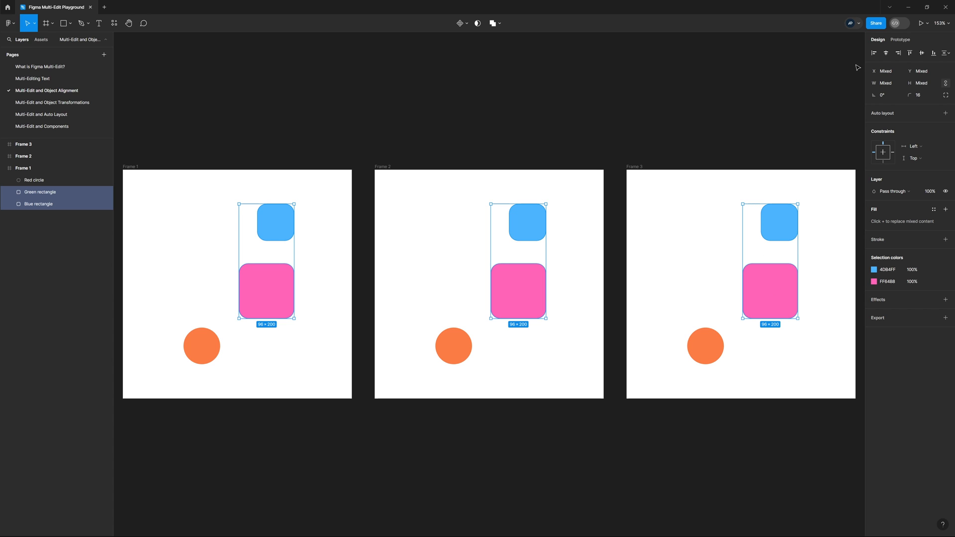
pyautogui.click(884, 52)
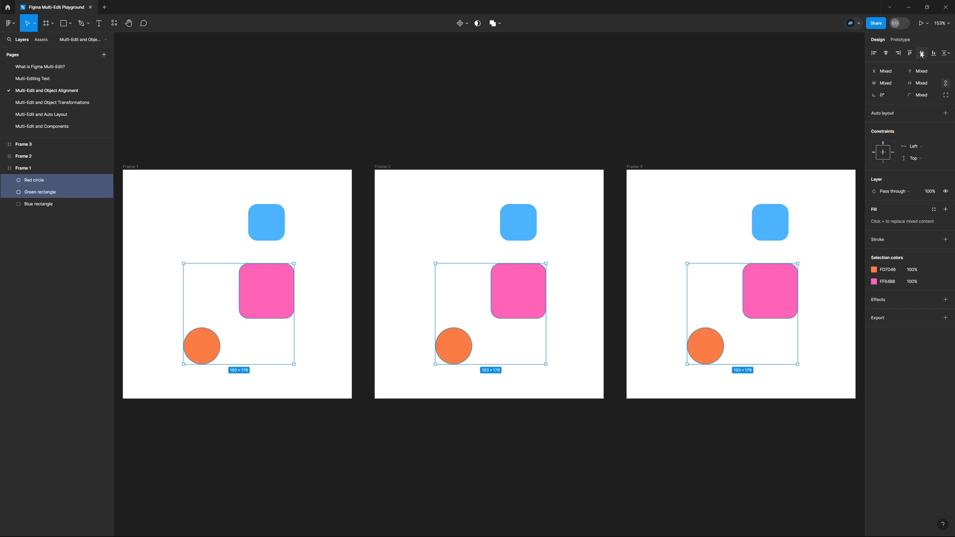
# Step: Align the circle and pink square along their bottom edges in every frame
pyautogui.click(921, 53)
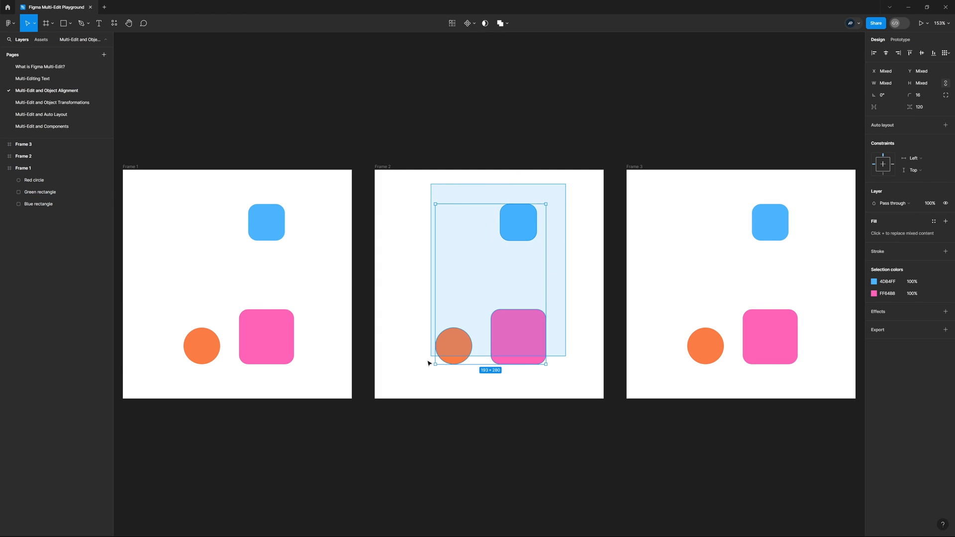
# Step: Align all shapes to each frame's right edge and centre them vertically
pyautogui.click(606, 412)
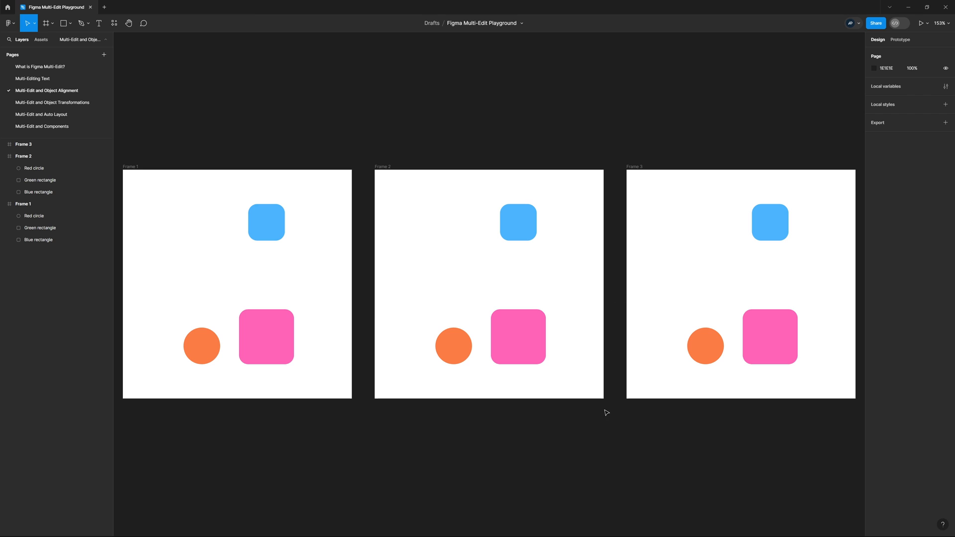
pyautogui.moveTo(319, 202)
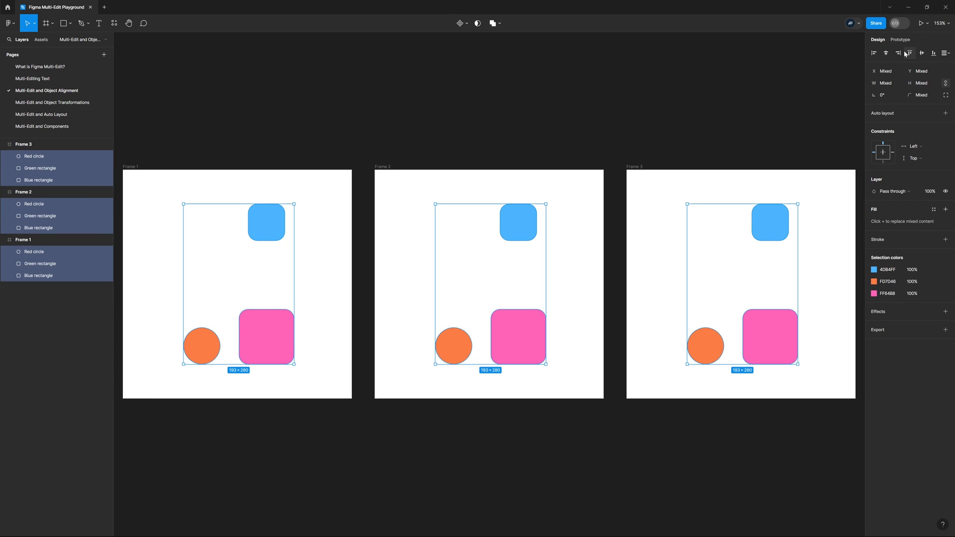
pyautogui.moveTo(909, 53)
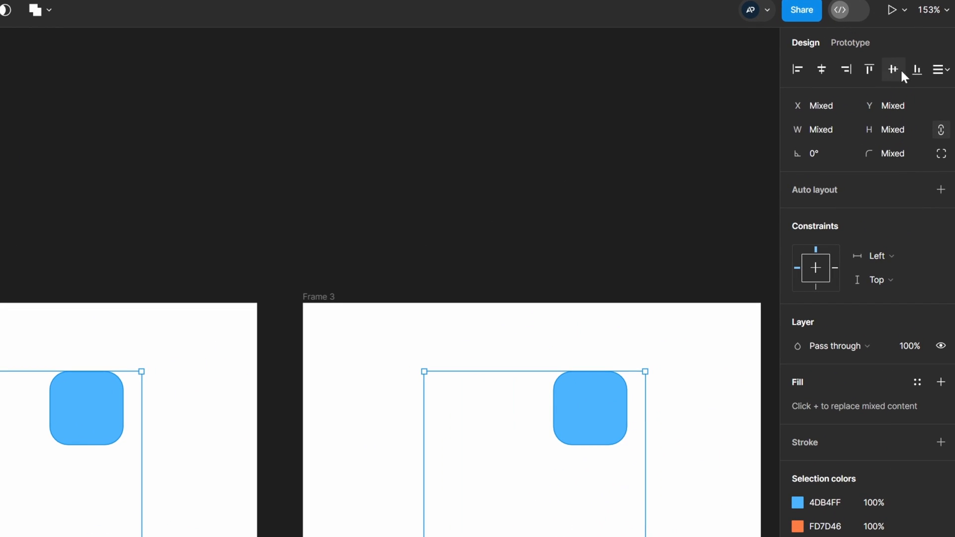
pyautogui.click(869, 68)
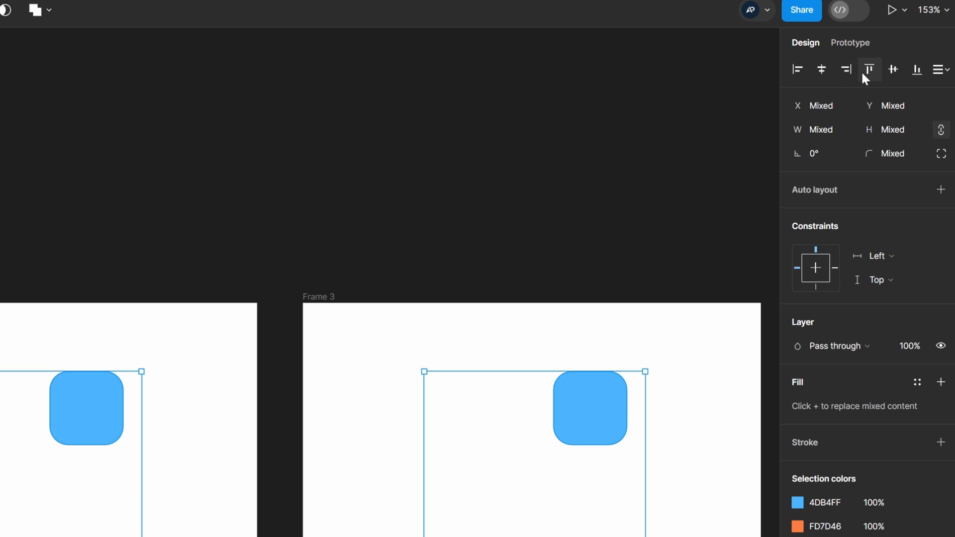
pyautogui.click(821, 69)
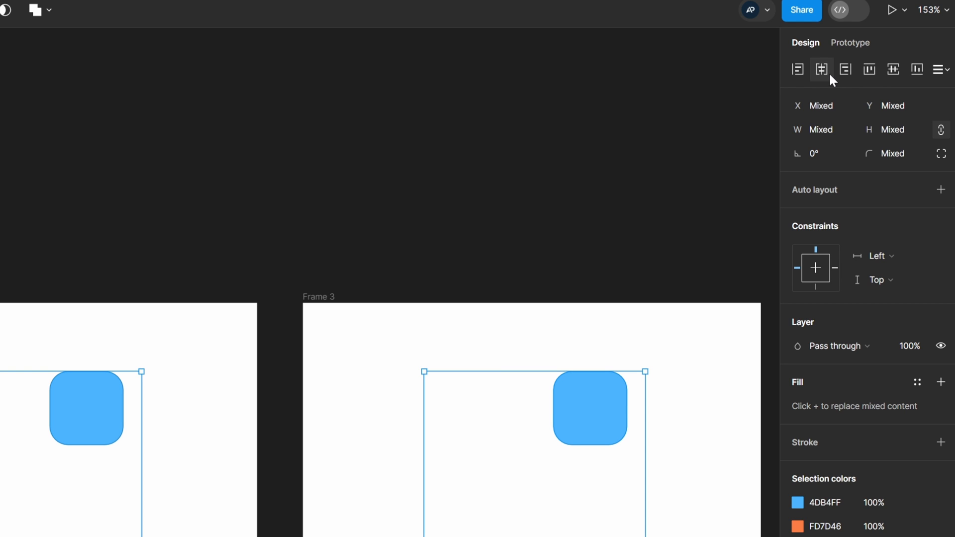
pyautogui.moveTo(828, 74)
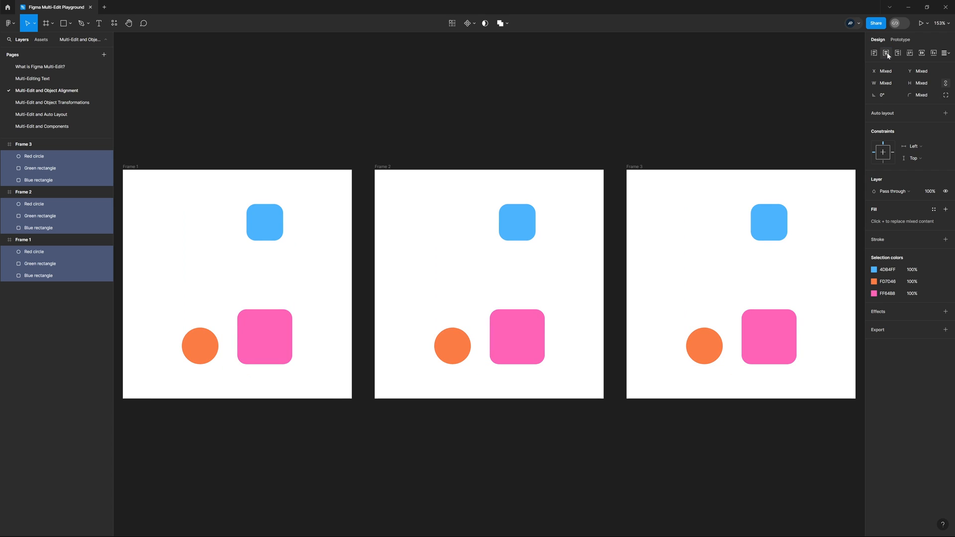
pyautogui.click(897, 53)
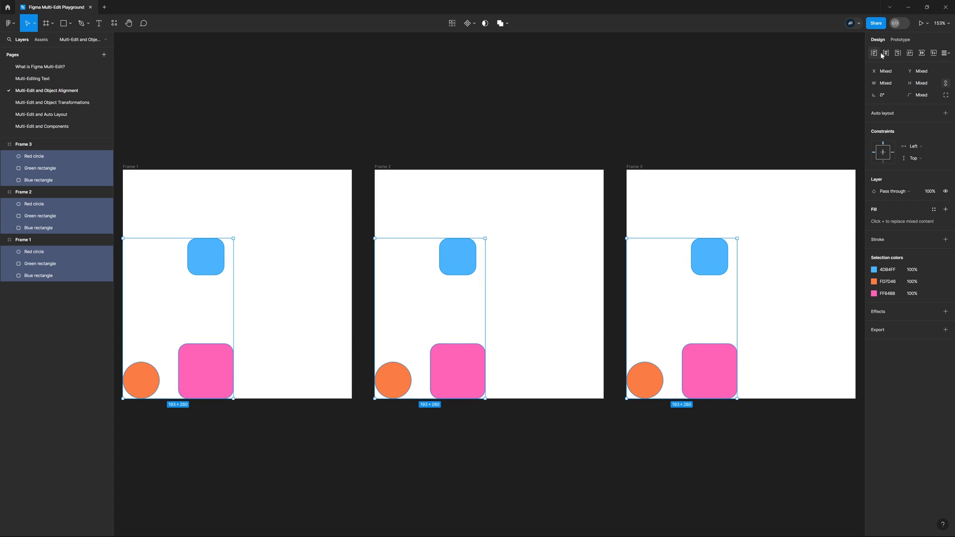
pyautogui.click(922, 53)
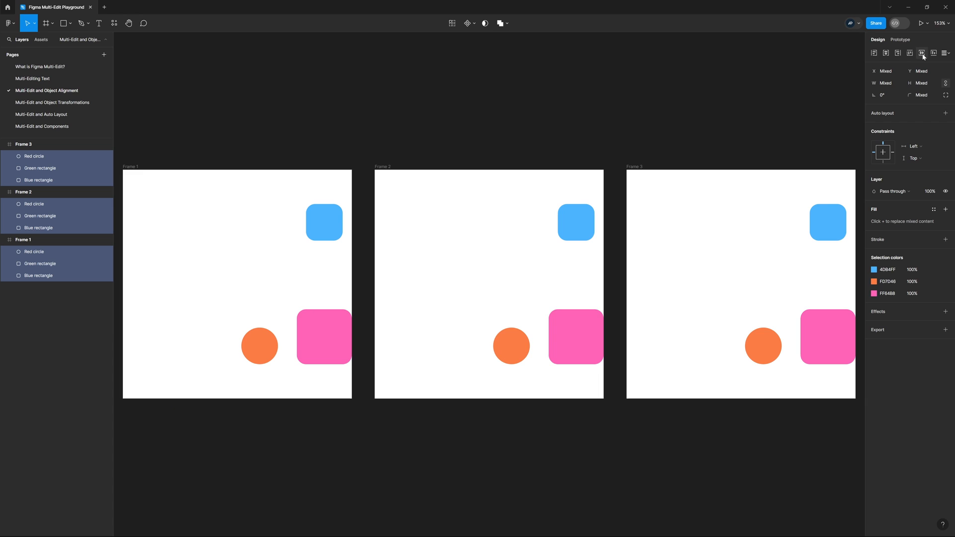
pyautogui.click(933, 53)
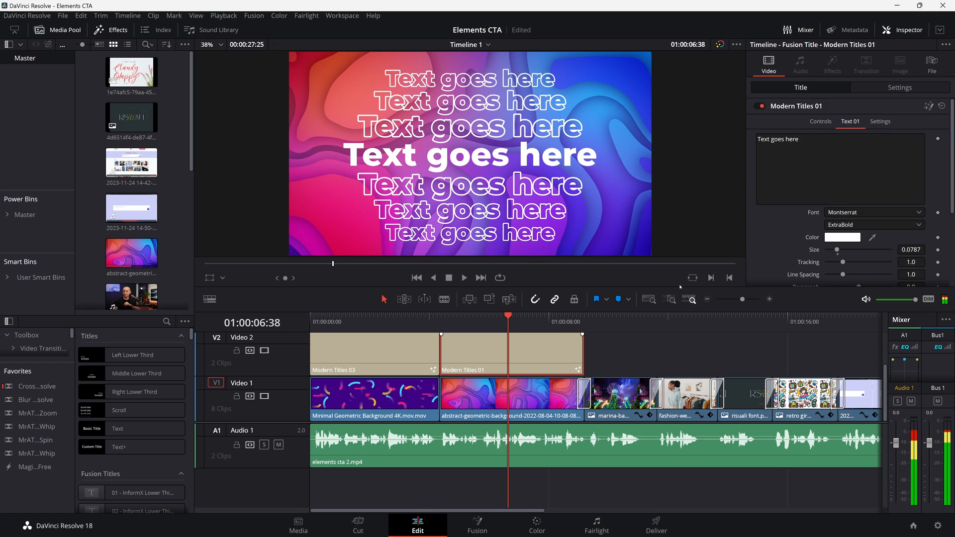
# Step: Replace the Modern Titles 01 text with 'ONE SUBSCRIPTION' and commit it
pyautogui.write('ONE SUBSCRIPTION')
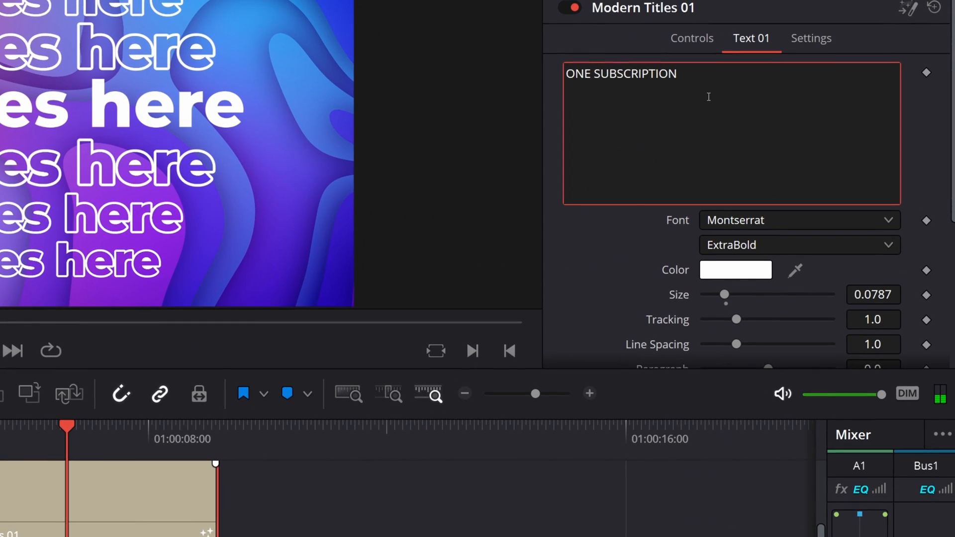
pyautogui.click(794, 219)
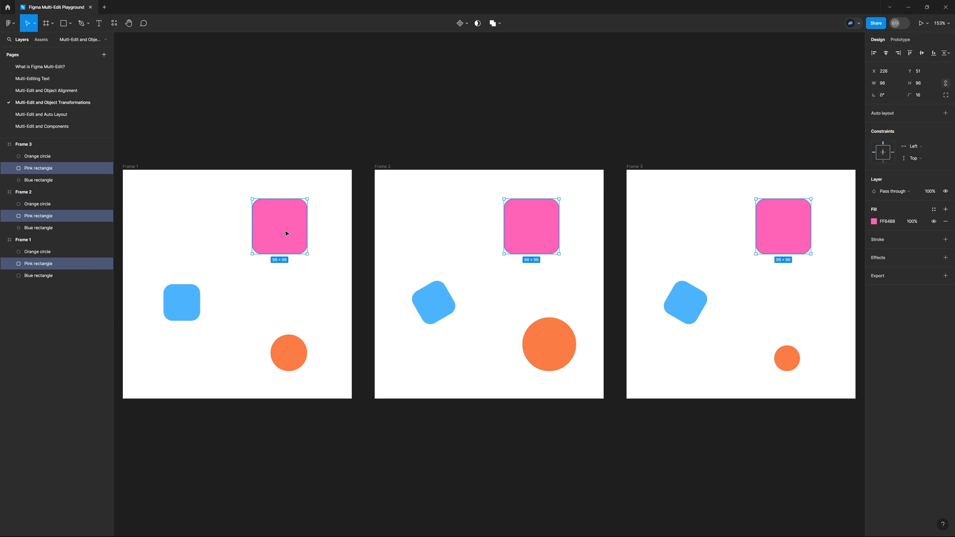
pyautogui.moveTo(332, 221)
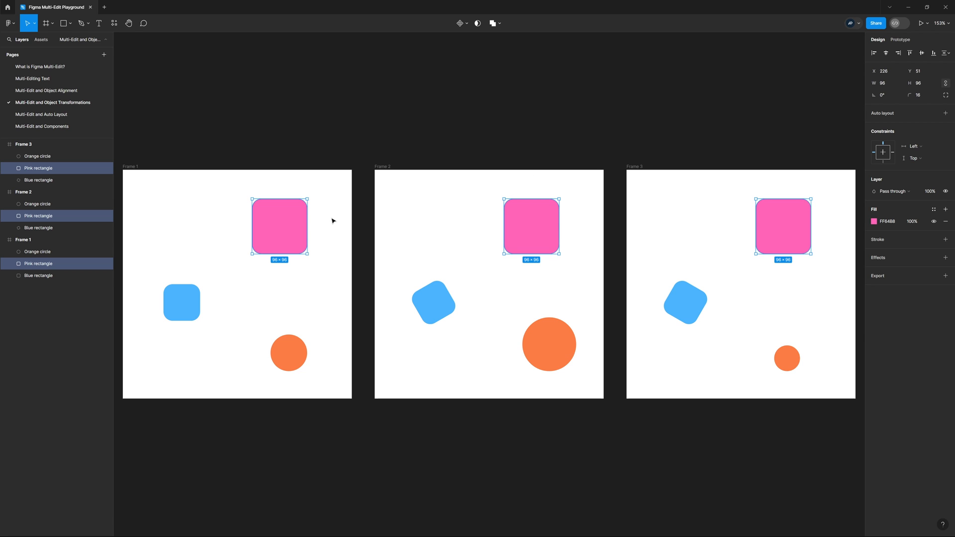
# Step: Shift the pink squares in all frames, then rotate them to a shared tilt
pyautogui.moveTo(279, 225); pyautogui.dragTo(237, 225)
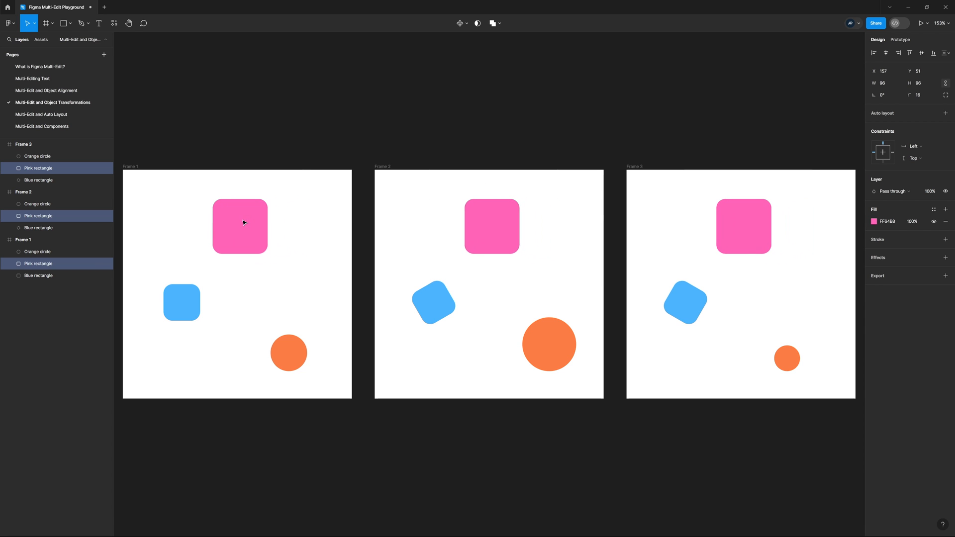
pyautogui.moveTo(239, 225); pyautogui.dragTo(269, 223)
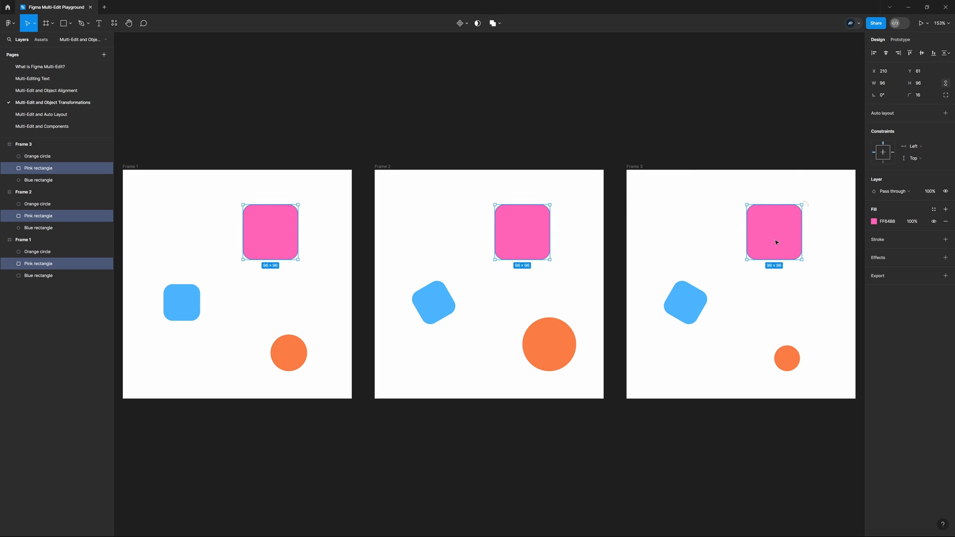
pyautogui.moveTo(794, 198); pyautogui.dragTo(810, 255)
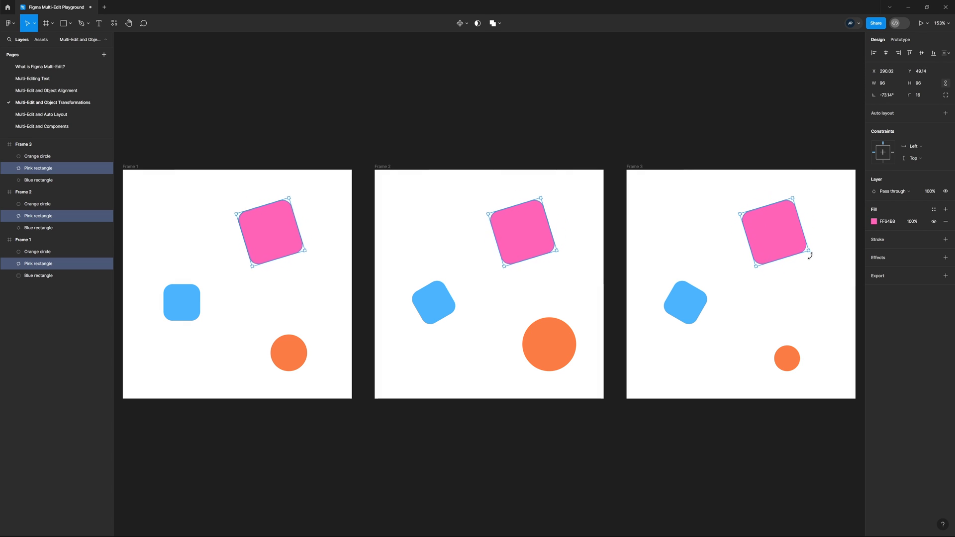
pyautogui.moveTo(810, 254); pyautogui.dragTo(773, 277)
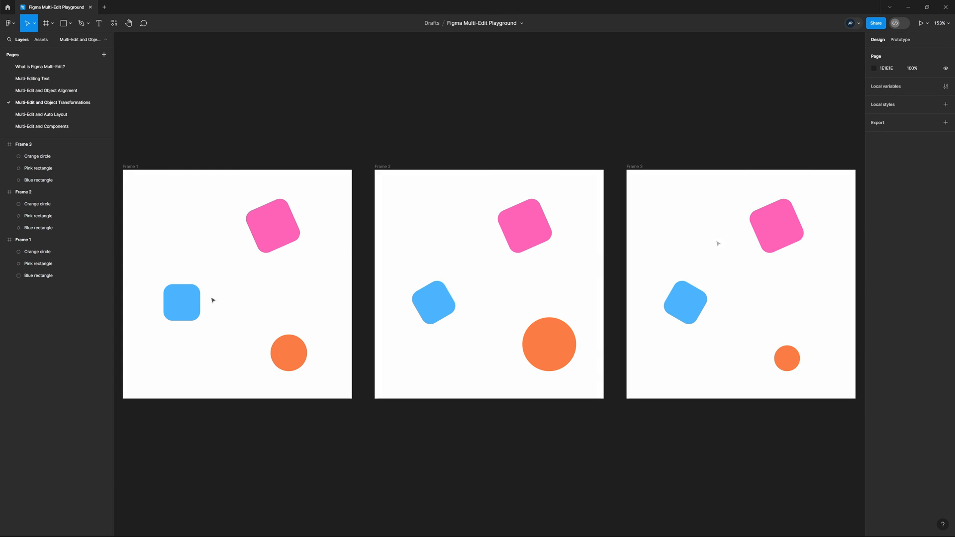
# Step: Select Frame 3's 64×64 blue rectangle, tilted to −30°
pyautogui.click(181, 301)
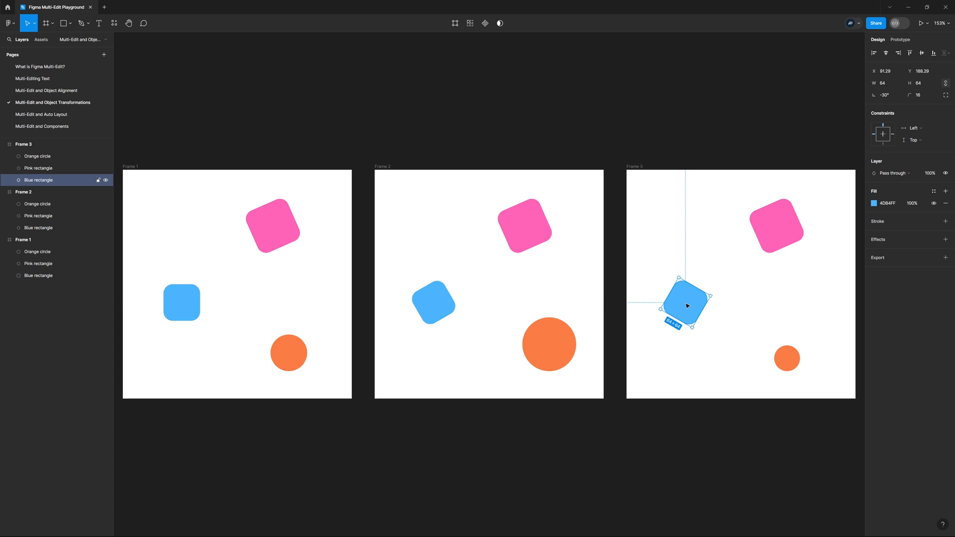
pyautogui.moveTo(686, 312)
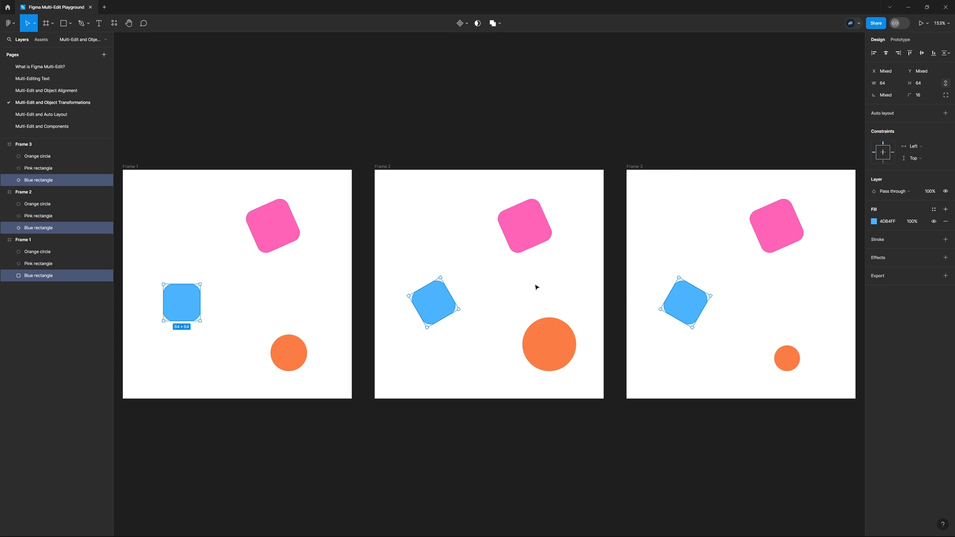
pyautogui.moveTo(680, 278)
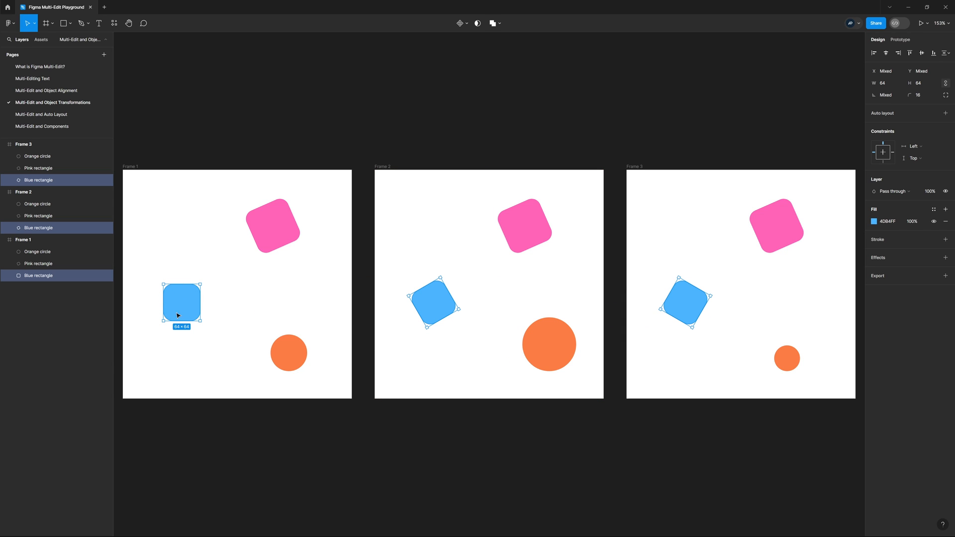
pyautogui.moveTo(203, 284)
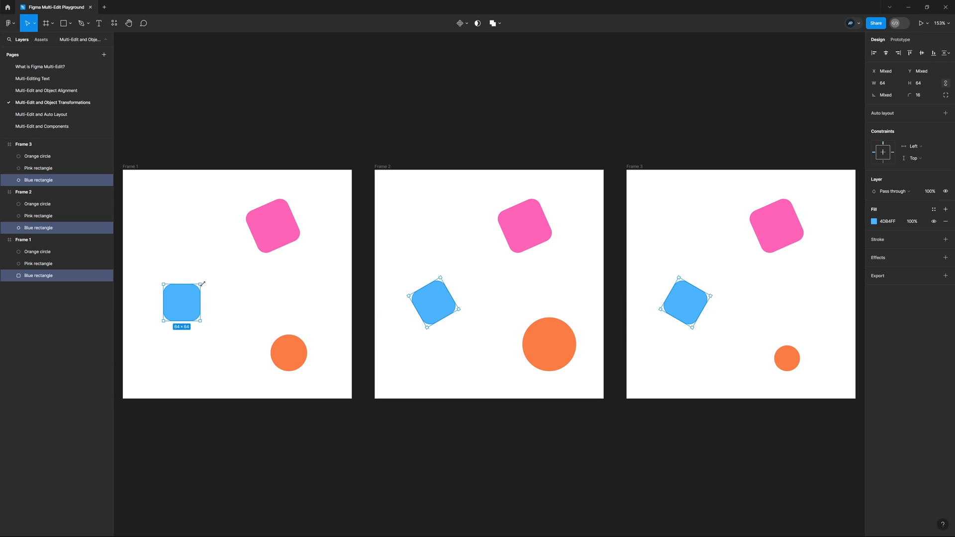
pyautogui.moveTo(405, 320)
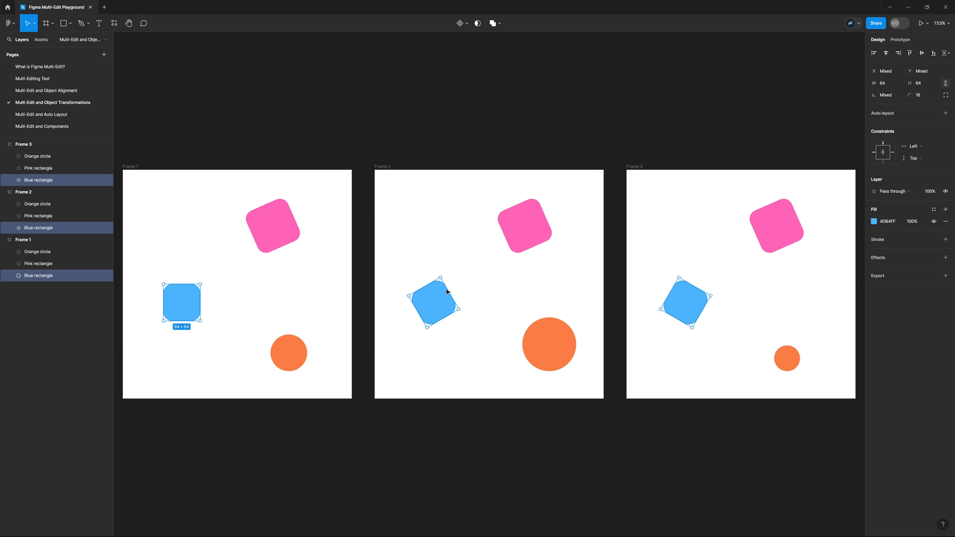
pyautogui.moveTo(554, 313)
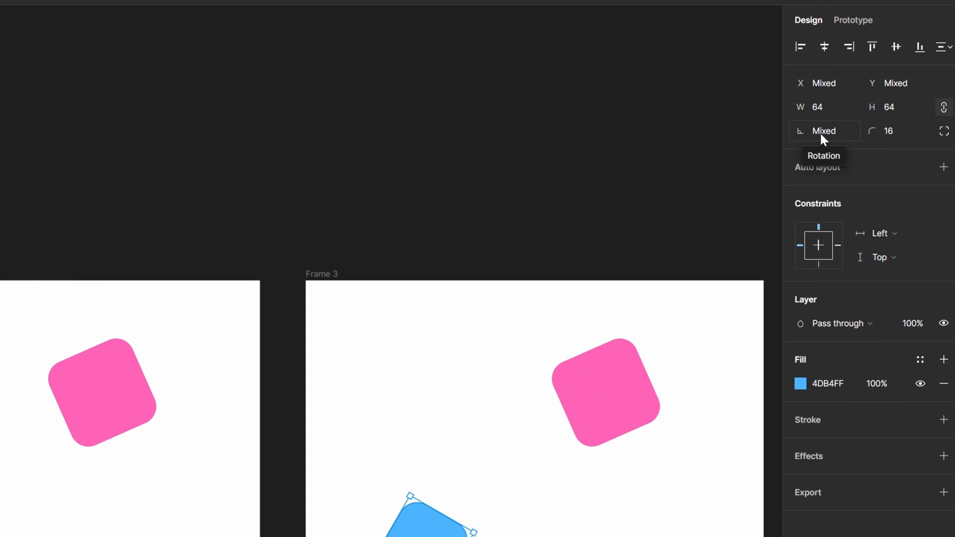
# Step: Enter +30 in the Mixed rotation field for all blue rectangles, then deselect
pyautogui.click(824, 131)
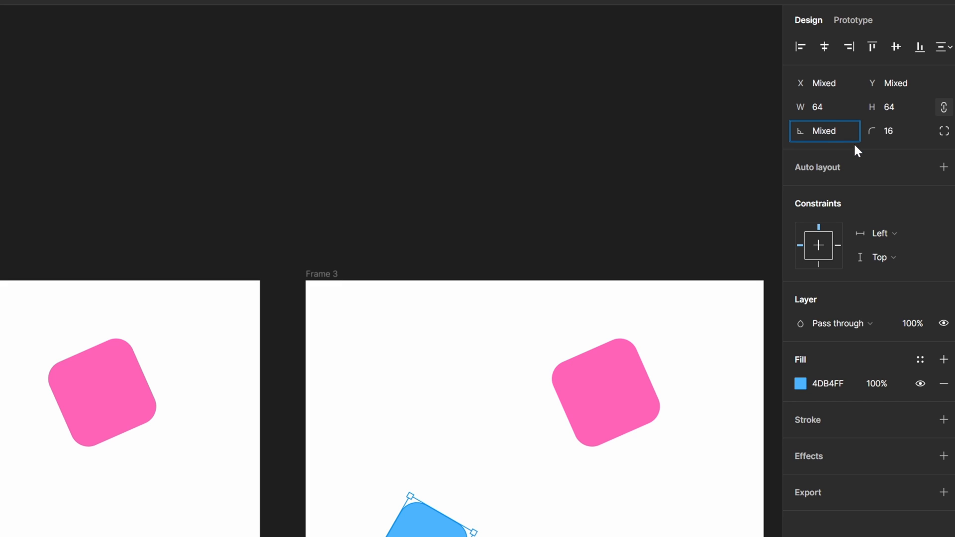
pyautogui.write('+30')
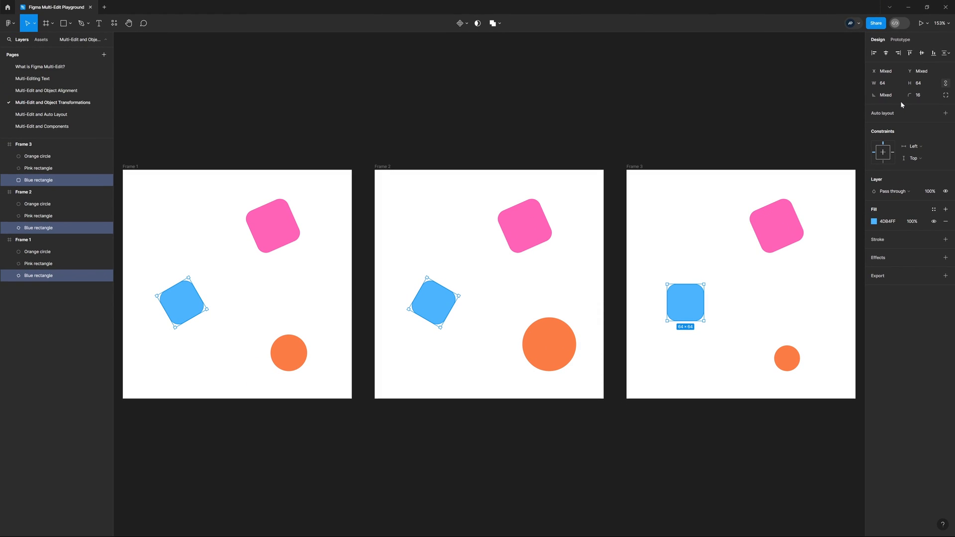
pyautogui.moveTo(658, 317)
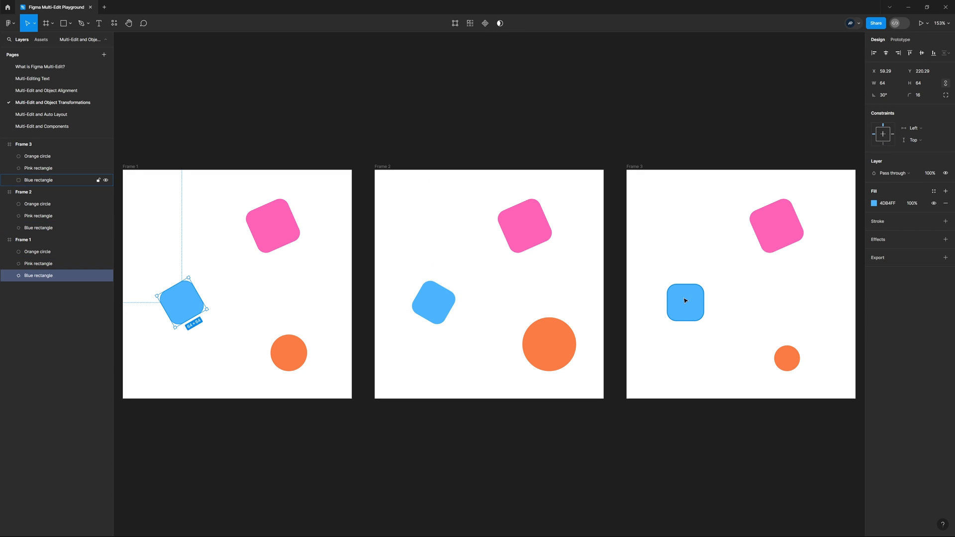
pyautogui.click(675, 365)
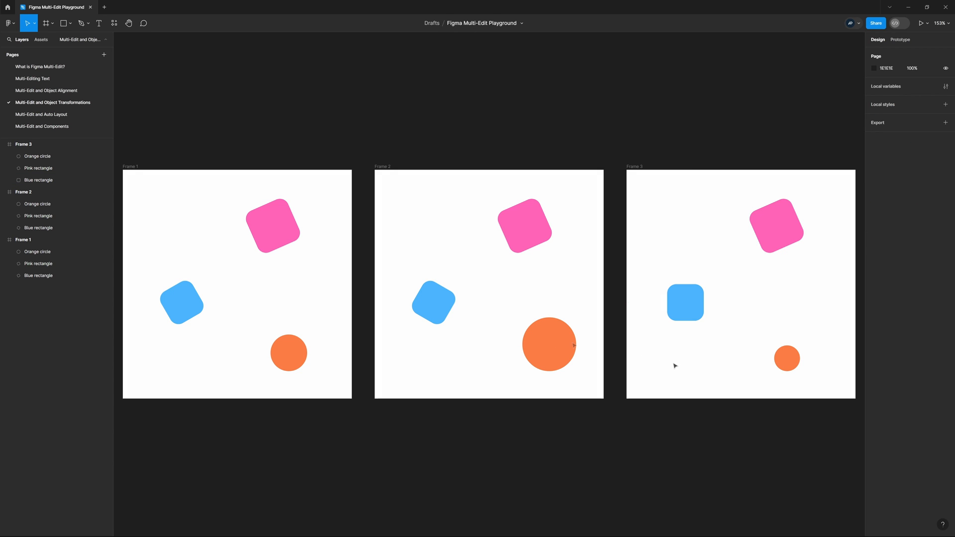
# Step: Select the orange circle in every frame and scale them to 2x
pyautogui.click(288, 353)
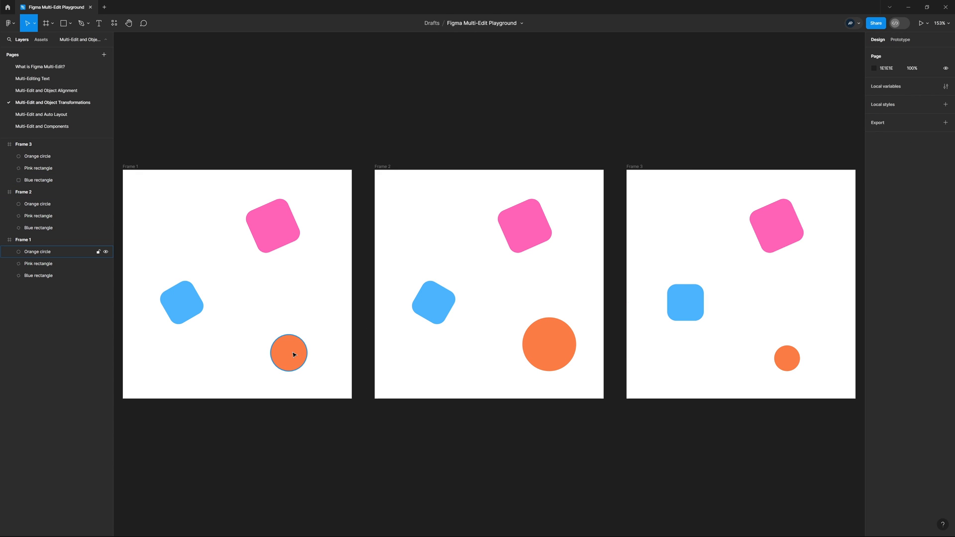
pyautogui.click(288, 353)
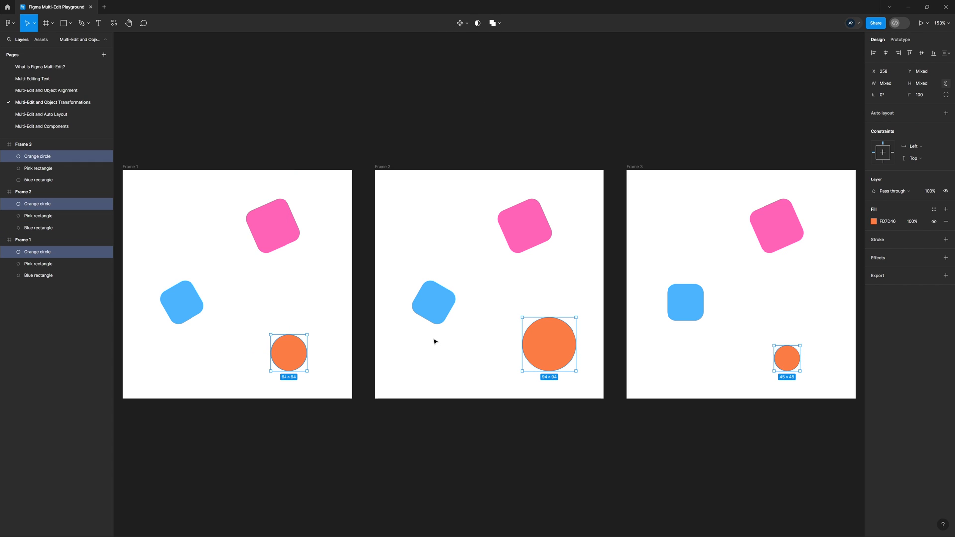
pyautogui.moveTo(333, 360)
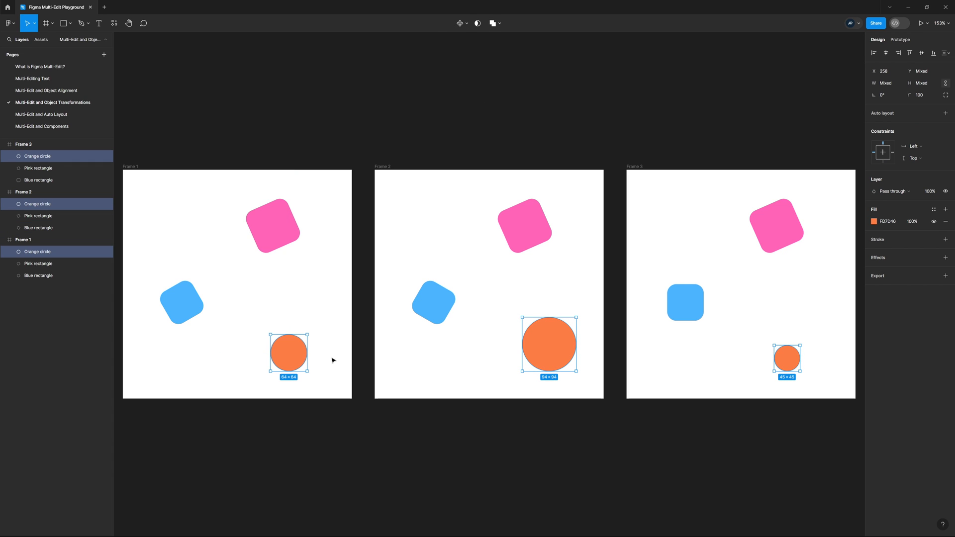
pyautogui.moveTo(721, 411)
pyautogui.write('2')
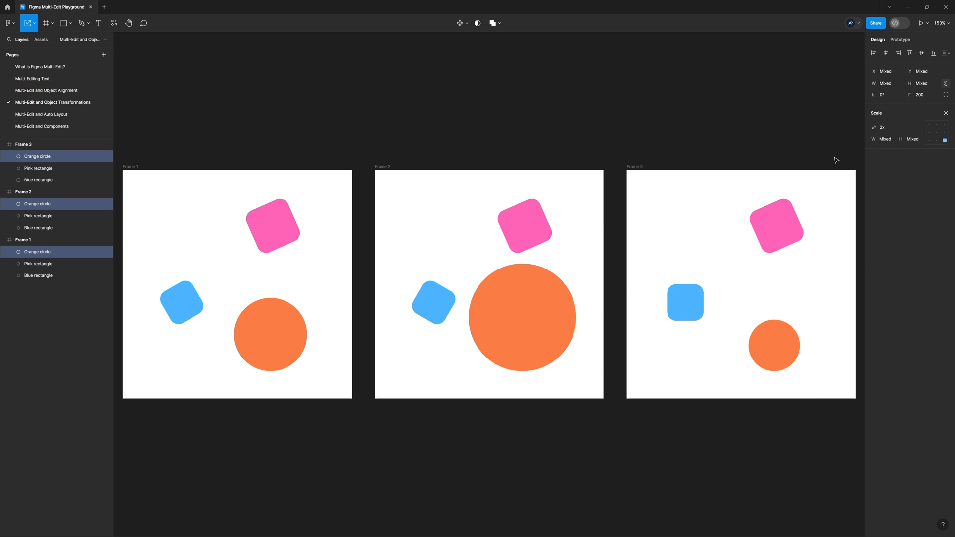
pyautogui.click(621, 303)
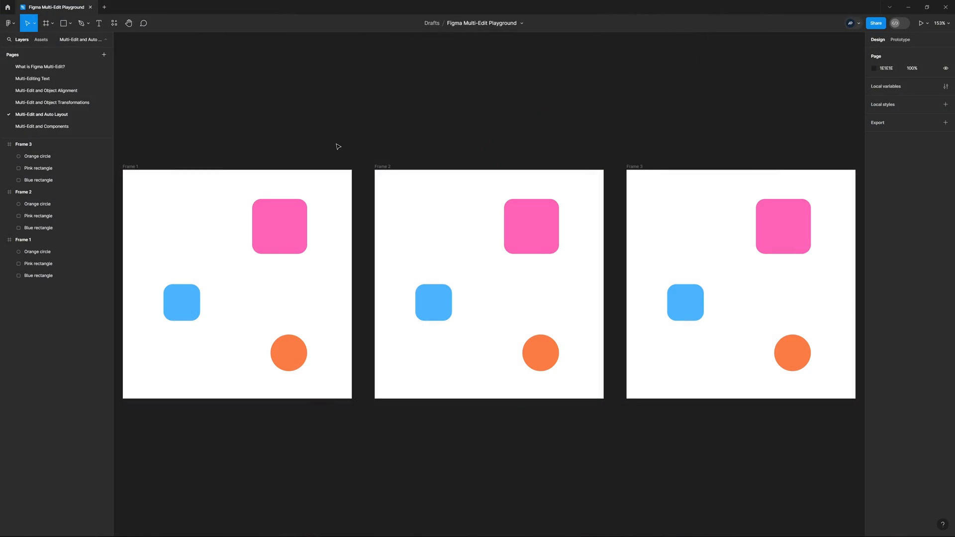
pyautogui.moveTo(254, 179)
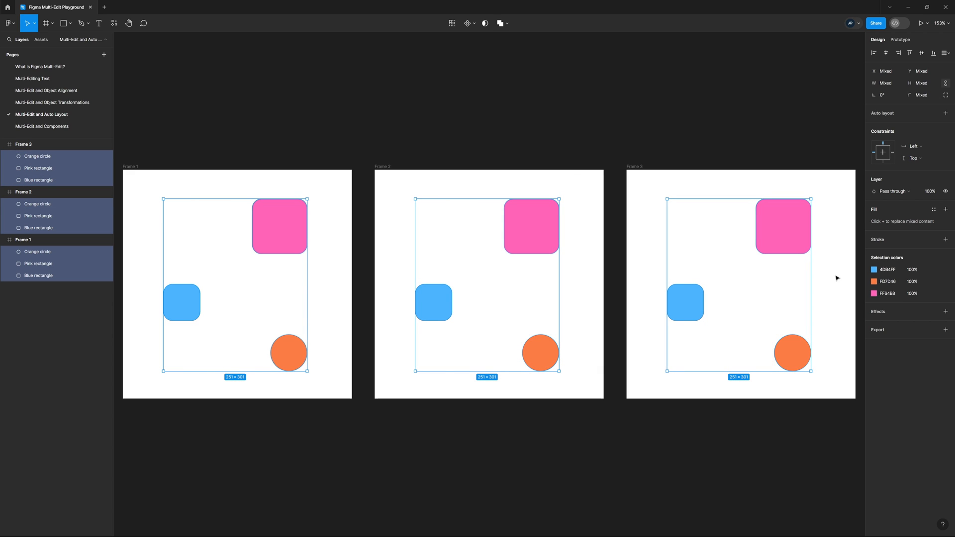
pyautogui.moveTo(805, 370)
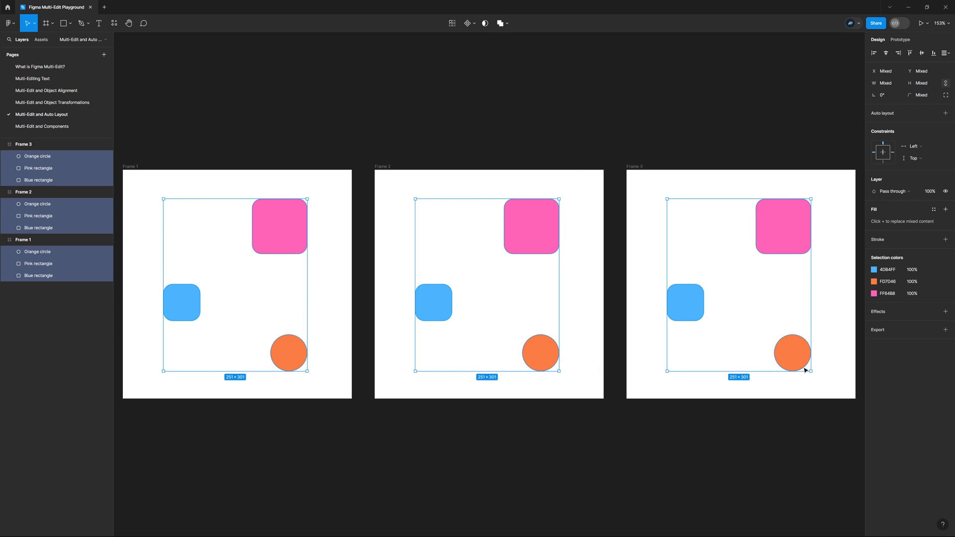
pyautogui.moveTo(743, 452)
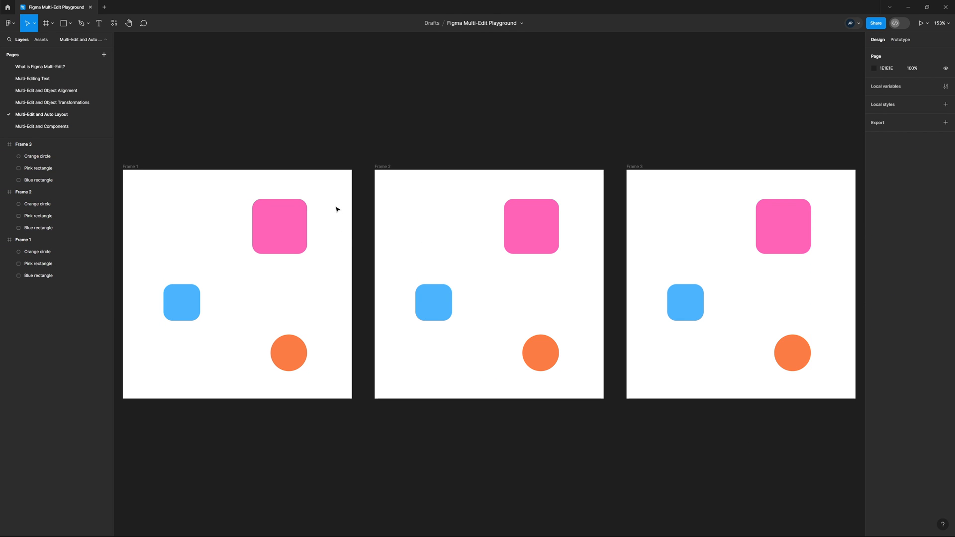
pyautogui.moveTo(331, 191)
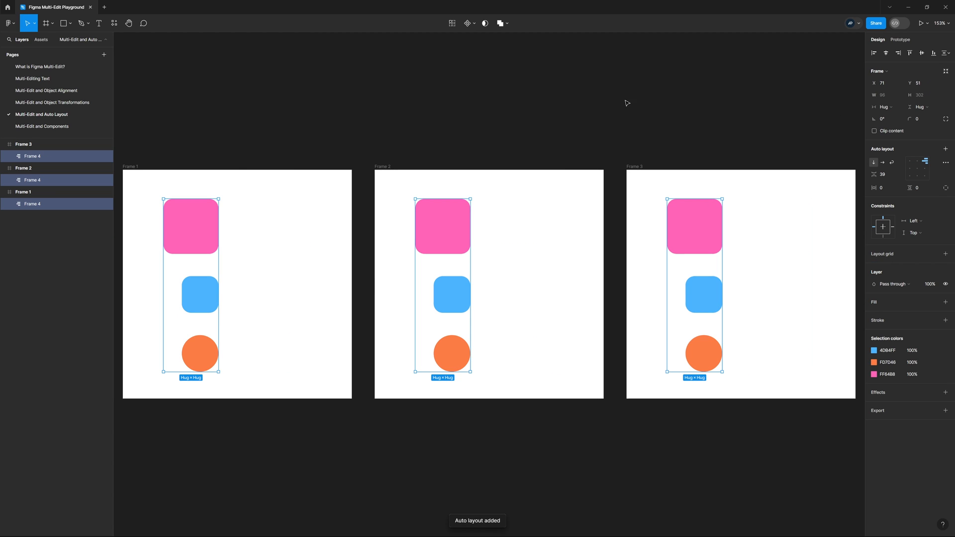
pyautogui.moveTo(231, 202)
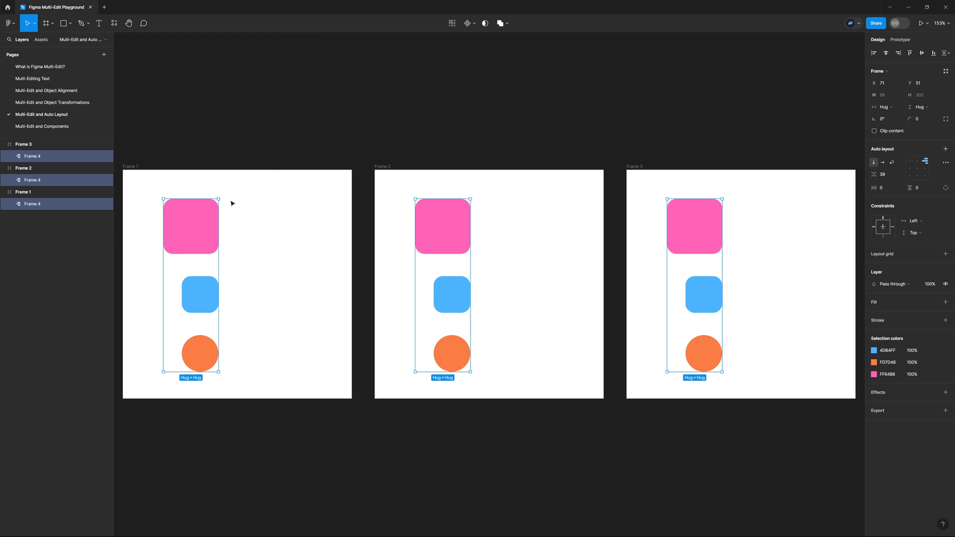
pyautogui.moveTo(226, 209)
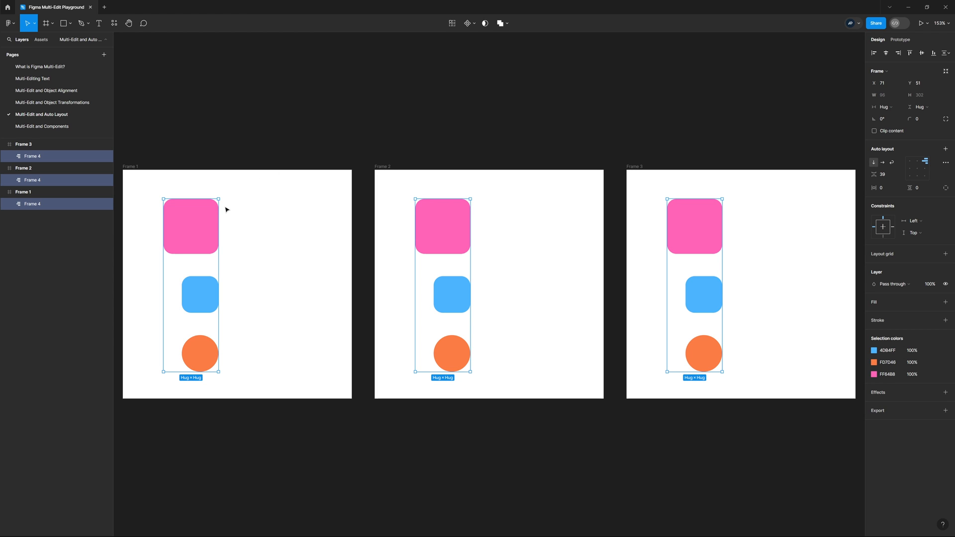
pyautogui.moveTo(728, 261)
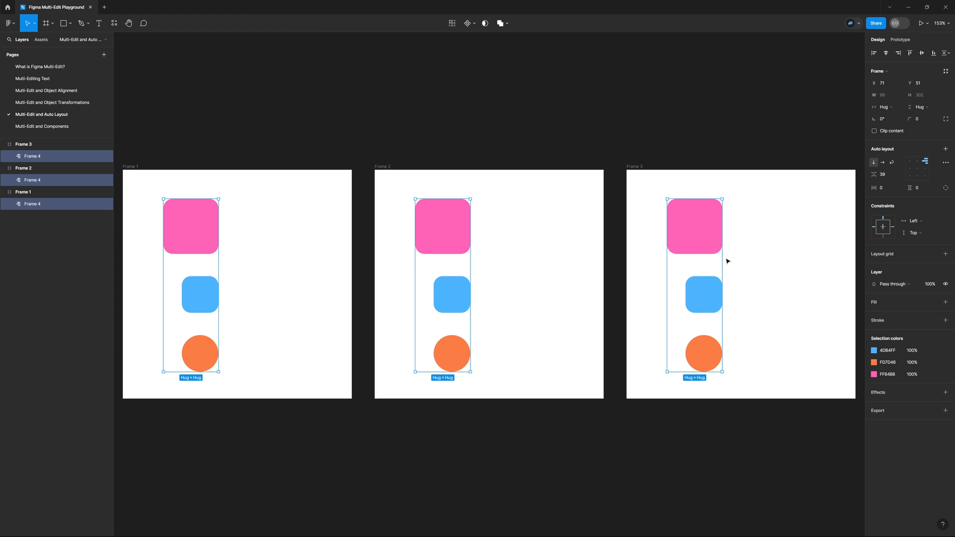
pyautogui.moveTo(225, 239)
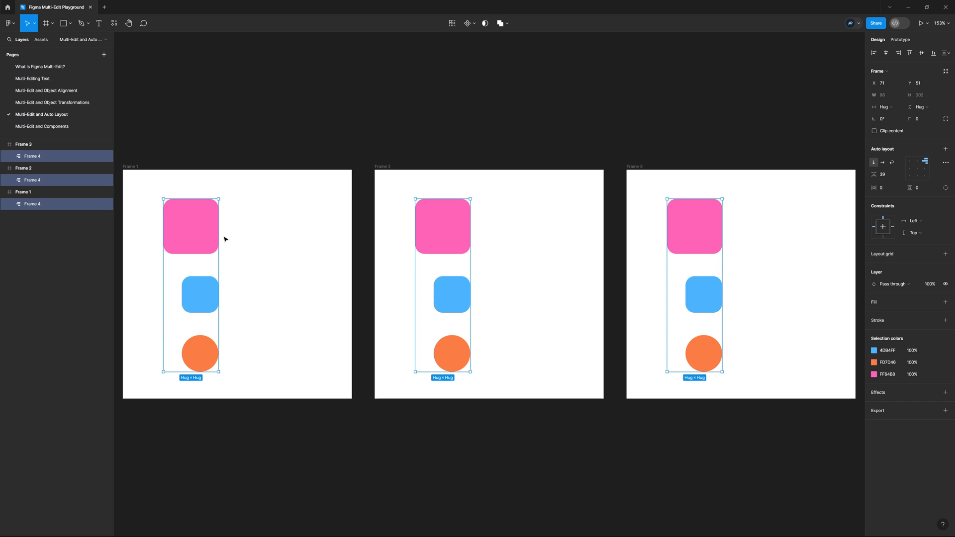
pyautogui.moveTo(176, 250)
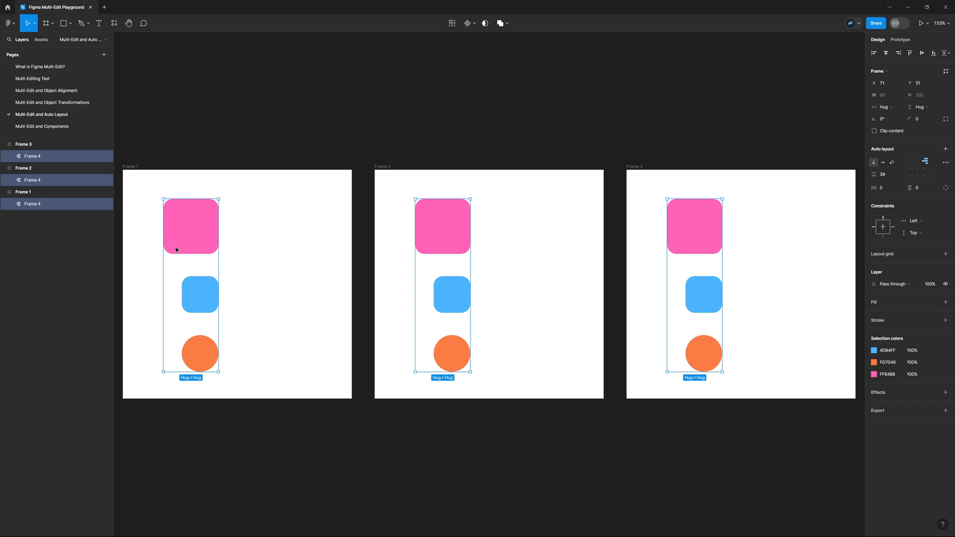
pyautogui.moveTo(157, 242)
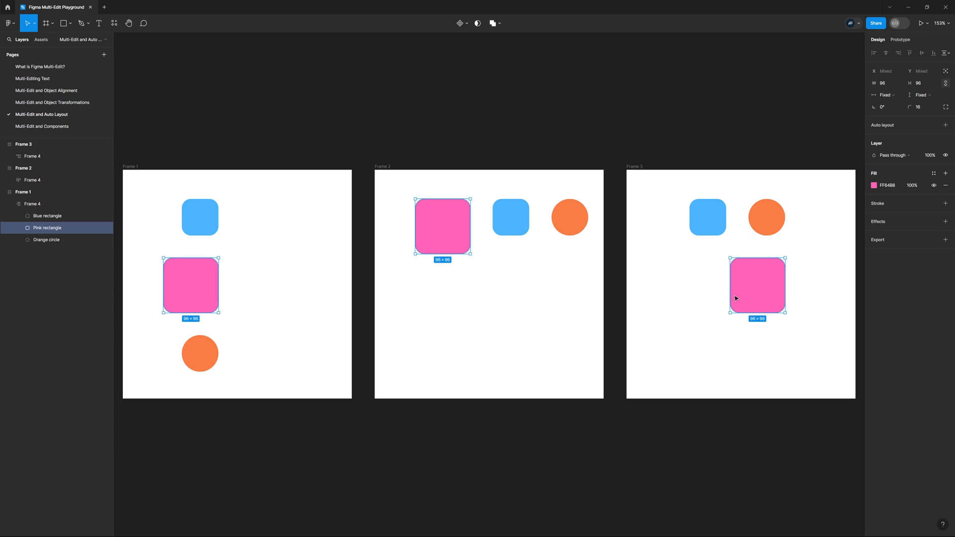
pyautogui.moveTo(737, 238)
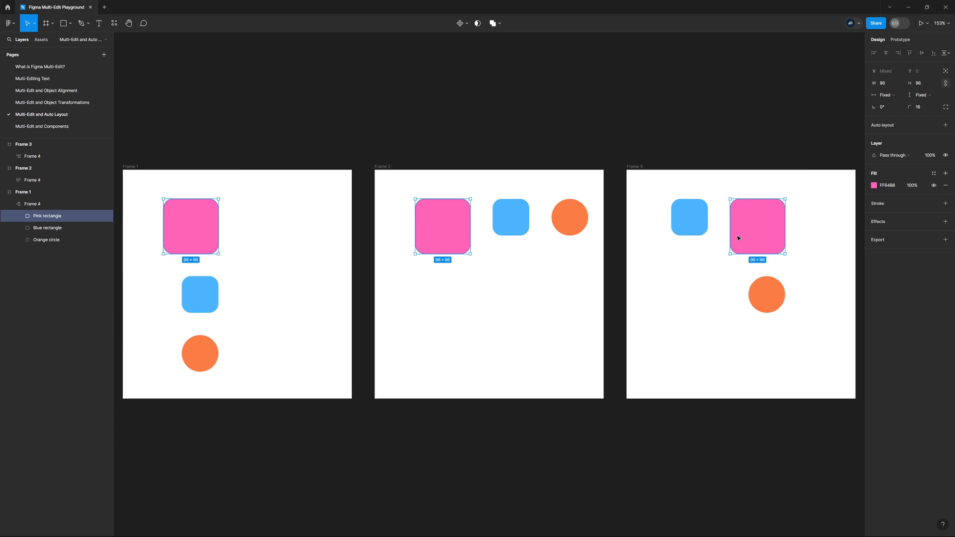
# Step: Move Frame 3's pink rectangle to the first position in its auto layout
pyautogui.moveTo(190, 226); pyautogui.dragTo(190, 285)
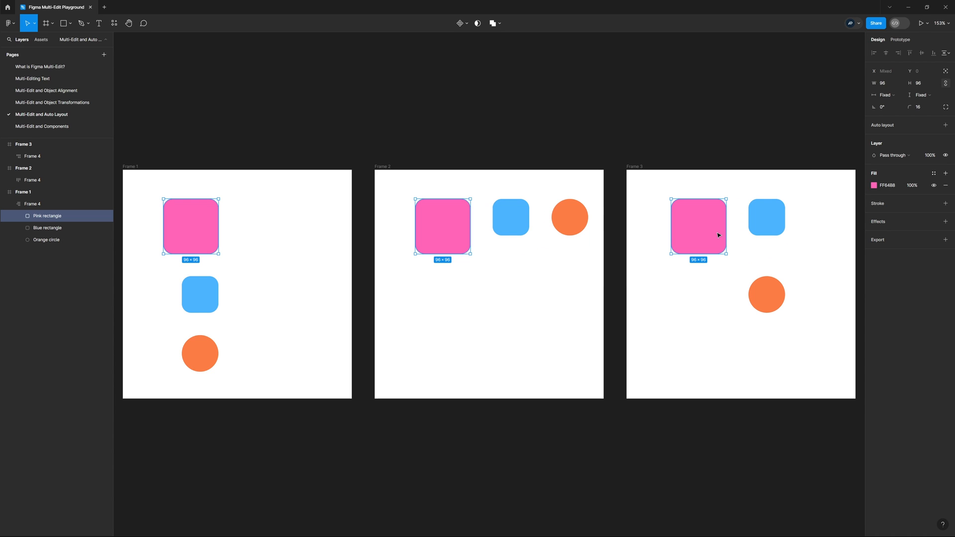
pyautogui.moveTo(397, 306)
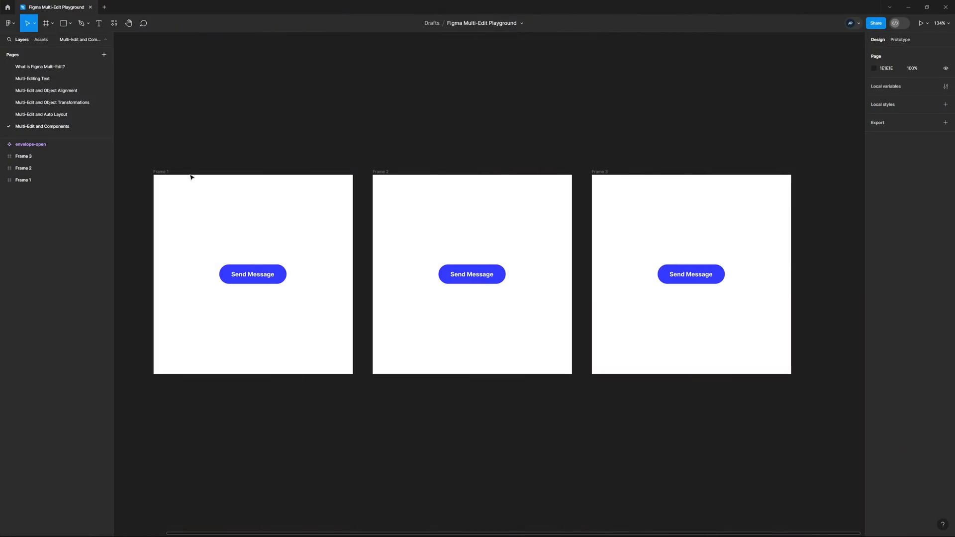
pyautogui.click(252, 274)
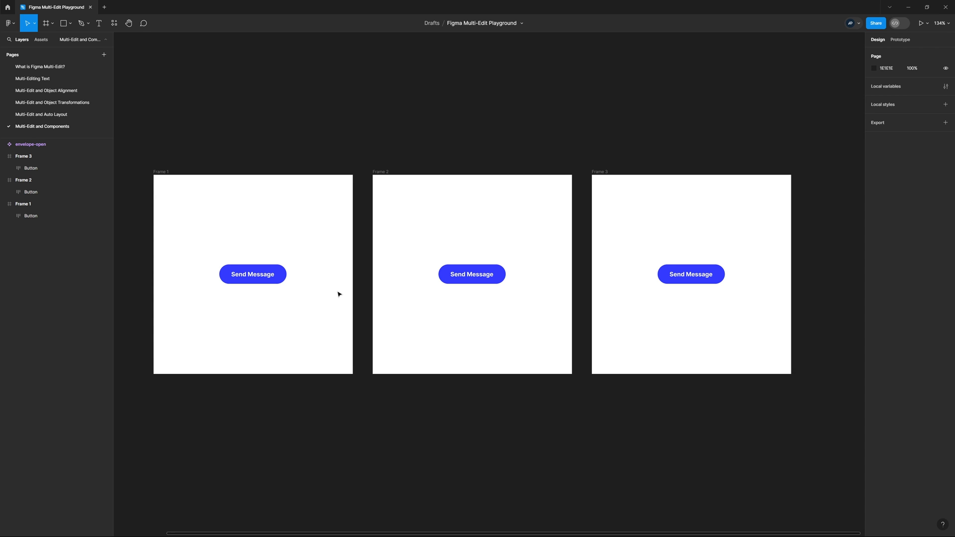
pyautogui.moveTo(264, 309)
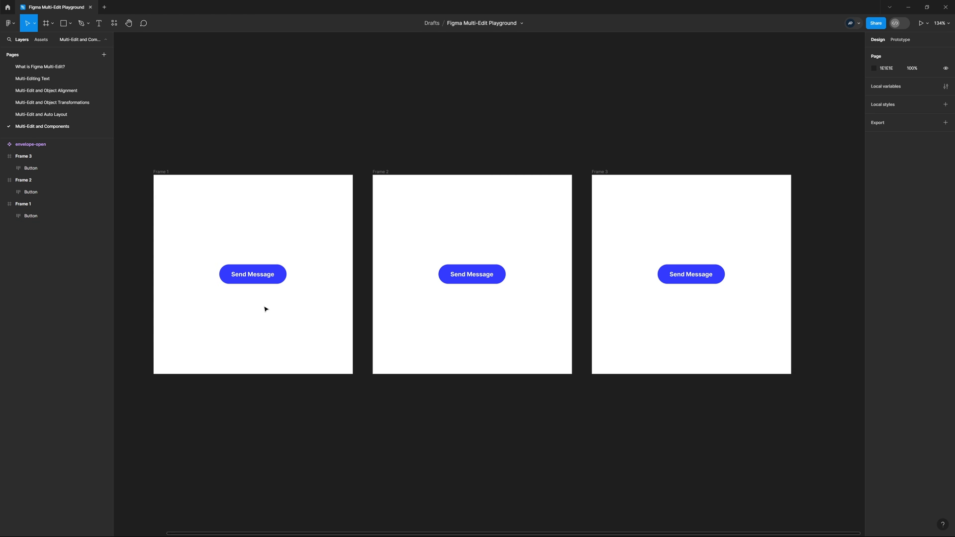
pyautogui.moveTo(256, 317)
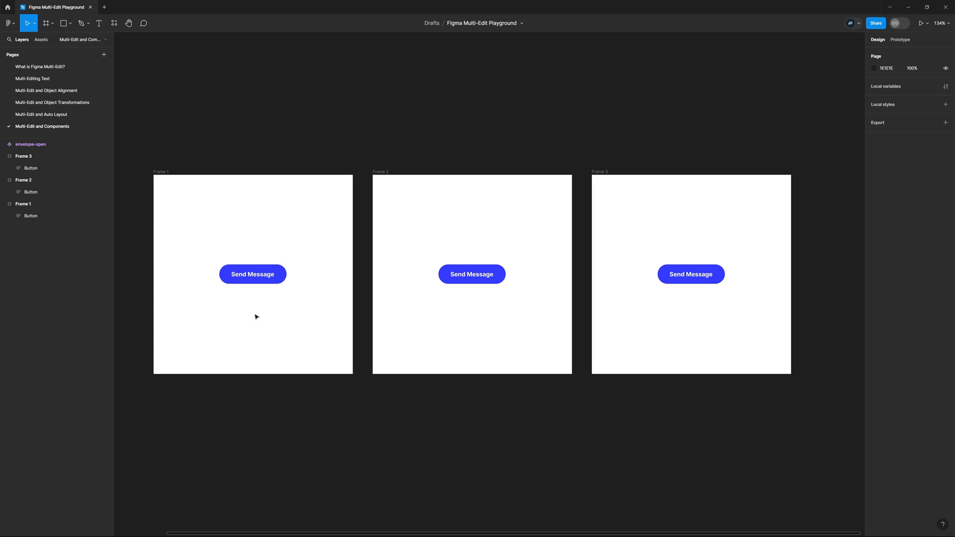
pyautogui.click(252, 274)
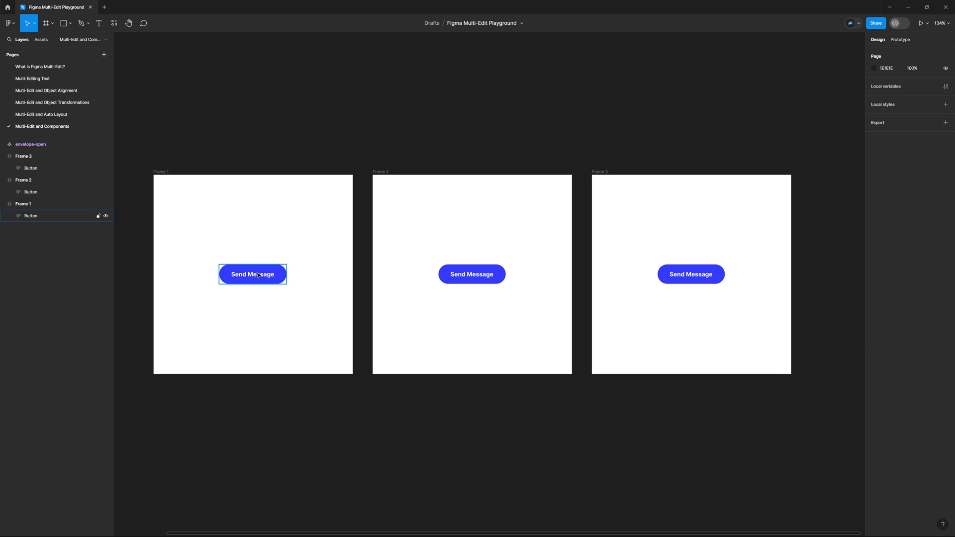
pyautogui.click(471, 274)
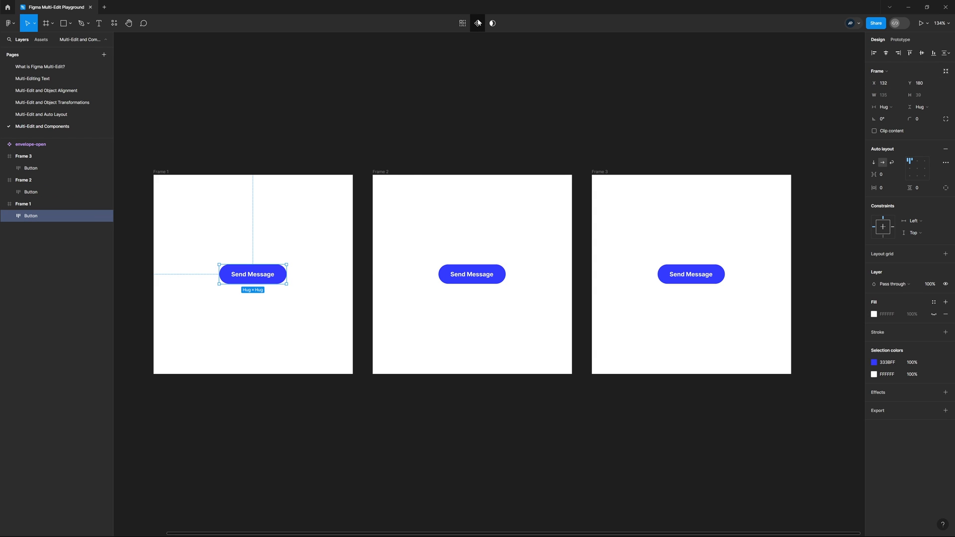
pyautogui.moveTo(477, 24)
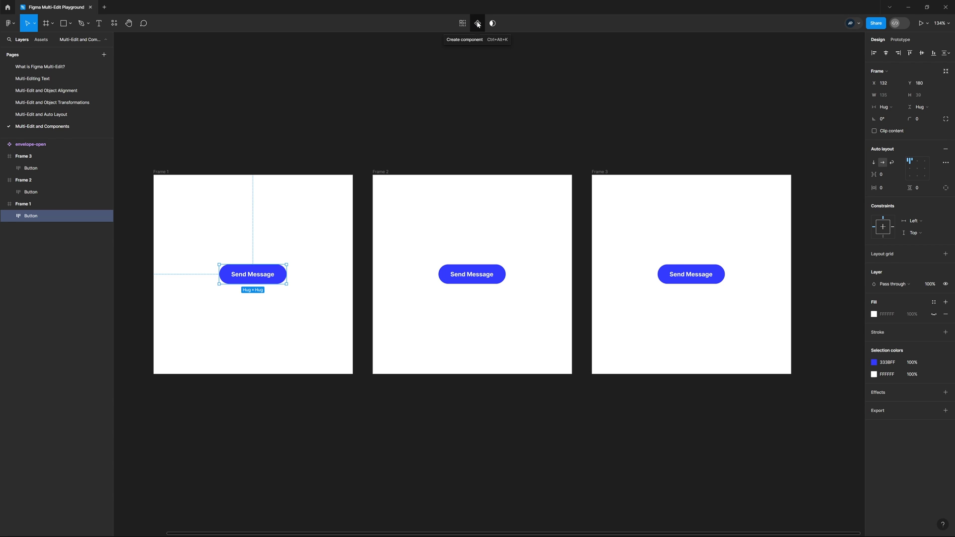
pyautogui.moveTo(492, 317)
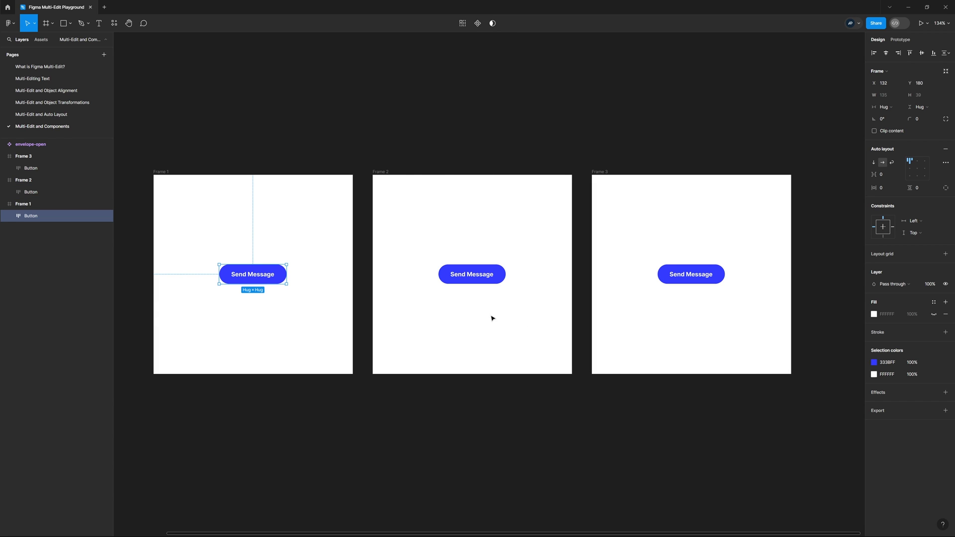
pyautogui.moveTo(591, 248)
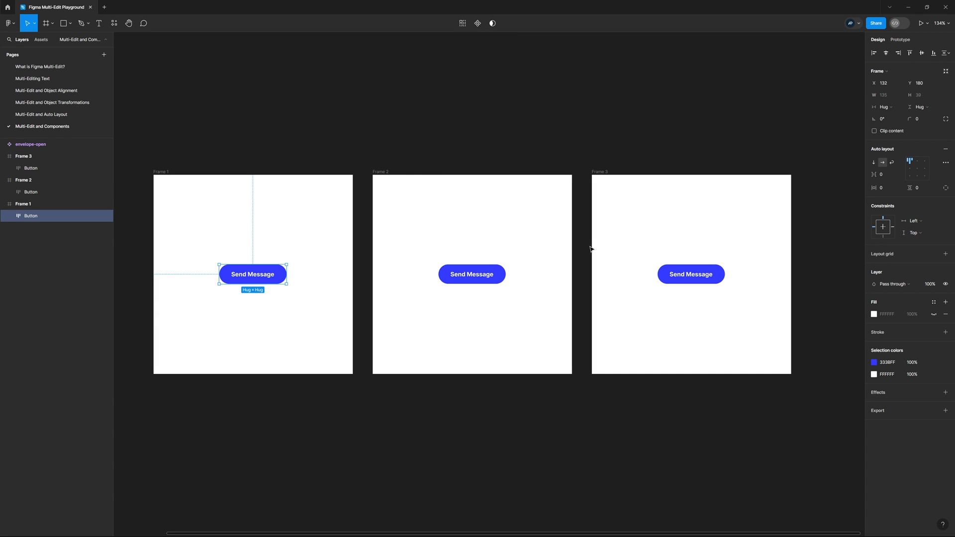
pyautogui.click(408, 329)
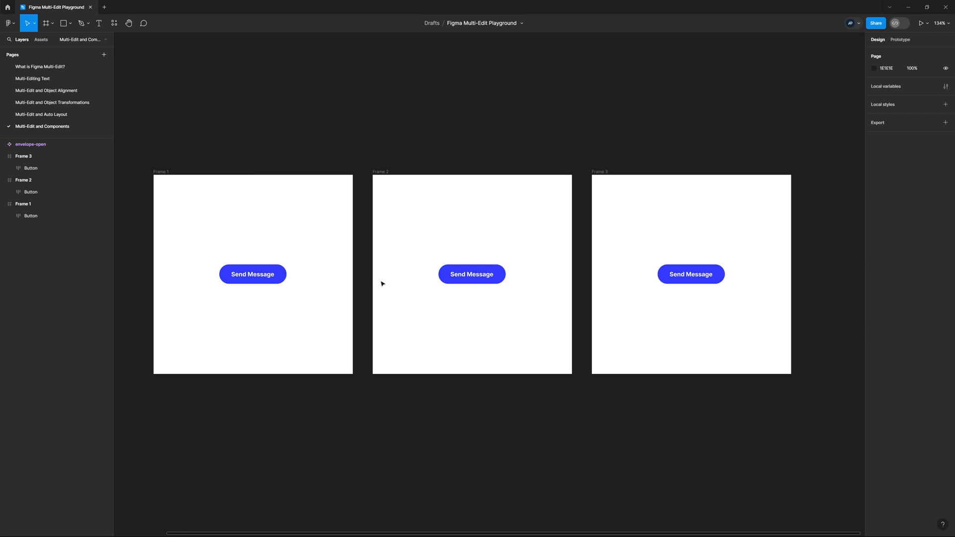
# Step: Turn the three frames' buttons into a Button component and position it above Frame 1
pyautogui.click(252, 273)
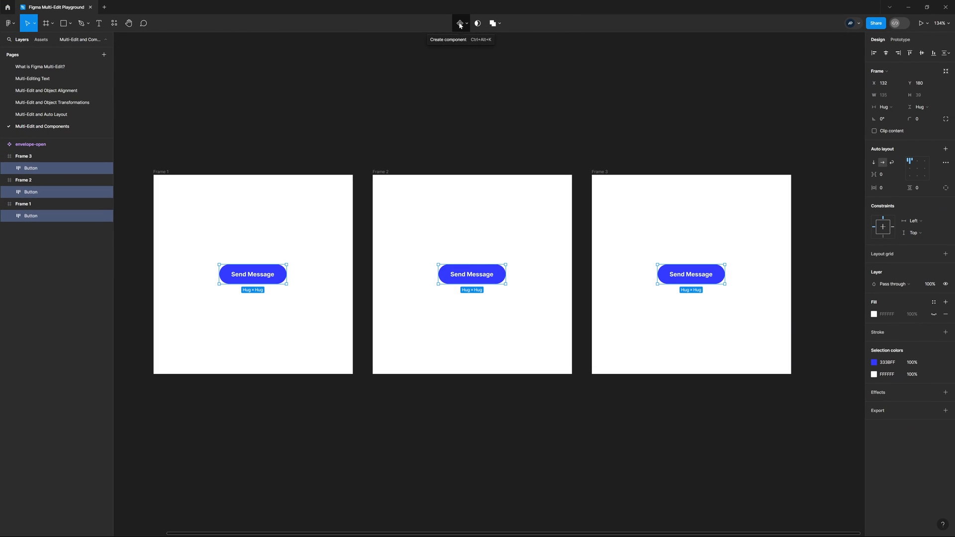
pyautogui.click(460, 24)
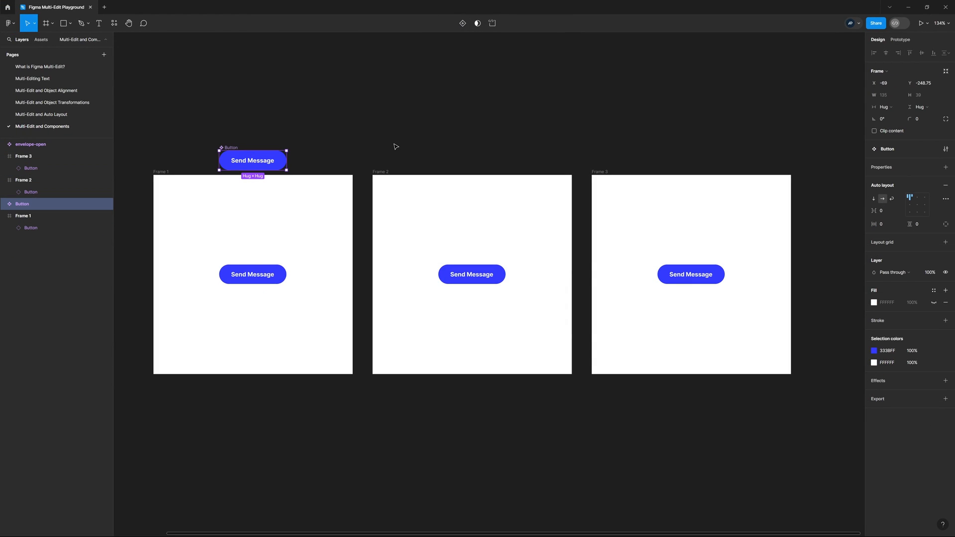
pyautogui.moveTo(239, 141)
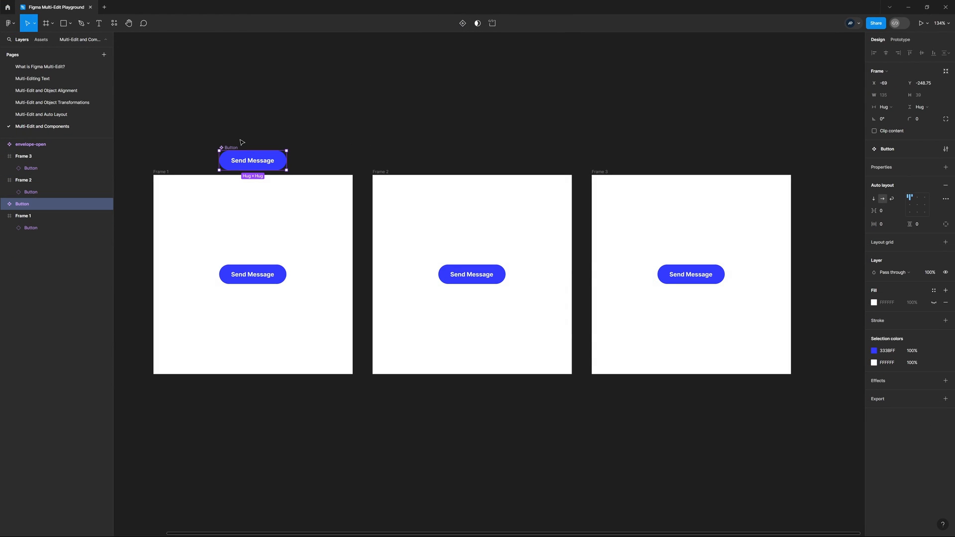
pyautogui.moveTo(252, 160); pyautogui.dragTo(255, 135)
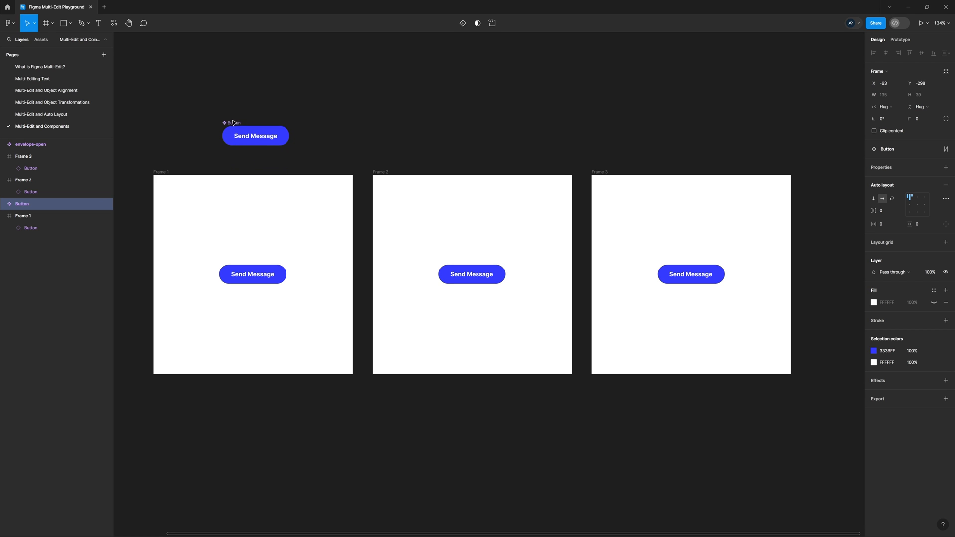
pyautogui.moveTo(255, 136); pyautogui.dragTo(262, 107)
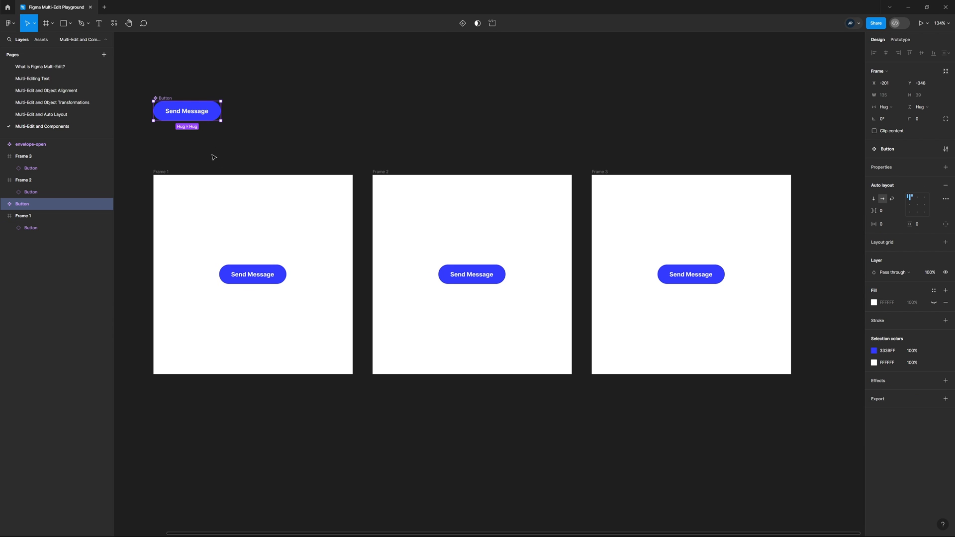
pyautogui.moveTo(214, 160)
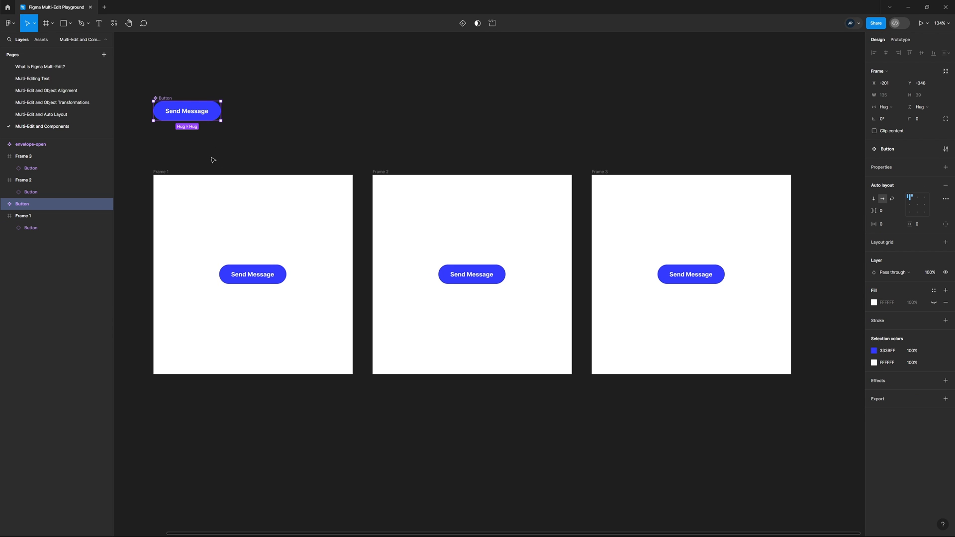
pyautogui.moveTo(213, 160)
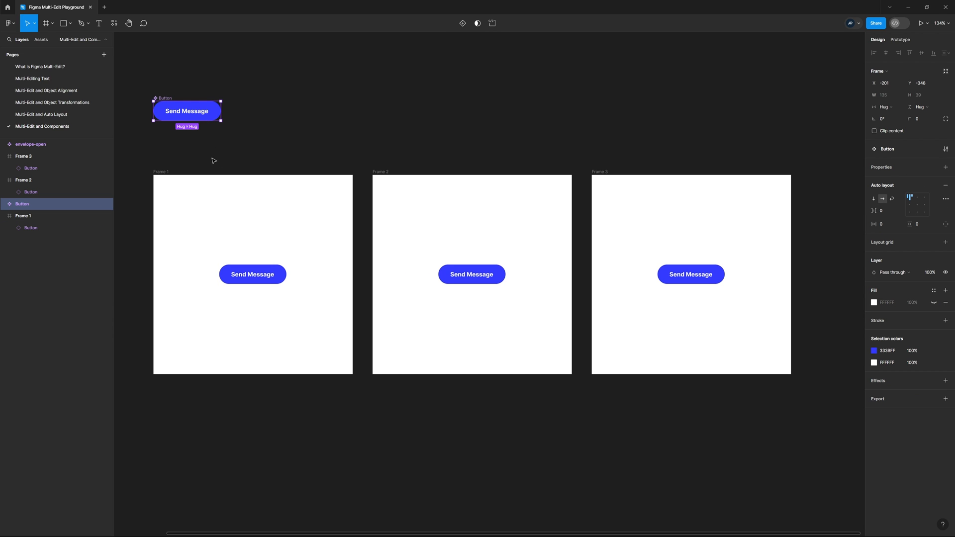
pyautogui.moveTo(341, 121)
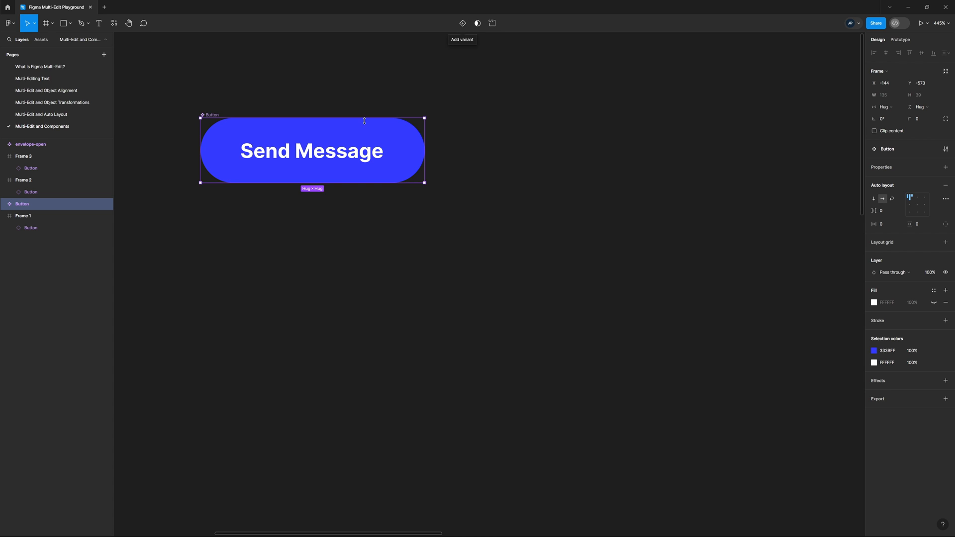
# Step: Add variants to Button, dismiss the multi-edit tip, and select the Default variant
pyautogui.click(462, 23)
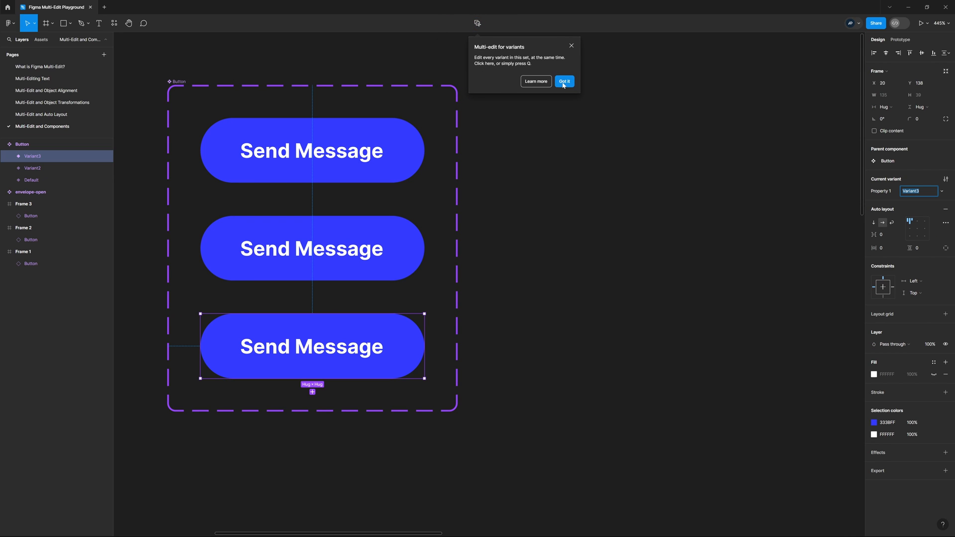
pyautogui.click(563, 81)
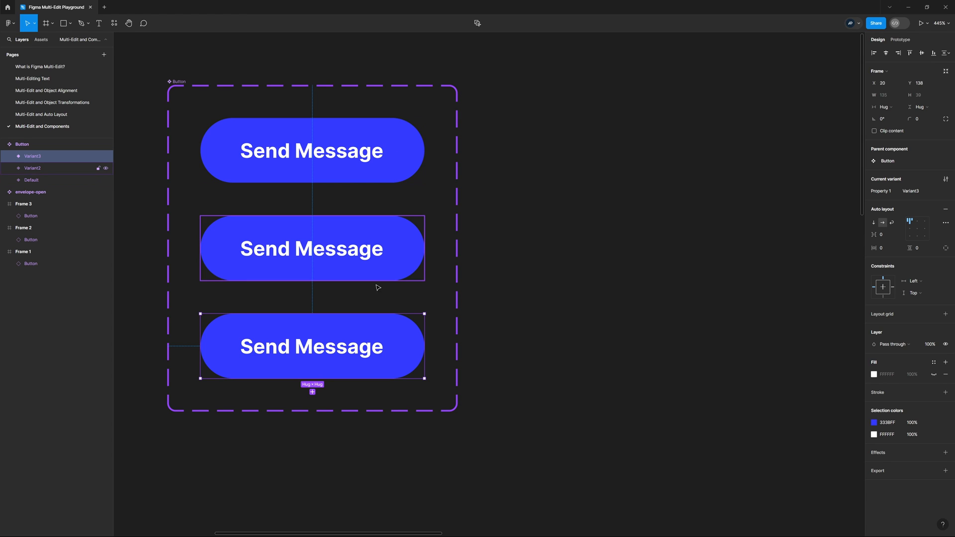
pyautogui.click(505, 155)
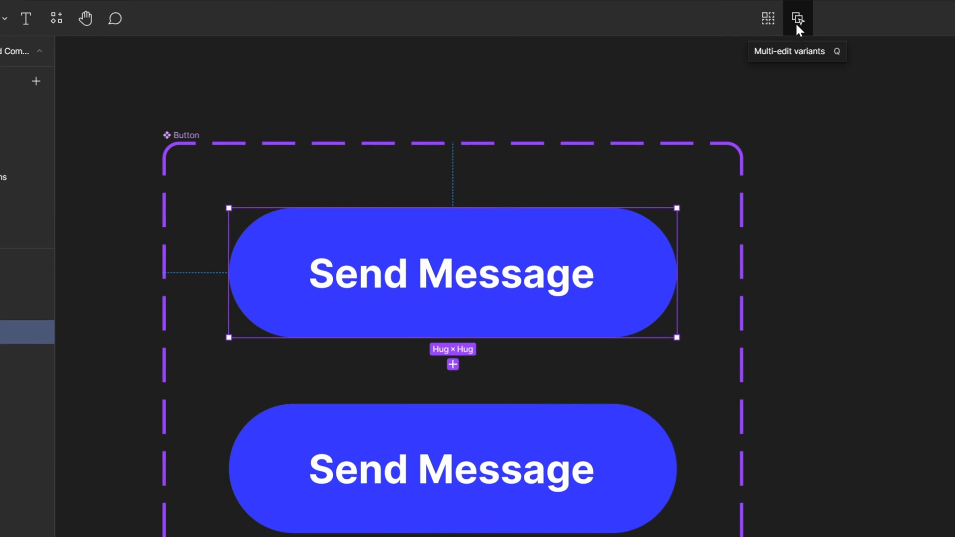
pyautogui.moveTo(803, 21)
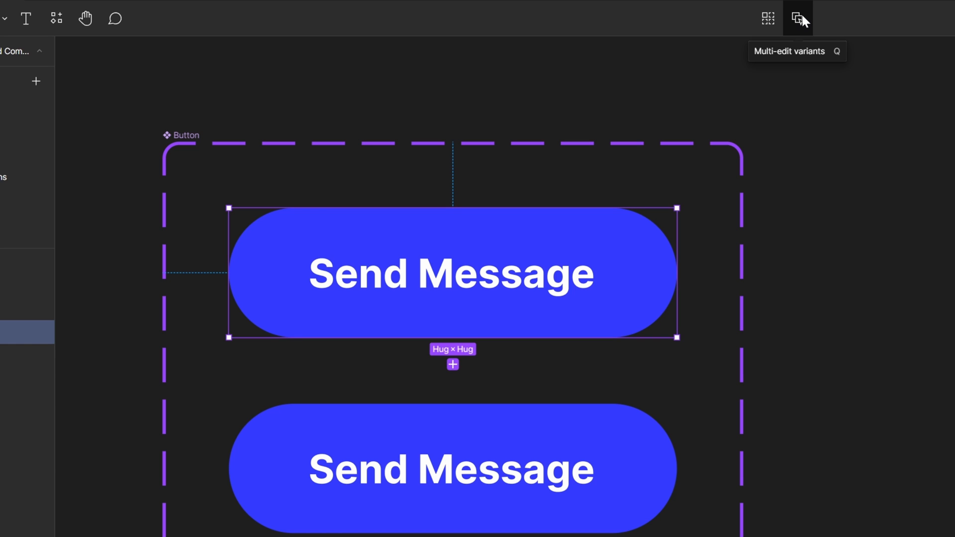
pyautogui.moveTo(855, 198)
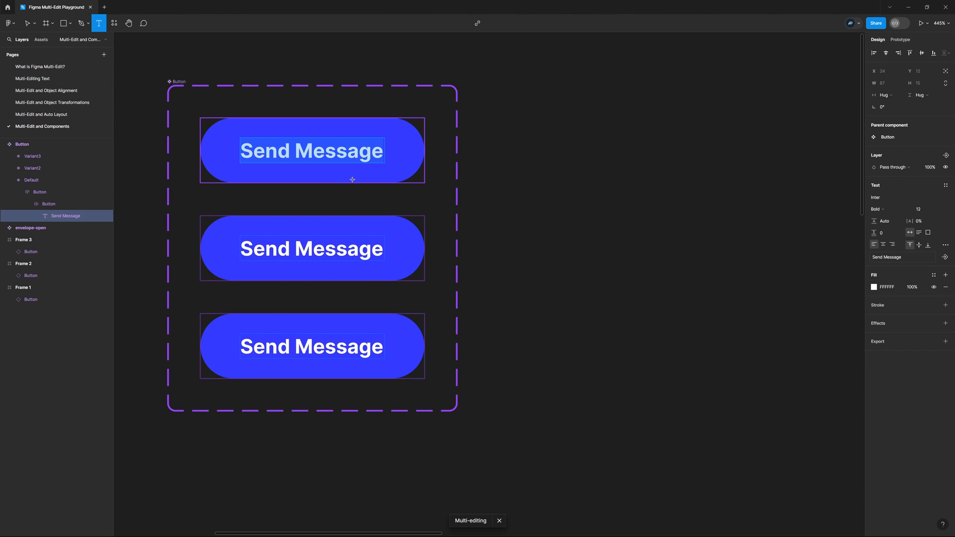
# Step: Type 'Send My' before 'Message' in the multi-edited variant labels
pyautogui.write('Send My')
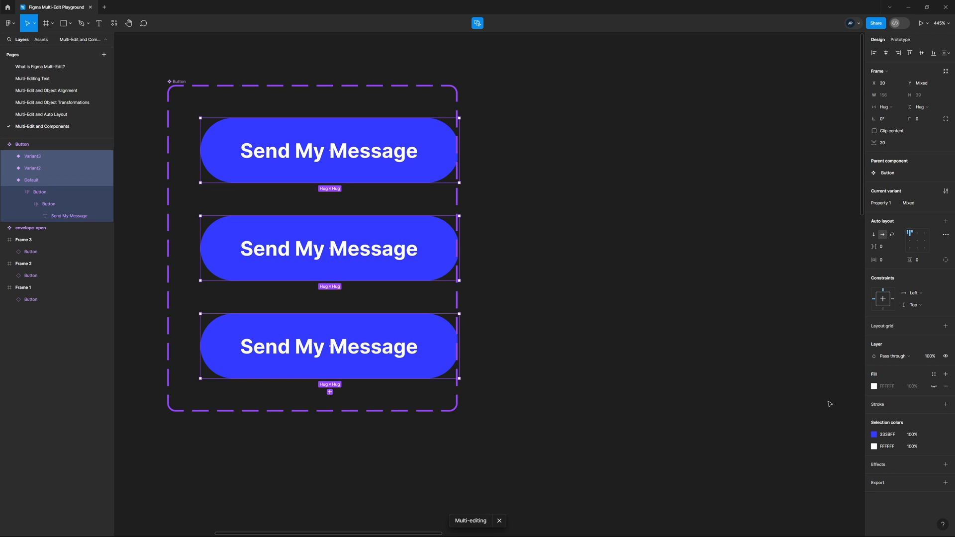
# Step: Replace the 3338FF selection colour with a lighter blue across all variants
pyautogui.click(873, 434)
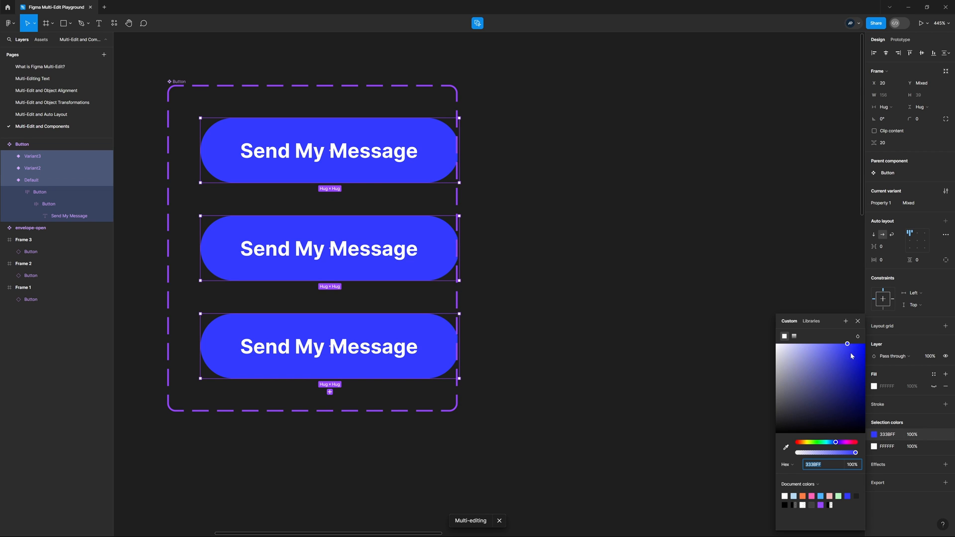
pyautogui.click(857, 321)
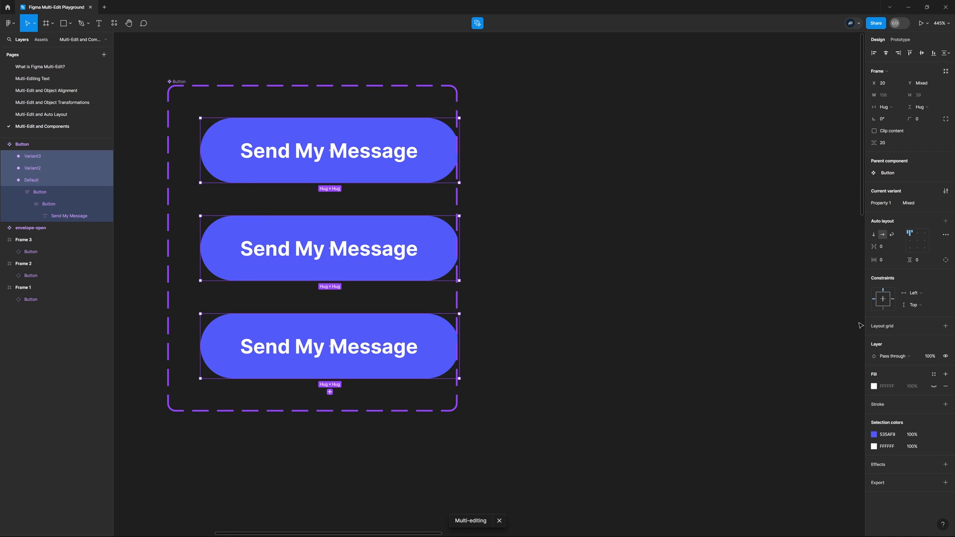
pyautogui.moveTo(652, 323)
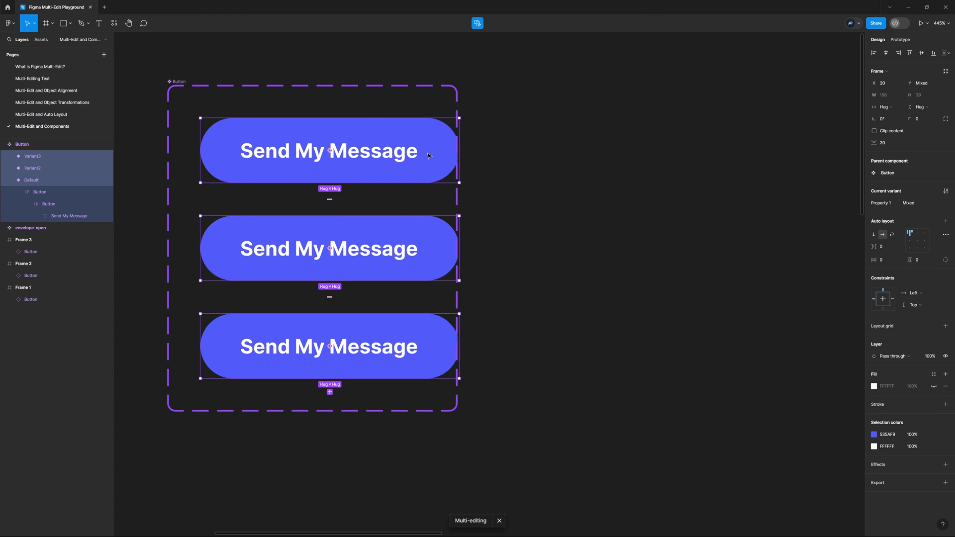
pyautogui.moveTo(493, 38)
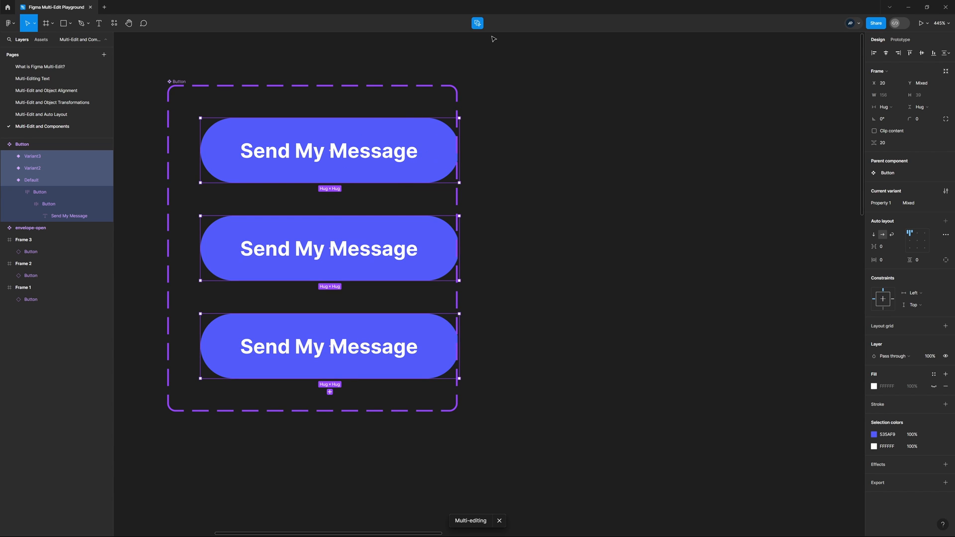
pyautogui.moveTo(477, 24)
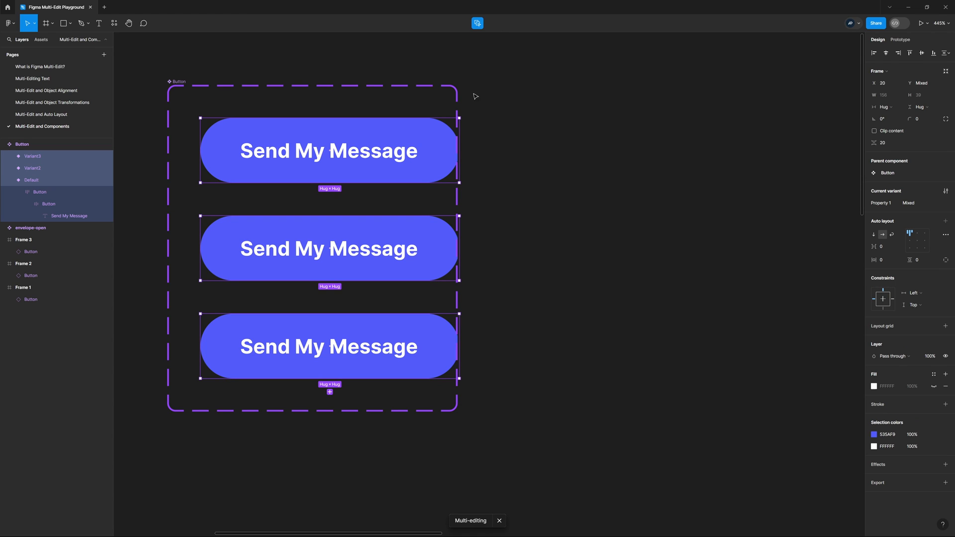
pyautogui.moveTo(545, 227)
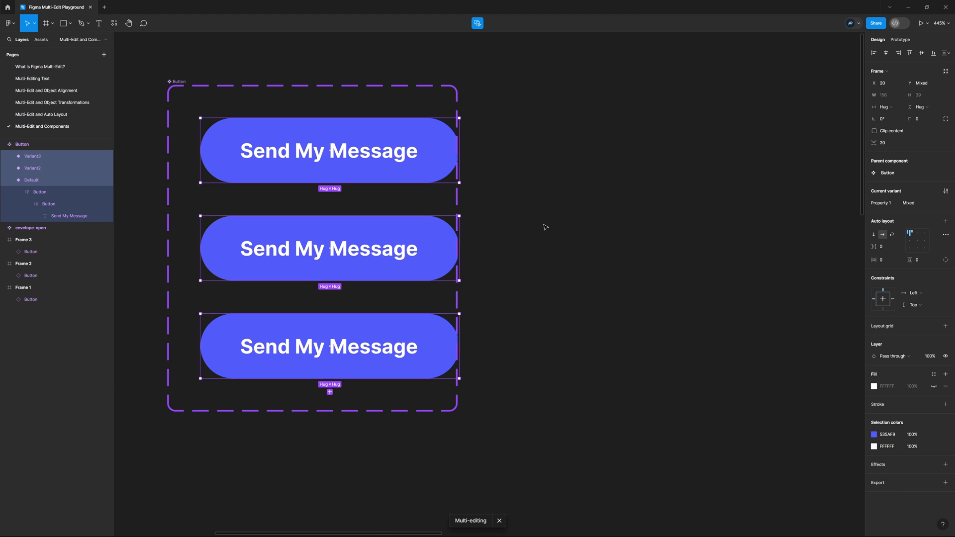
# Step: Add the envelope icon to the variants, then recolour Variant2's fill dark blue
pyautogui.click(113, 23)
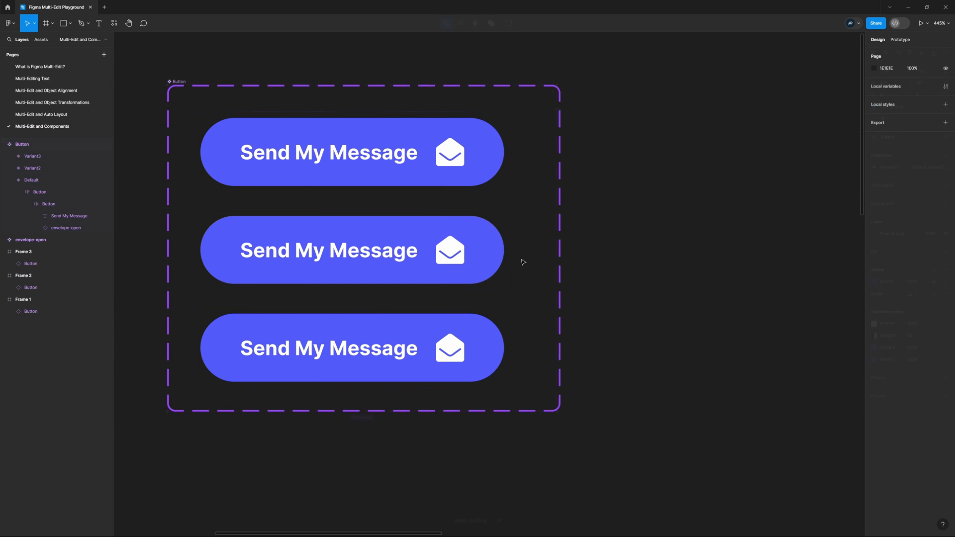
pyautogui.click(352, 250)
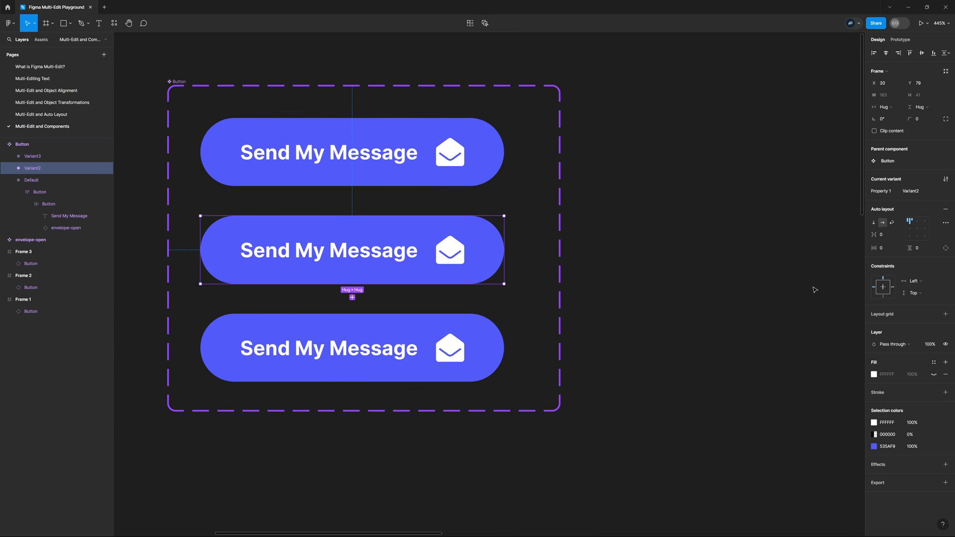
pyautogui.click(874, 374)
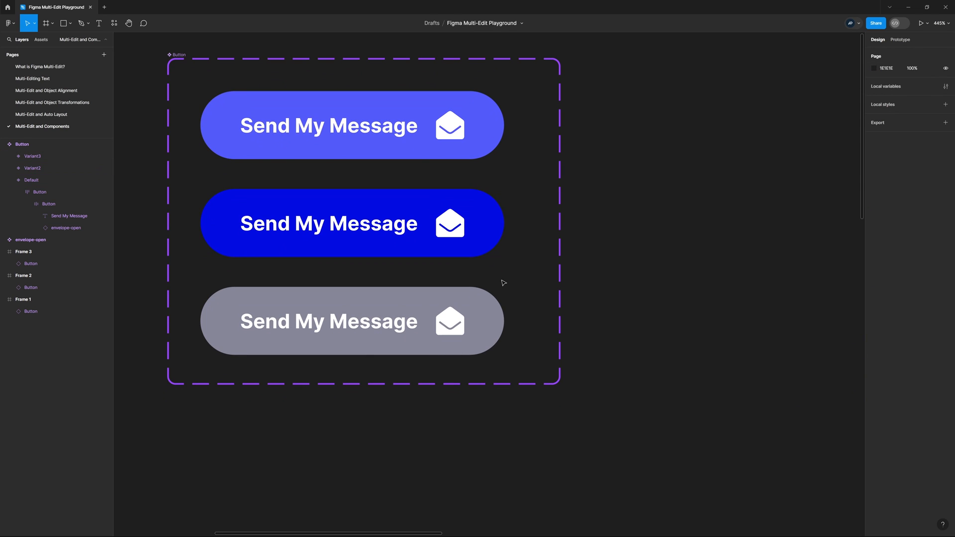
# Step: Scroll to the three frames and select Frame 2's button to confirm it reads 'Send My Message'
pyautogui.scroll(-3)
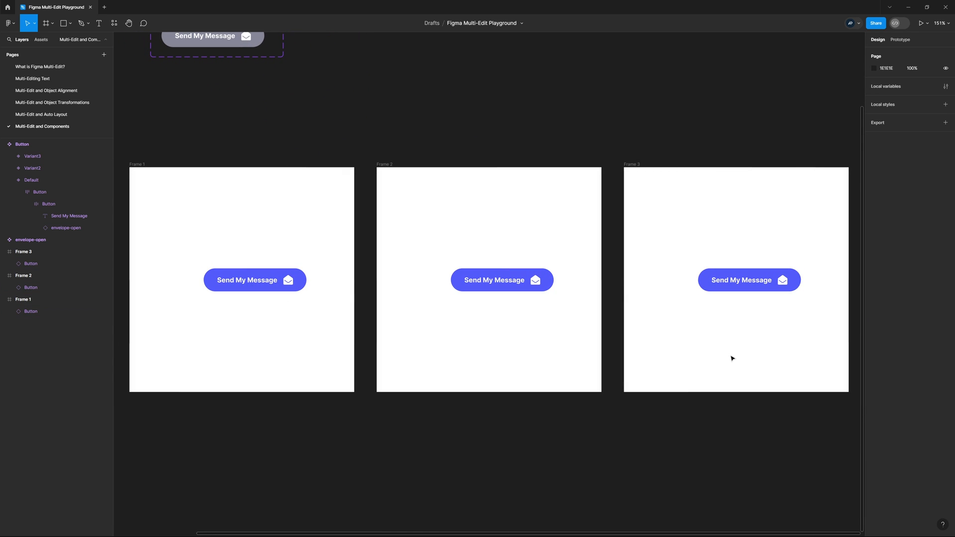
pyautogui.click(500, 280)
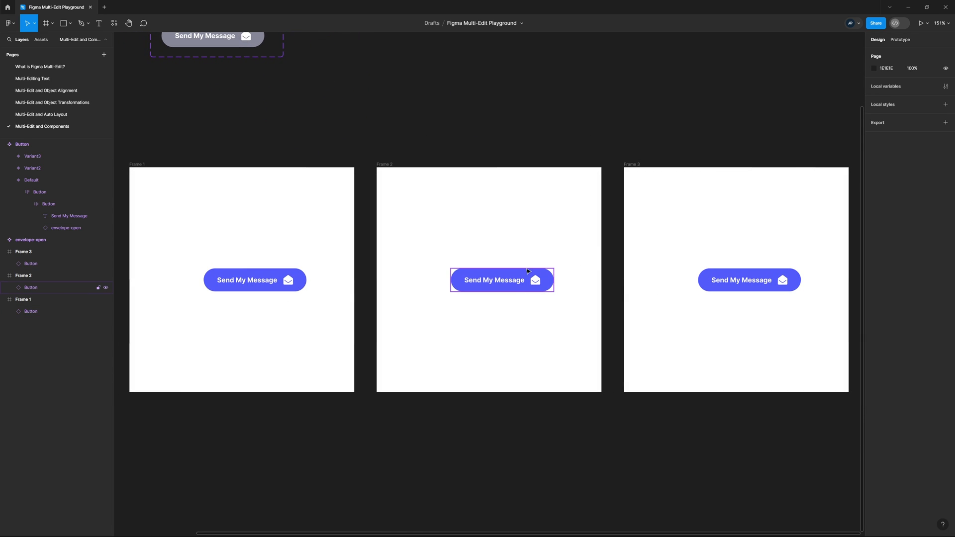